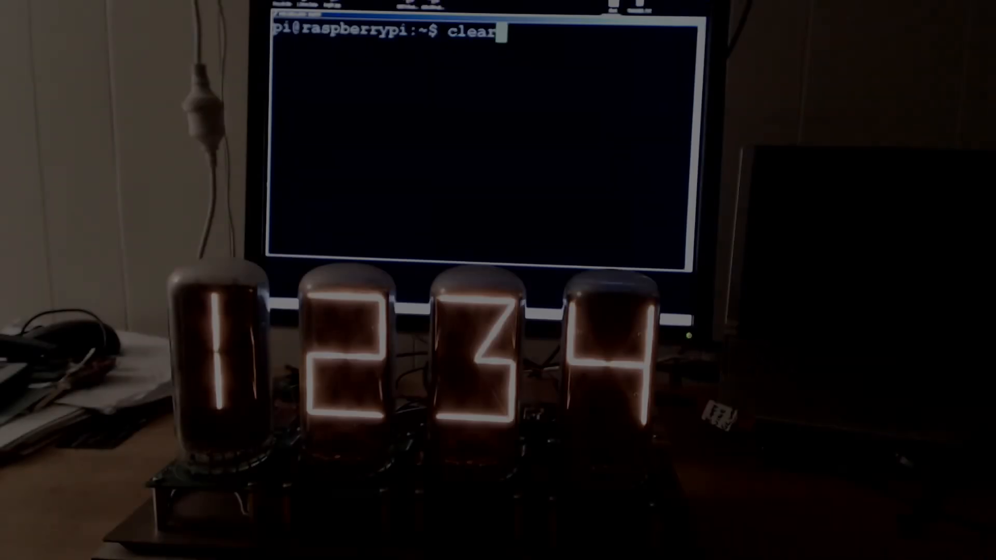
Step: Run mosquitto_sub -t /flw to subscribe to the /flw topic
{"action": "type", "text": "mosquitto_sub -t /flw"}
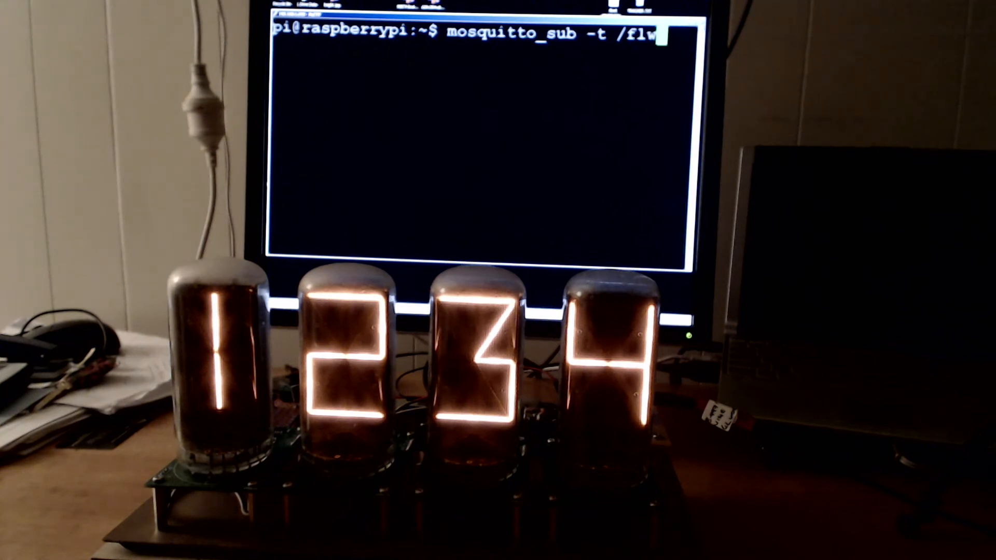
{"action": "key", "text": "Return"}
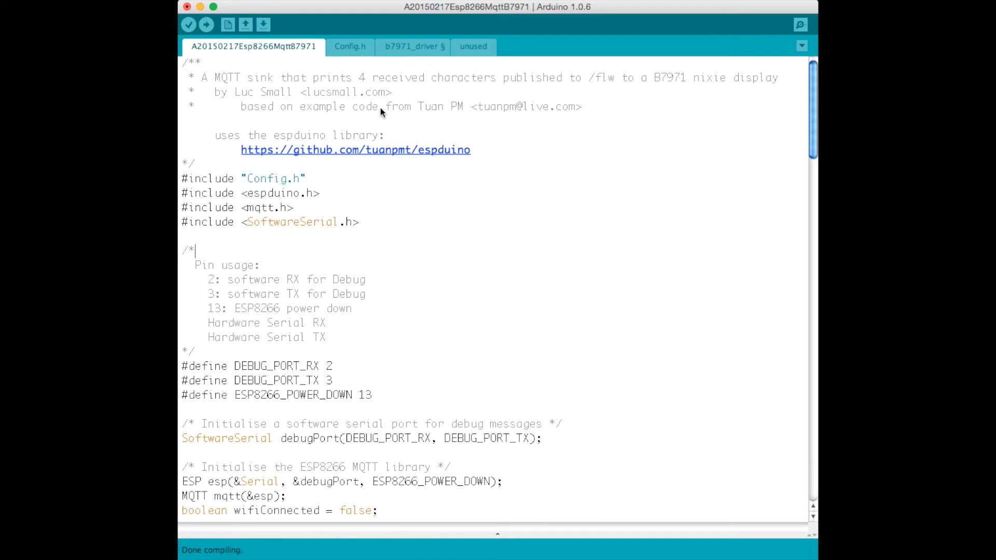
Step: Switch to the Config.h tab to view Wi-Fi, MQTT broker and topic settings
{"action": "left_click", "coordinate": [349, 46]}
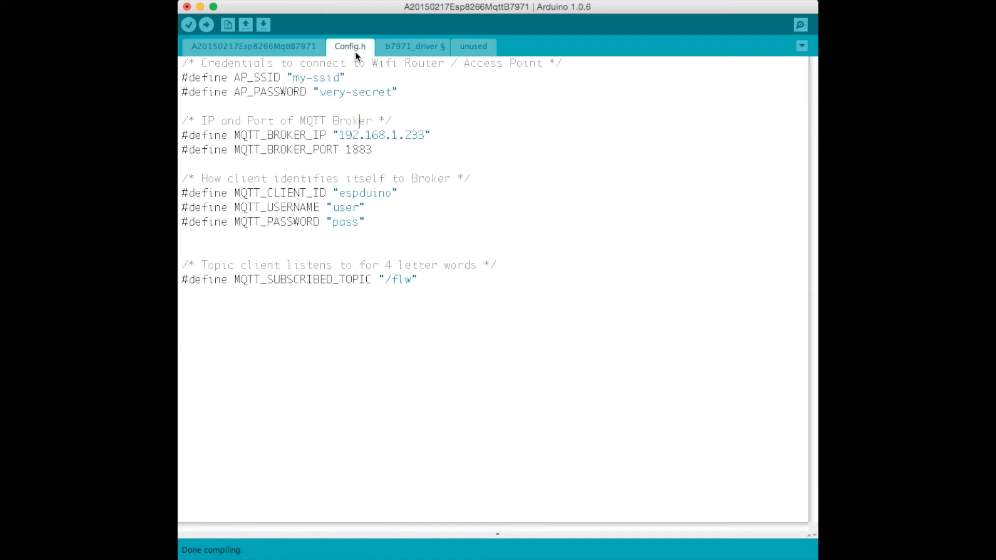
{"action": "mouse_move", "coordinate": [358, 94]}
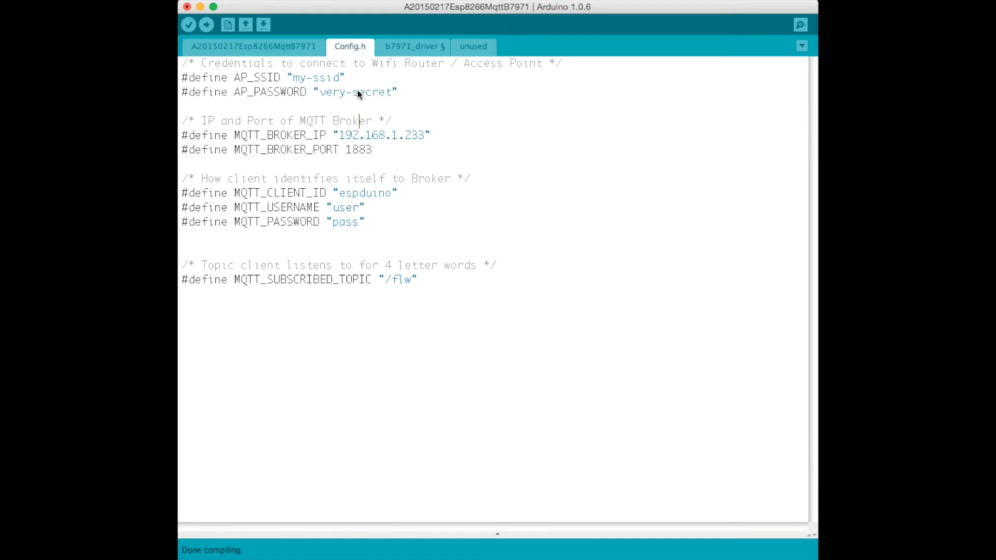
{"action": "mouse_move", "coordinate": [266, 87]}
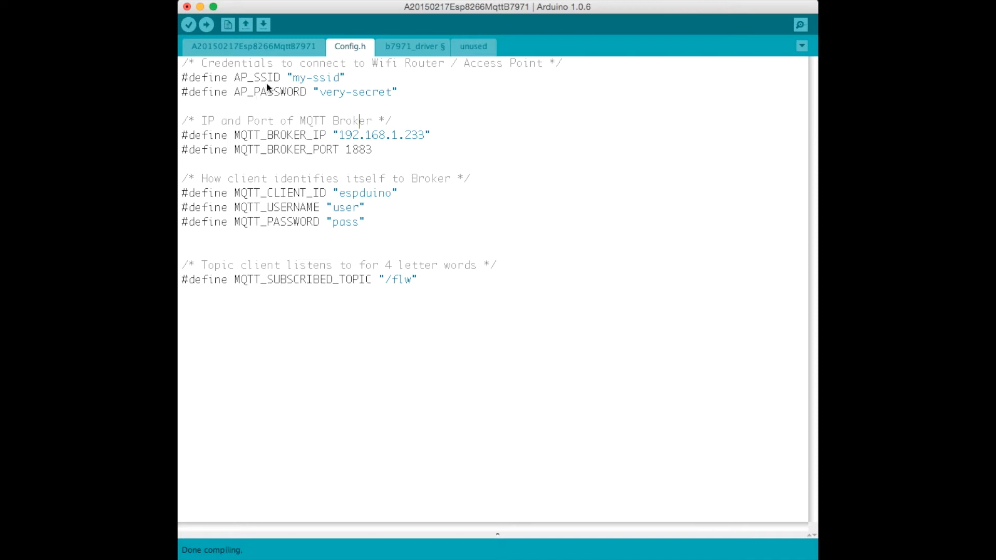
{"action": "mouse_move", "coordinate": [348, 82]}
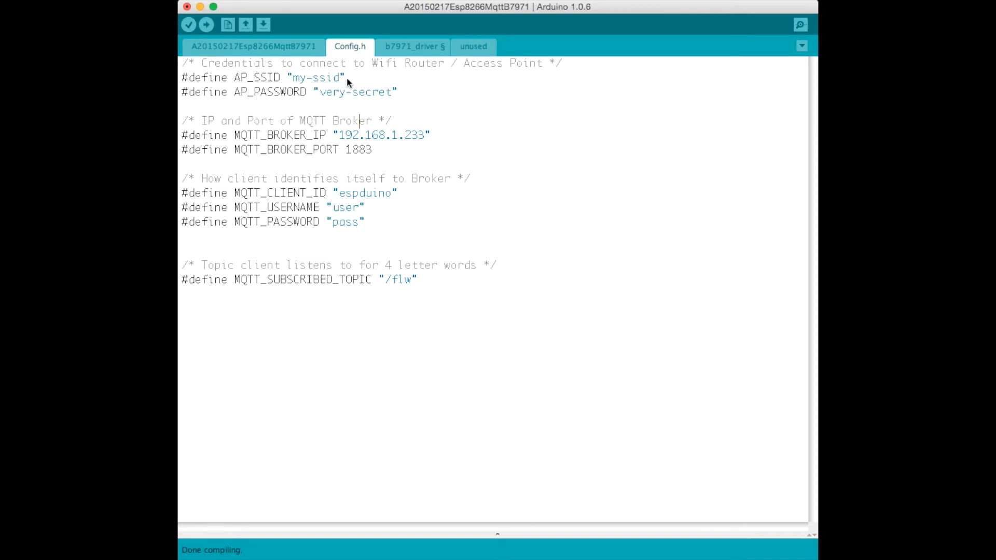
{"action": "mouse_move", "coordinate": [344, 96]}
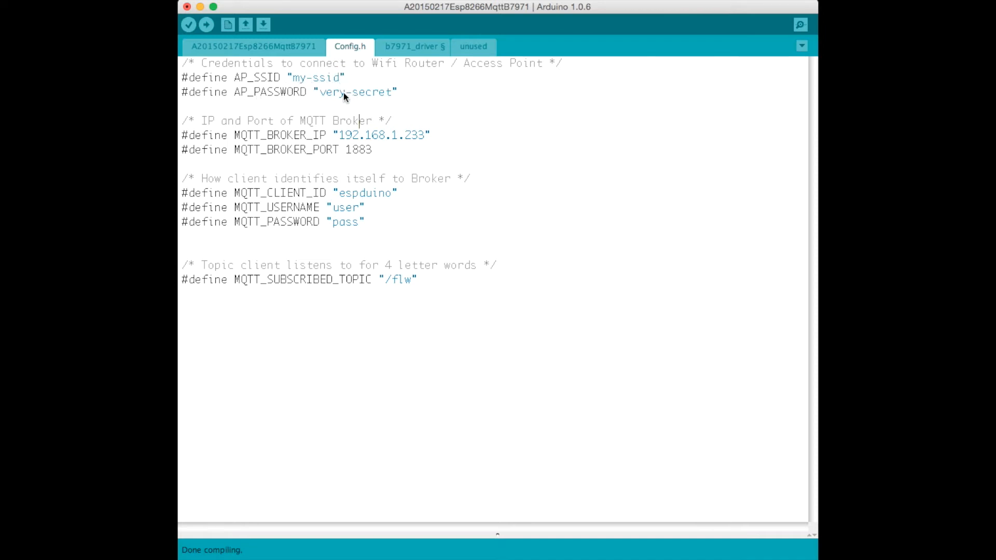
{"action": "mouse_move", "coordinate": [353, 145]}
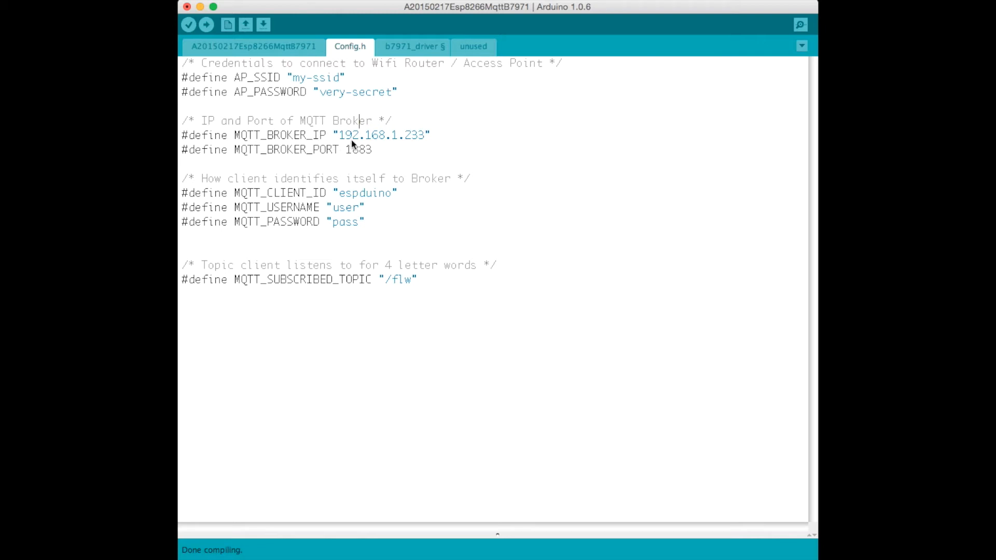
{"action": "mouse_move", "coordinate": [411, 143]}
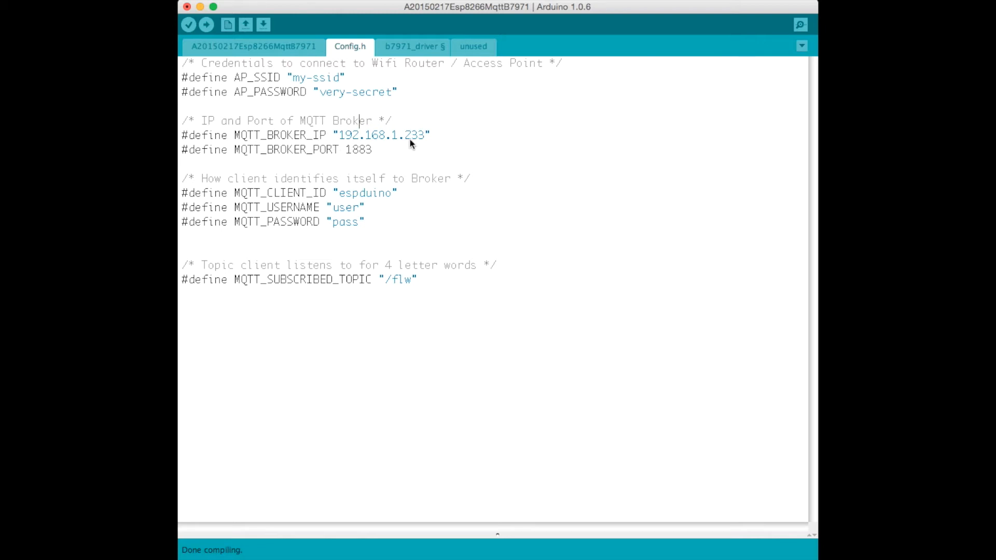
{"action": "mouse_move", "coordinate": [414, 147]}
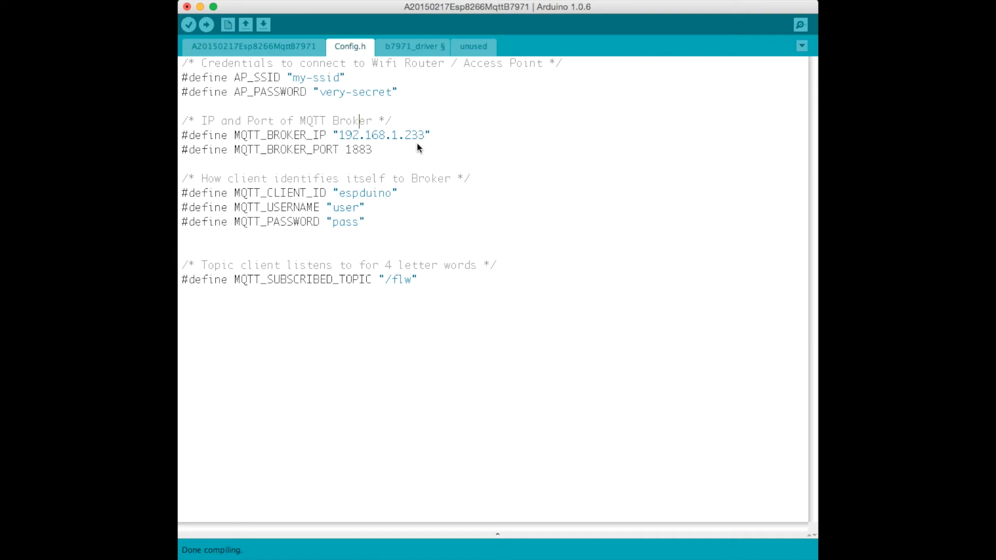
{"action": "mouse_move", "coordinate": [389, 164]}
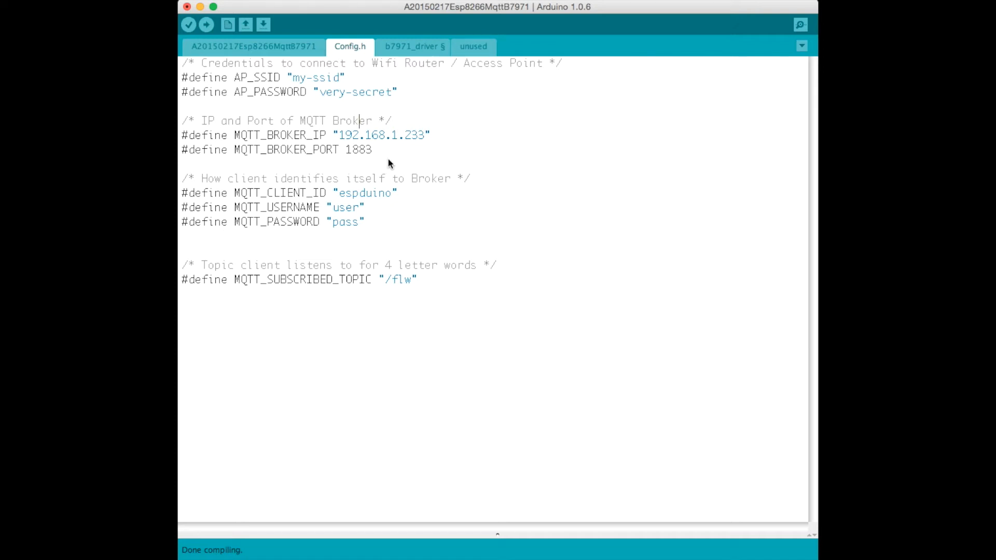
{"action": "mouse_move", "coordinate": [356, 237]}
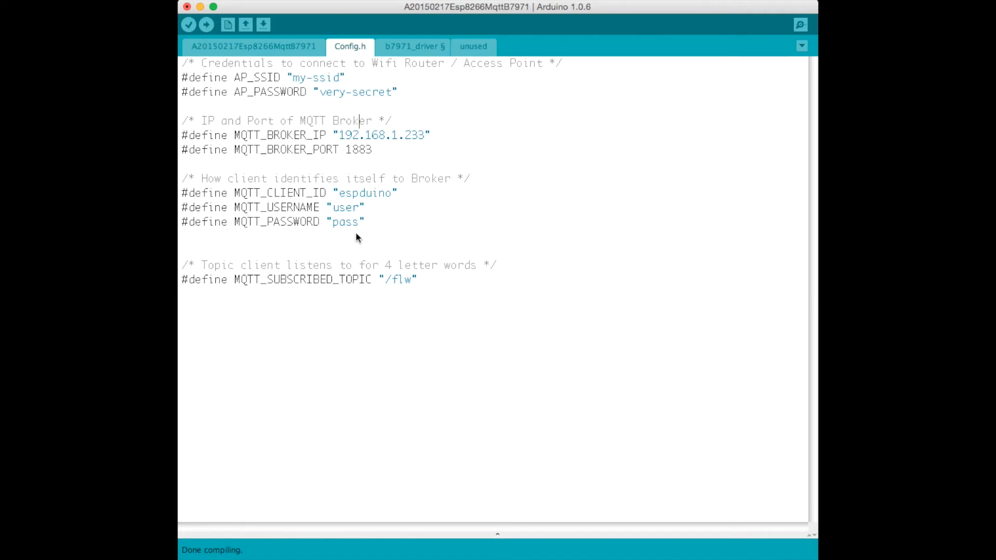
{"action": "mouse_move", "coordinate": [323, 226]}
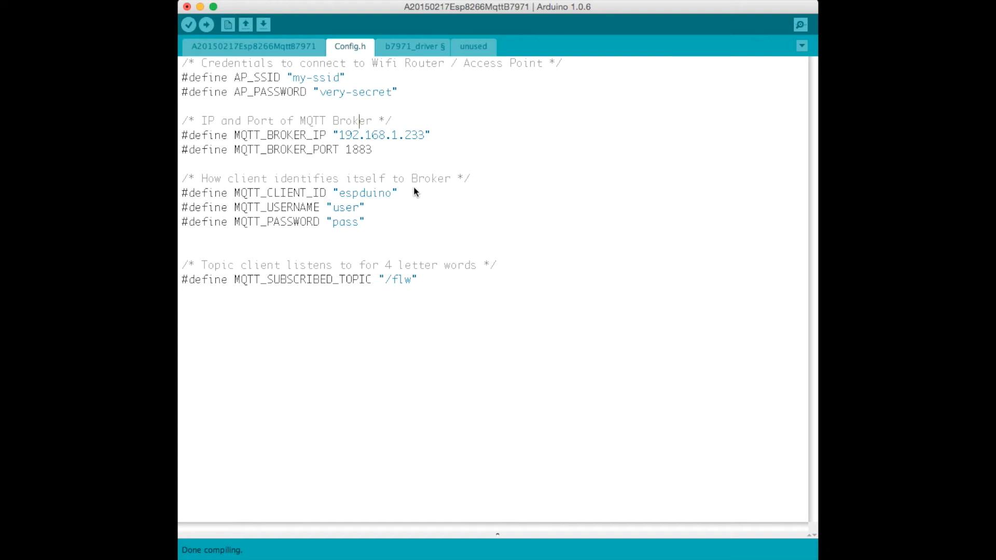
{"action": "mouse_move", "coordinate": [419, 301]}
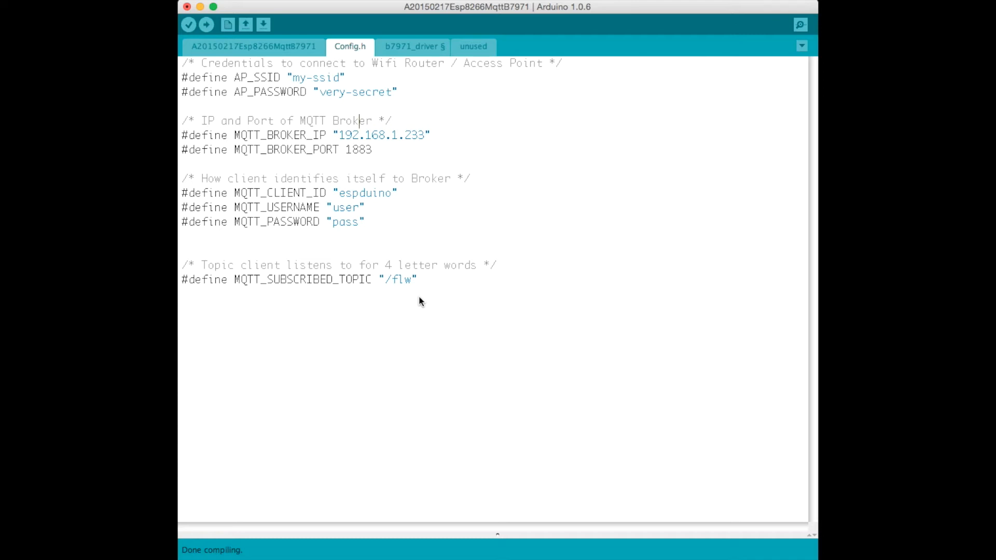
{"action": "mouse_move", "coordinate": [433, 299]}
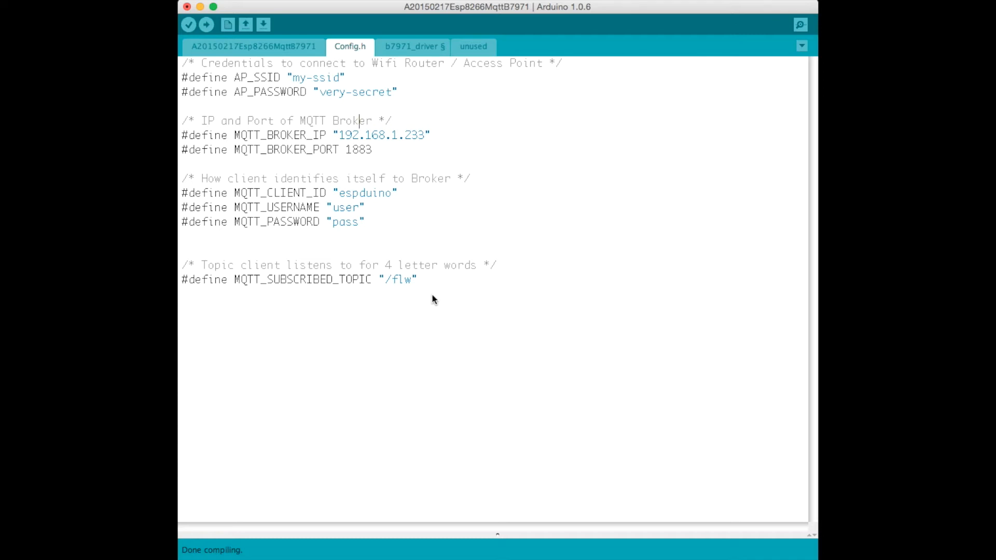
Step: Return to the A20150217Esp8266MqttB7971 tab and scroll down to wifiCb
{"action": "left_click", "coordinate": [252, 46]}
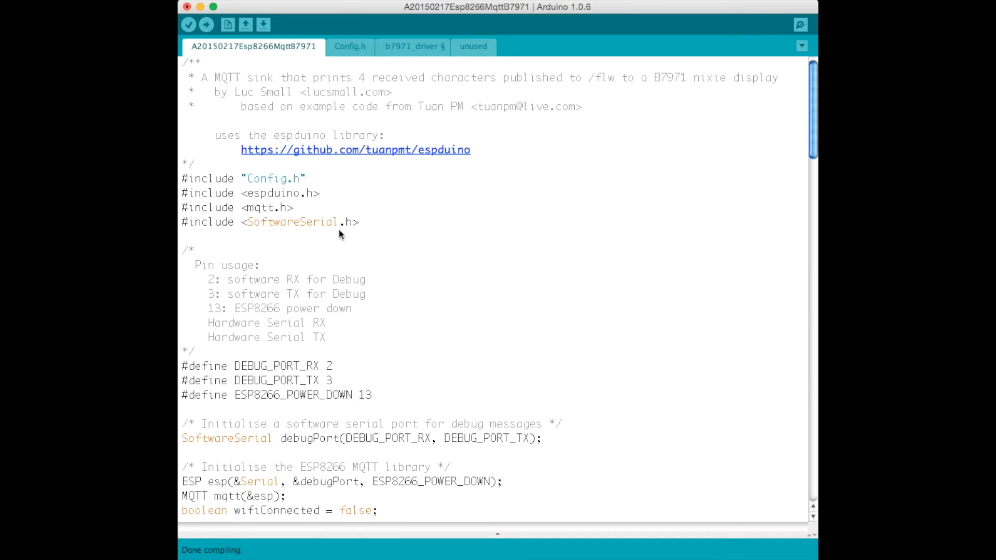
{"action": "scroll", "scroll_direction": "down", "scroll_amount": 3}
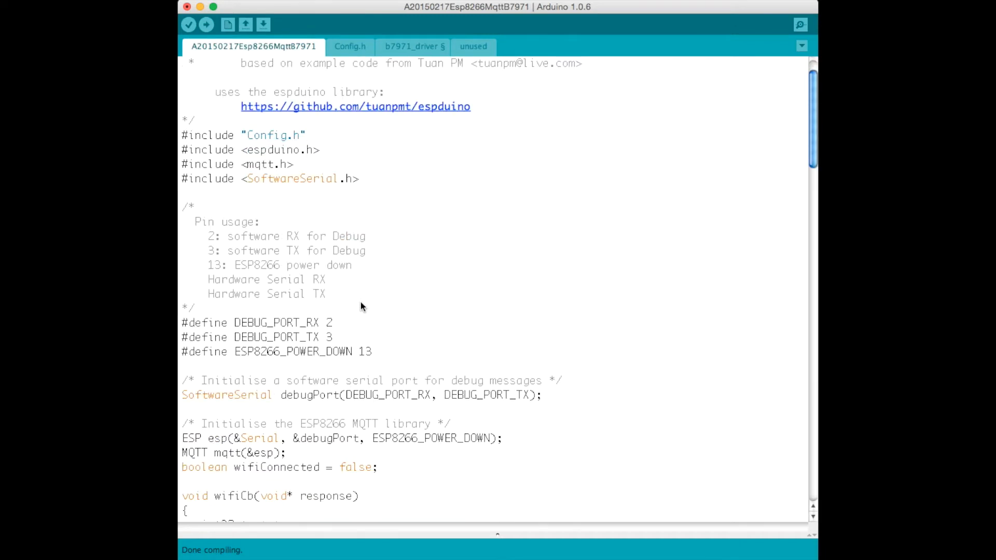
{"action": "scroll", "scroll_direction": "down", "scroll_amount": 3}
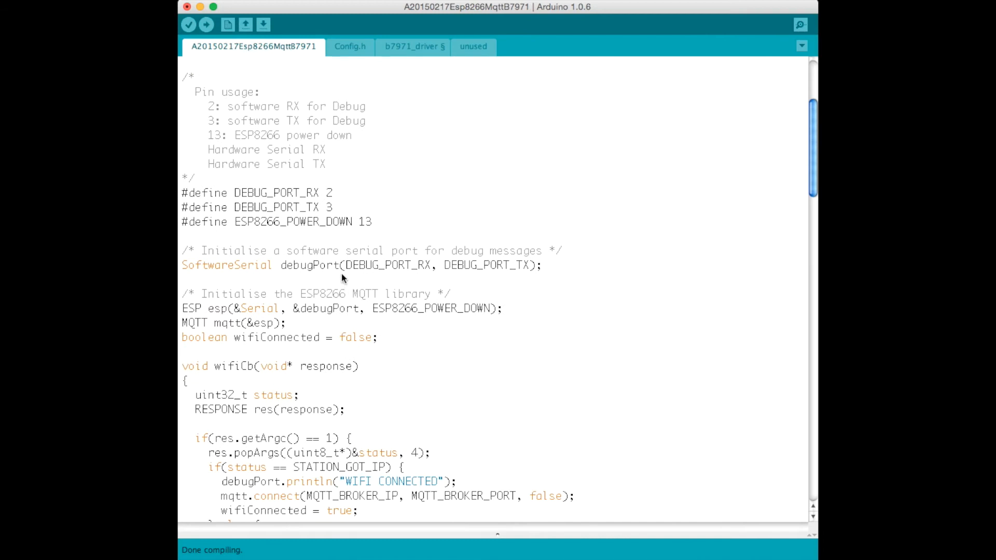
{"action": "mouse_move", "coordinate": [516, 280]}
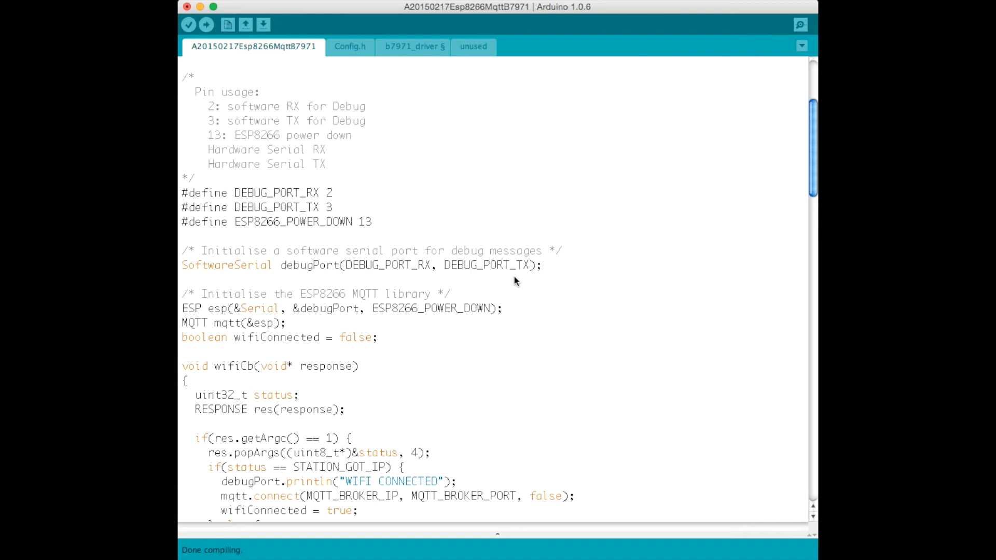
{"action": "scroll", "scroll_direction": "down", "scroll_amount": 3}
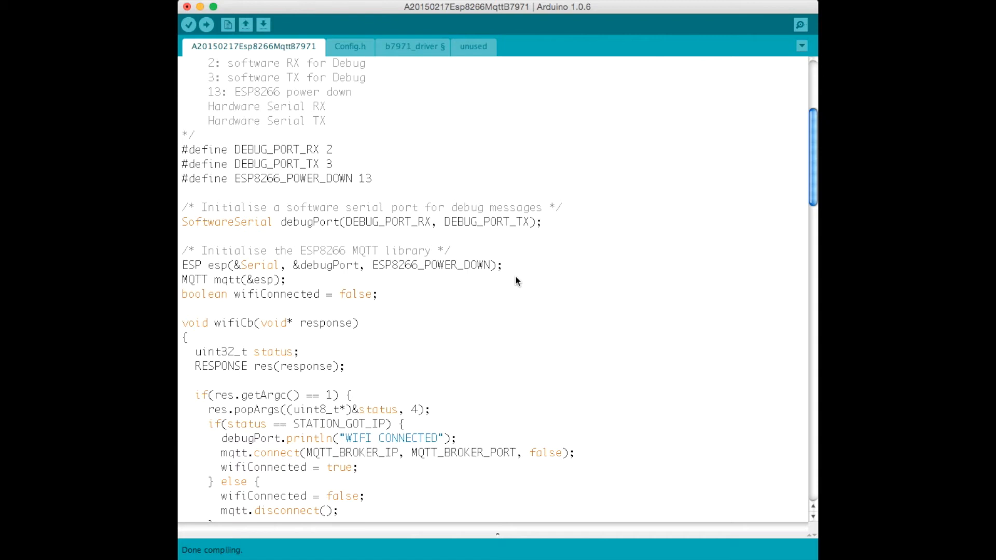
{"action": "mouse_move", "coordinate": [320, 271]}
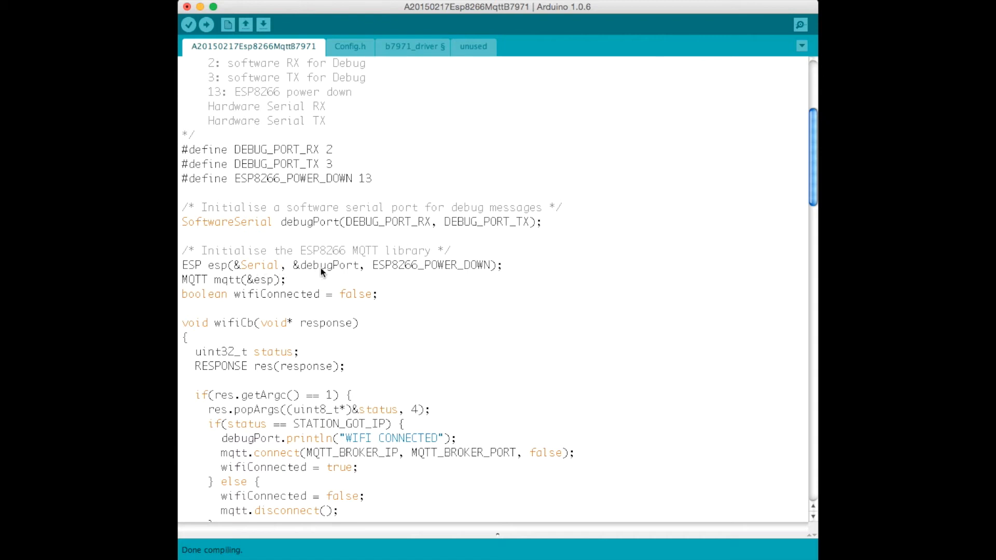
{"action": "mouse_move", "coordinate": [235, 276]}
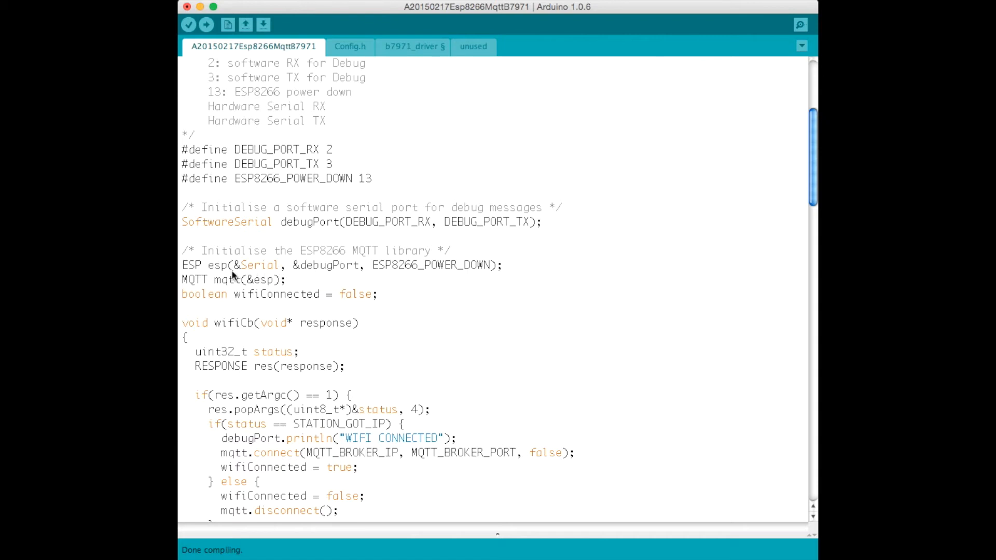
{"action": "mouse_move", "coordinate": [241, 272]}
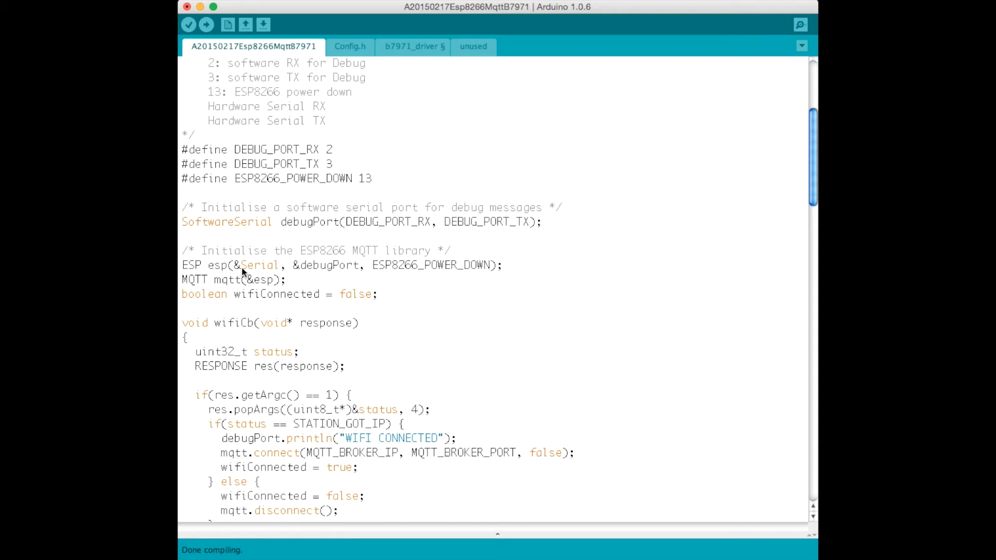
{"action": "mouse_move", "coordinate": [308, 274]}
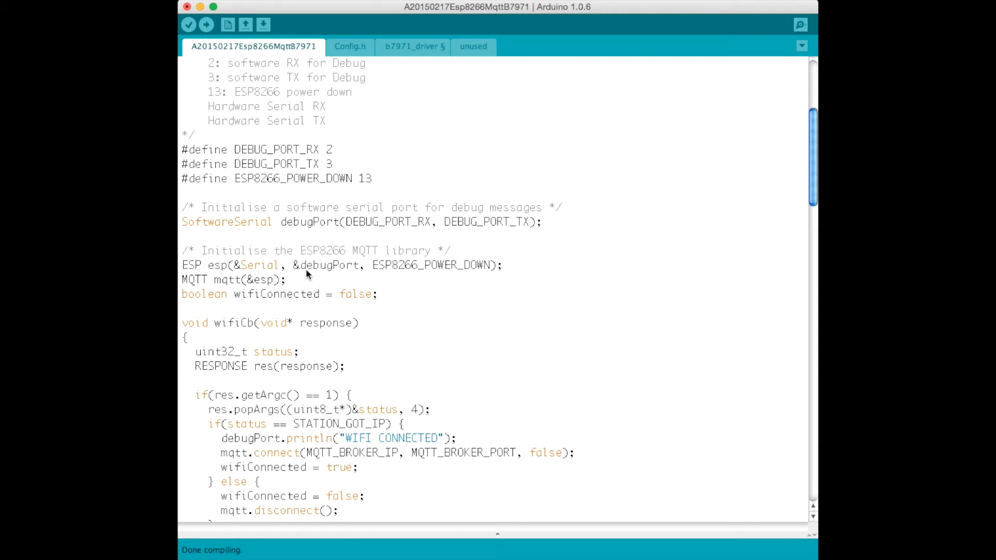
{"action": "mouse_move", "coordinate": [353, 274]}
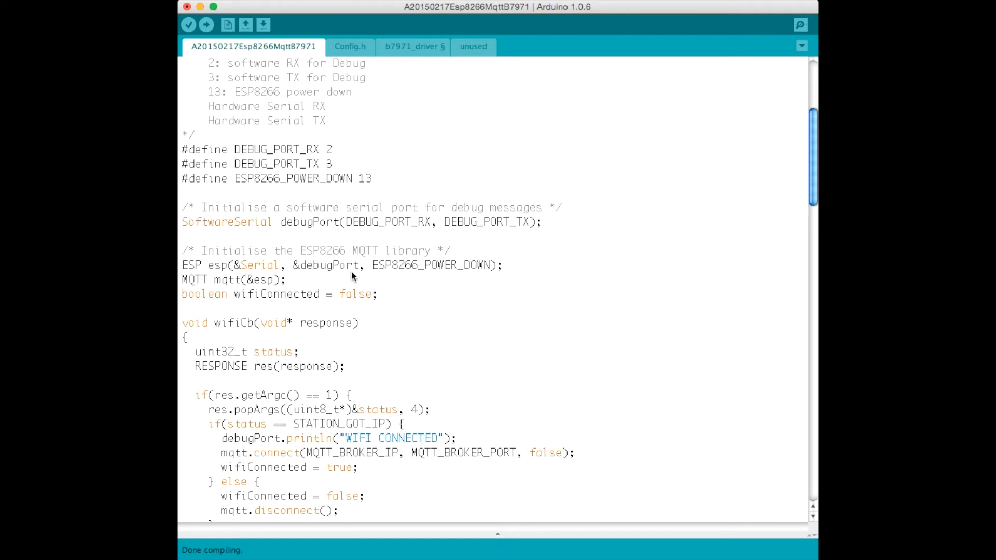
{"action": "mouse_move", "coordinate": [244, 291]}
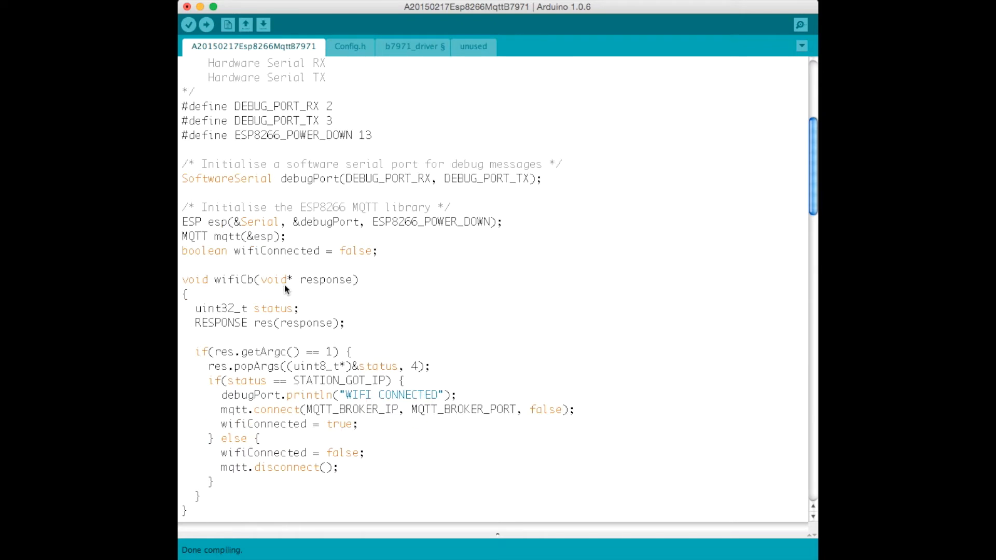
{"action": "mouse_move", "coordinate": [235, 264]}
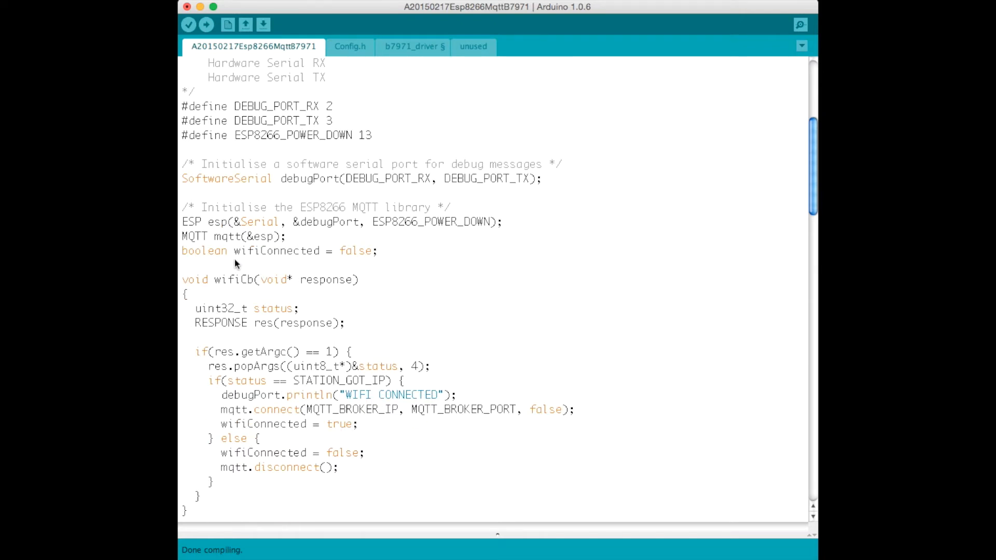
{"action": "mouse_move", "coordinate": [334, 265]}
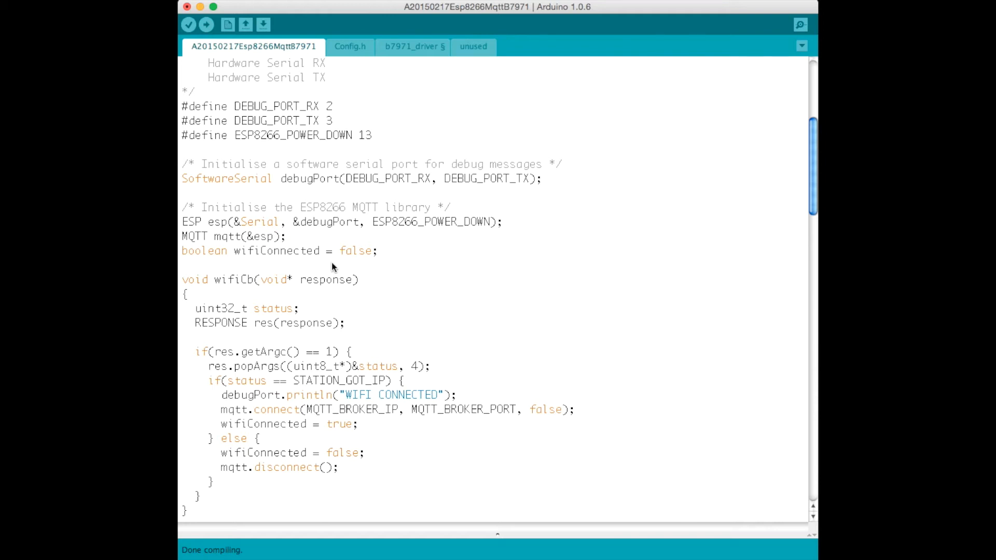
Step: Scroll past the connect, disconnect and publish callbacks to mqttData
{"action": "scroll", "scroll_direction": "down", "scroll_amount": 3}
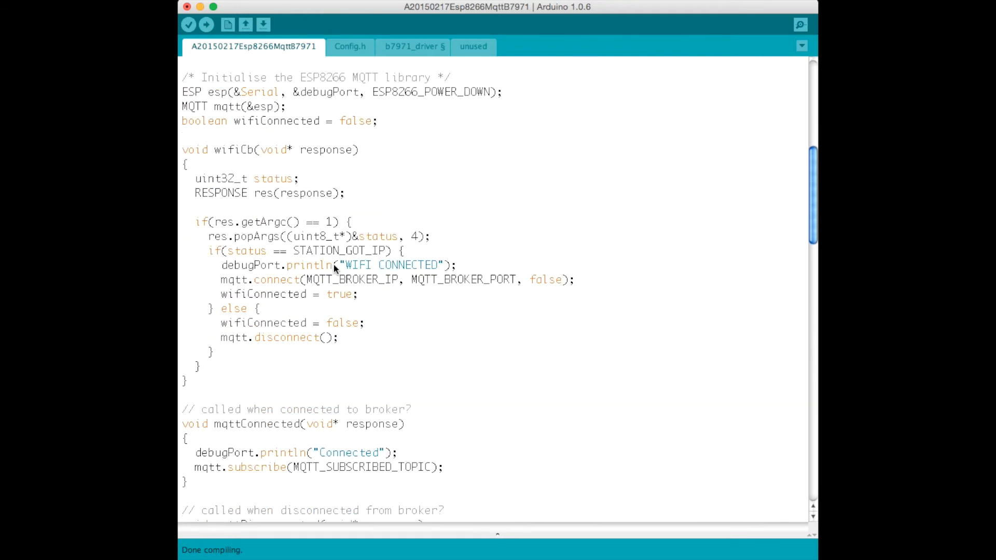
{"action": "mouse_move", "coordinate": [242, 343]}
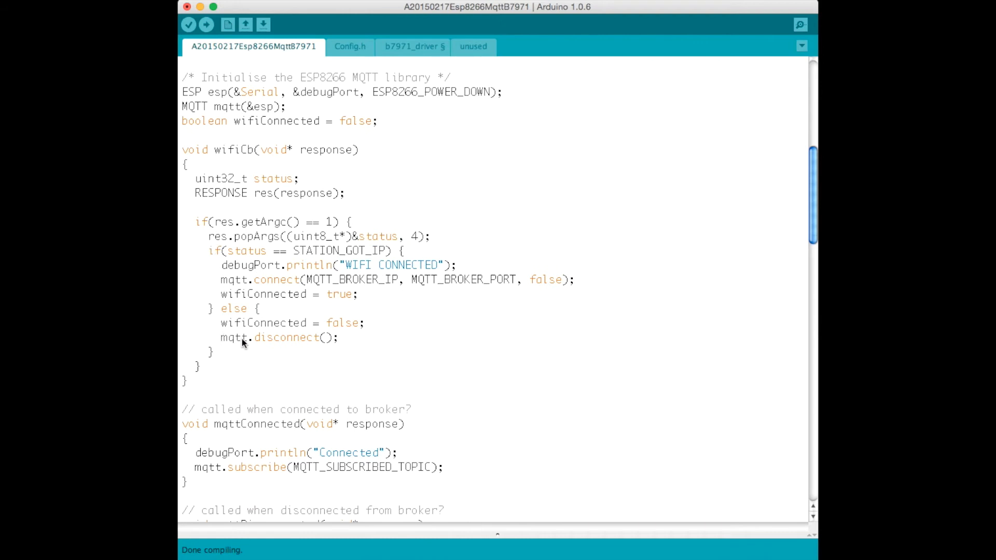
{"action": "scroll", "scroll_direction": "down", "scroll_amount": 3}
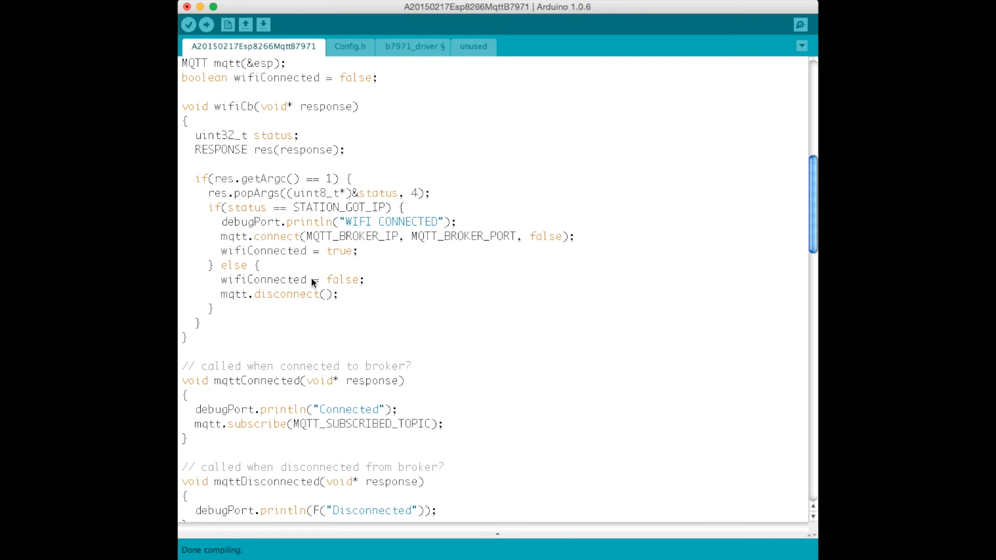
{"action": "mouse_move", "coordinate": [361, 247]}
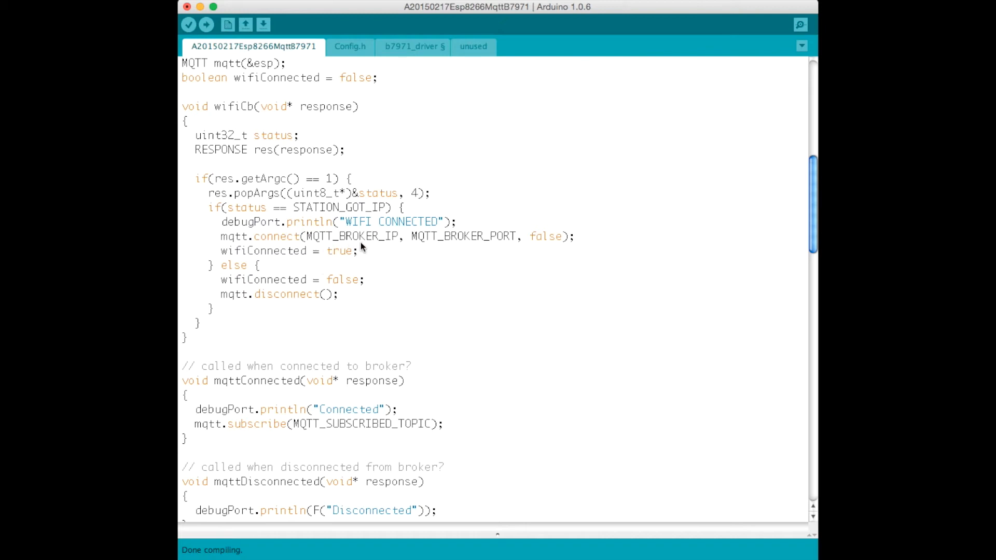
{"action": "mouse_move", "coordinate": [381, 250]}
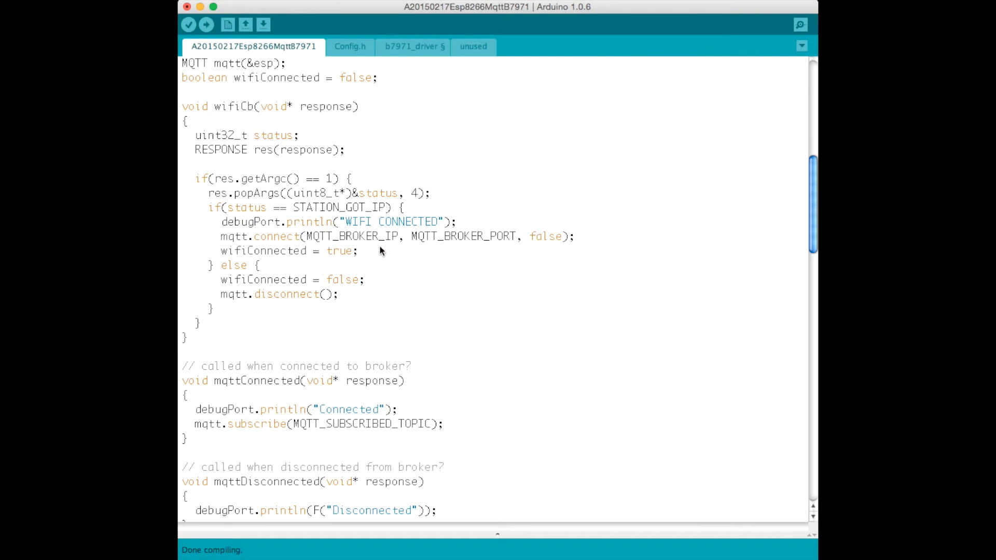
{"action": "mouse_move", "coordinate": [477, 252]}
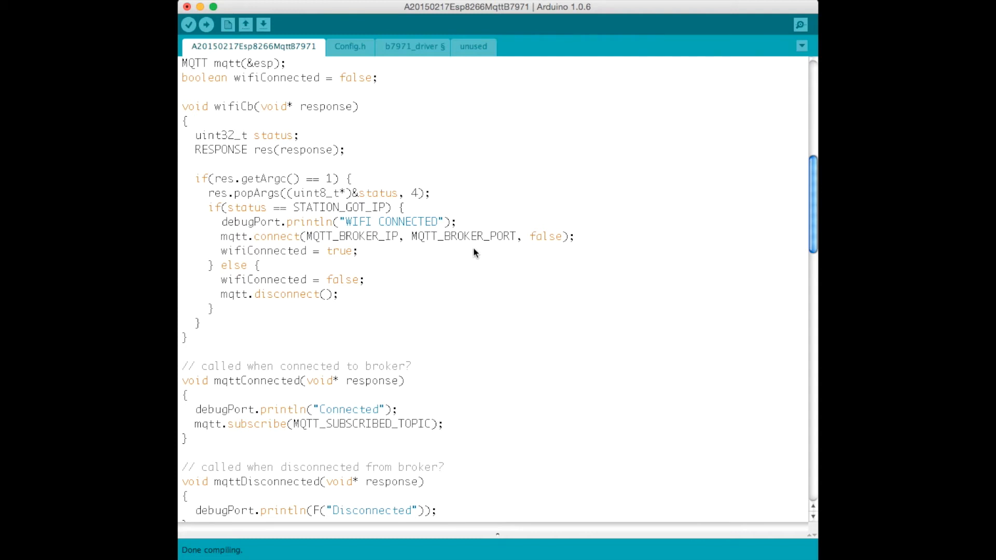
{"action": "scroll", "scroll_direction": "down", "scroll_amount": 3}
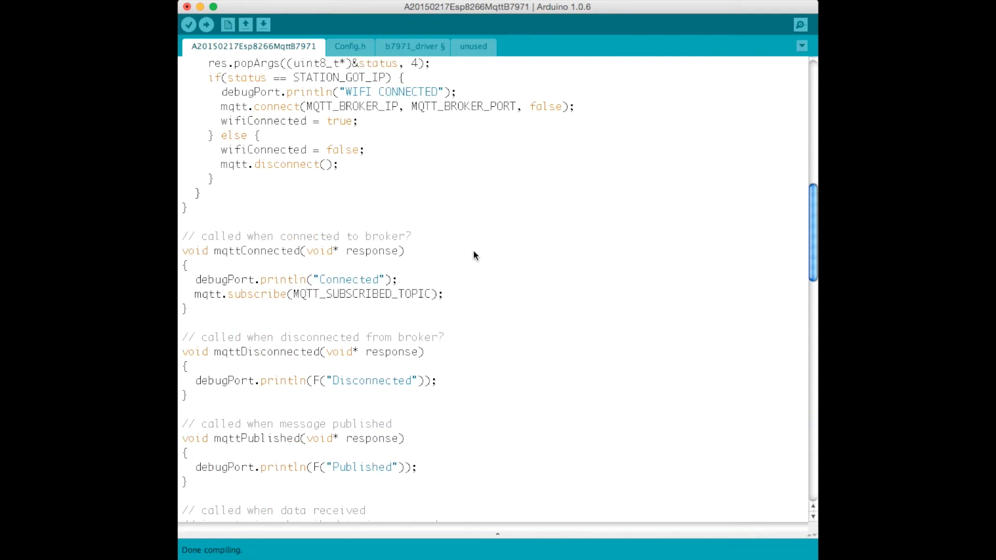
{"action": "scroll", "scroll_direction": "down", "scroll_amount": 3}
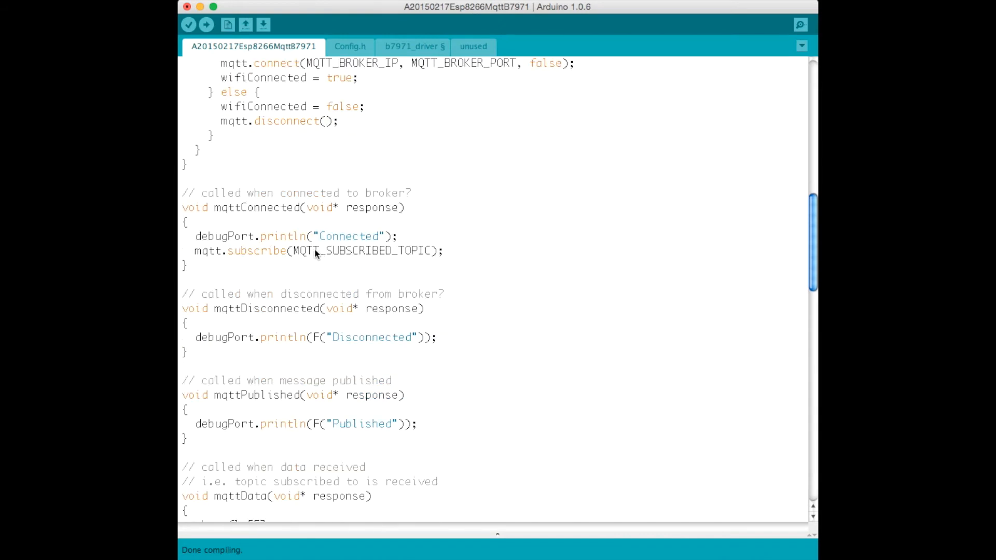
{"action": "mouse_move", "coordinate": [229, 262]}
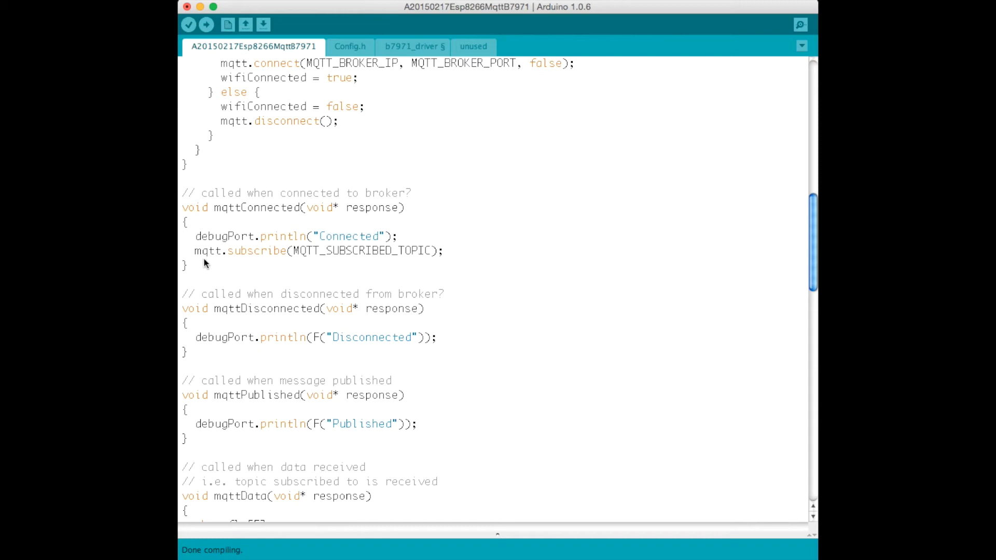
{"action": "mouse_move", "coordinate": [299, 254]}
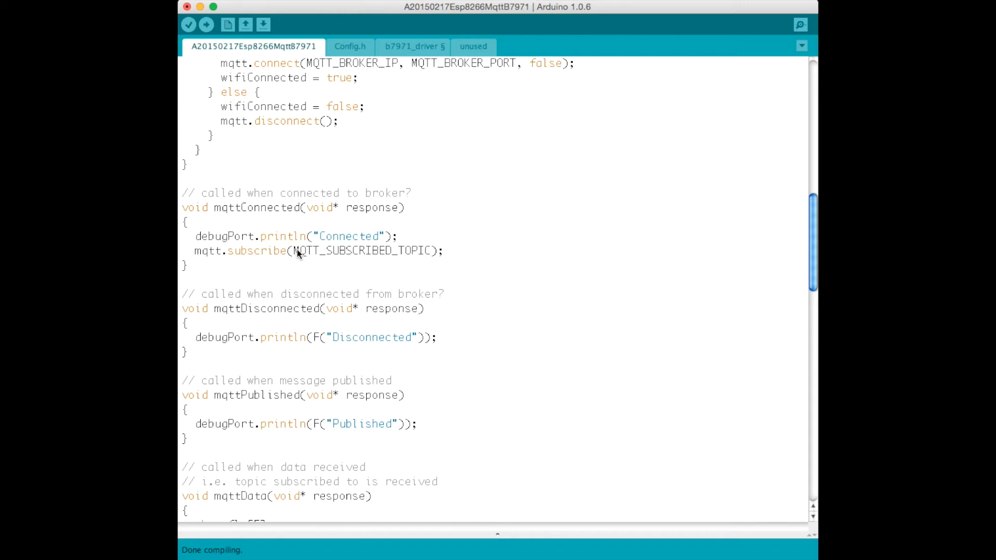
{"action": "mouse_move", "coordinate": [426, 265]}
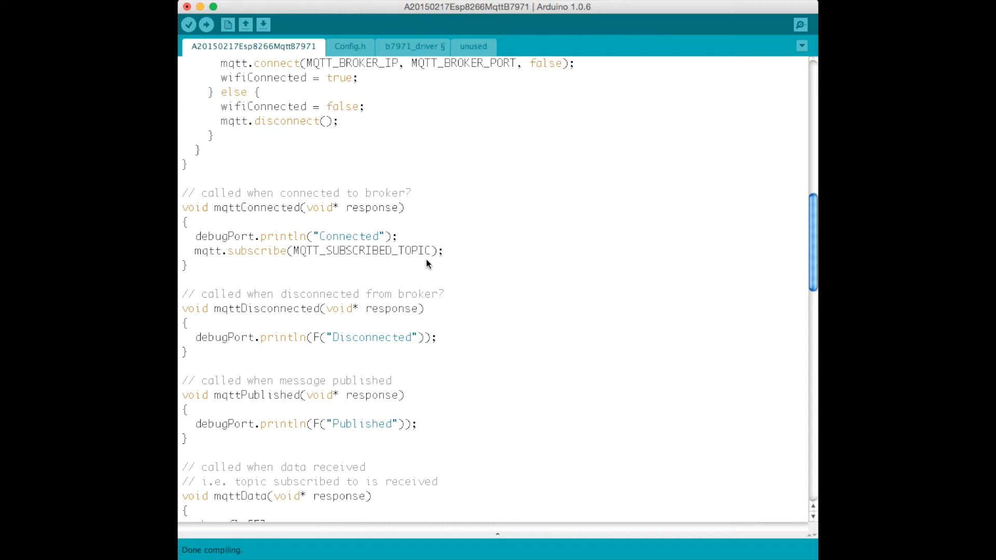
{"action": "scroll", "scroll_direction": "down", "scroll_amount": 3}
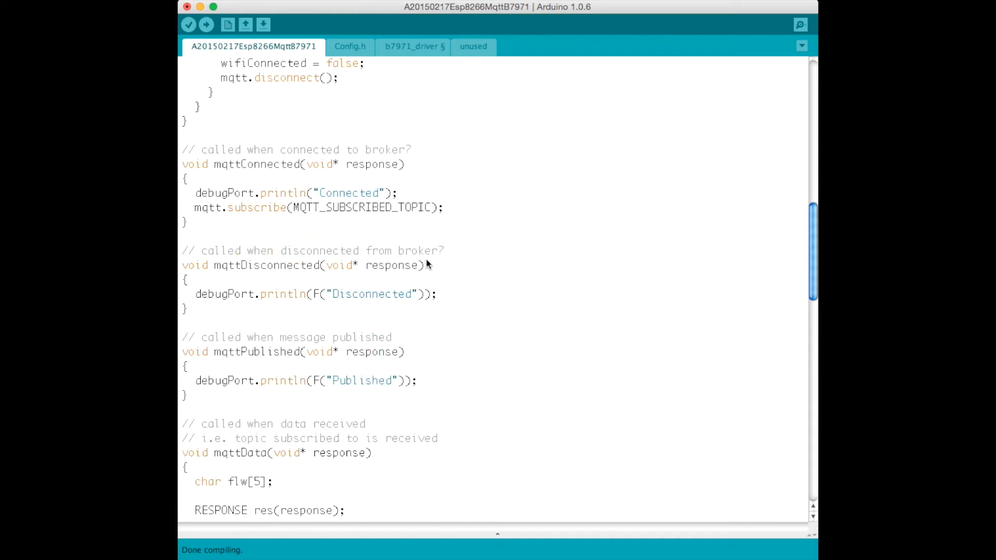
{"action": "scroll", "scroll_direction": "down", "scroll_amount": 3}
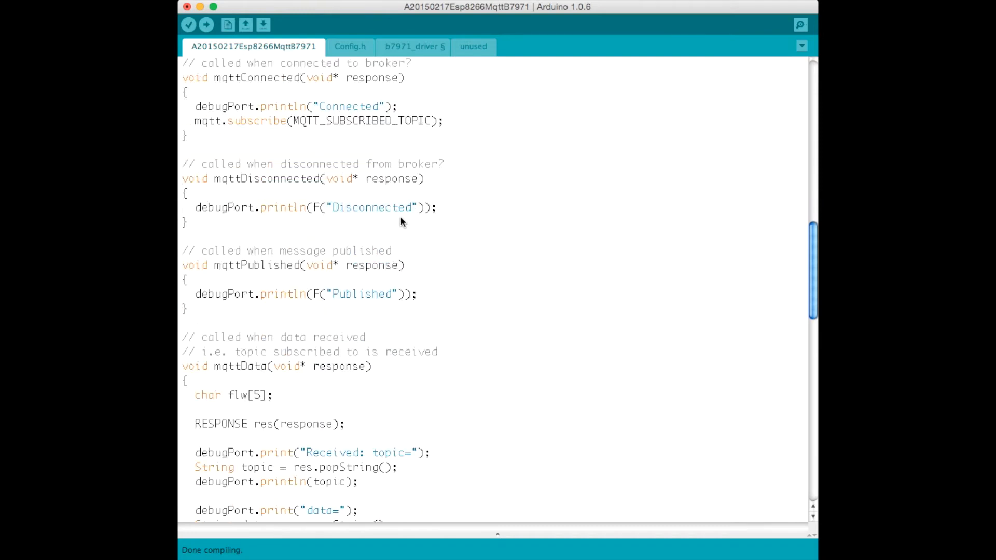
{"action": "scroll", "scroll_direction": "down", "scroll_amount": 3}
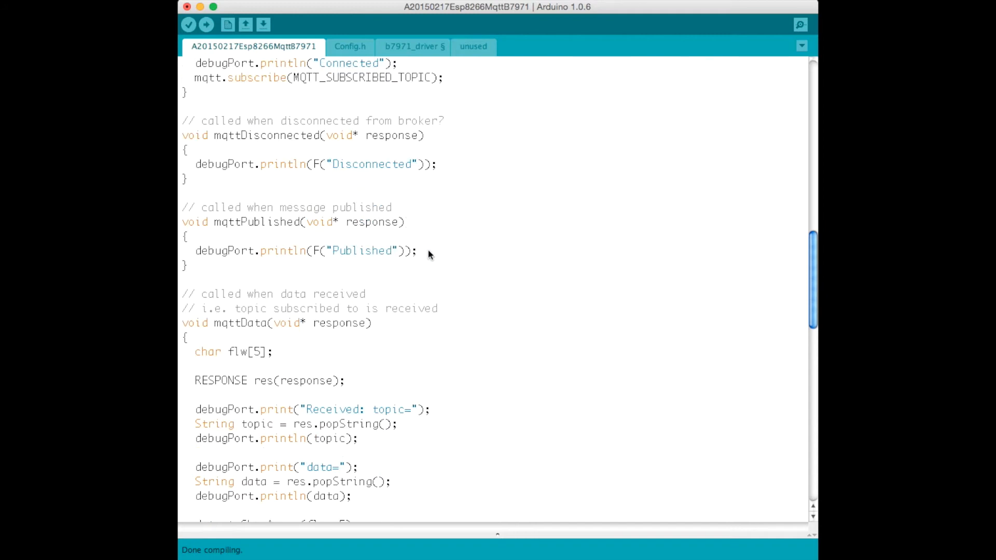
{"action": "scroll", "scroll_direction": "down", "scroll_amount": 3}
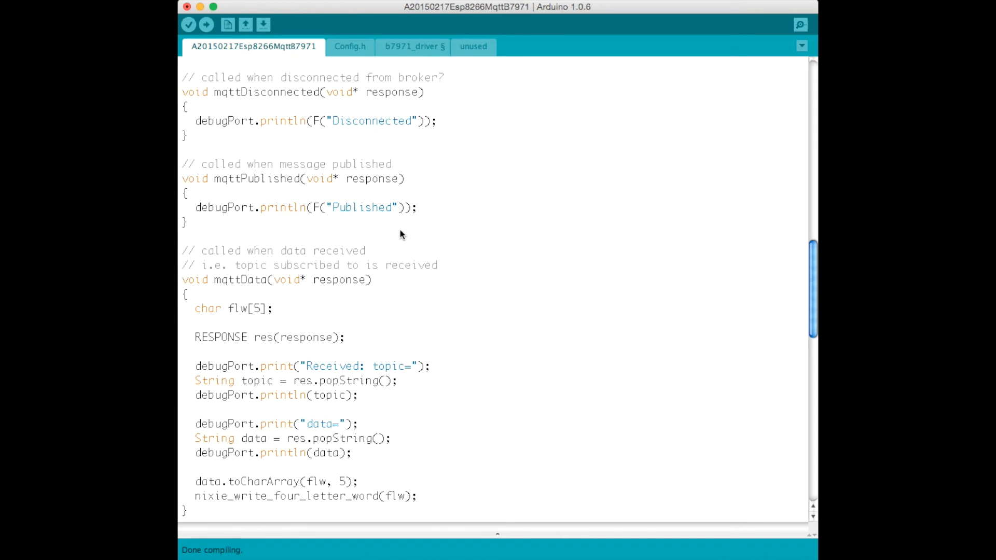
{"action": "scroll", "scroll_direction": "down", "scroll_amount": 3}
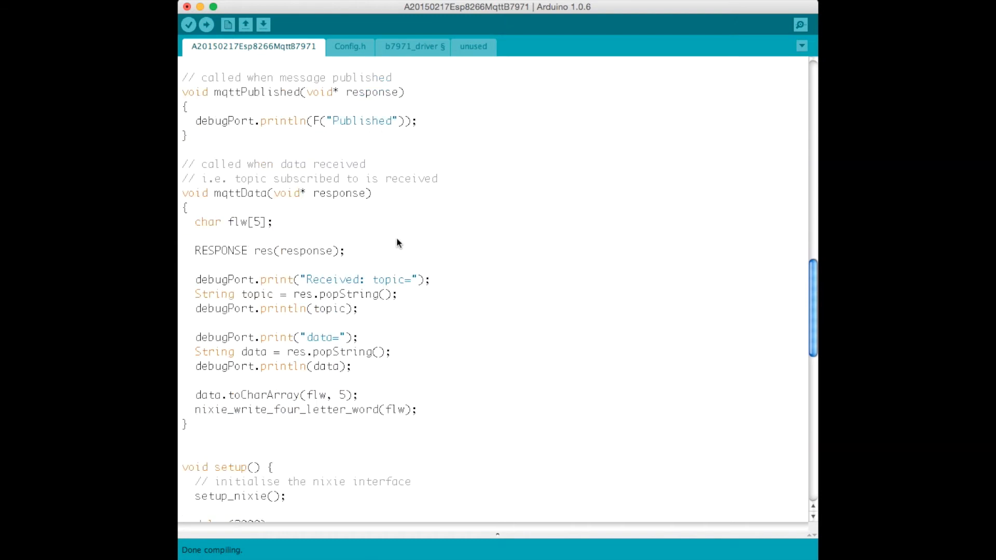
{"action": "mouse_move", "coordinate": [343, 343]}
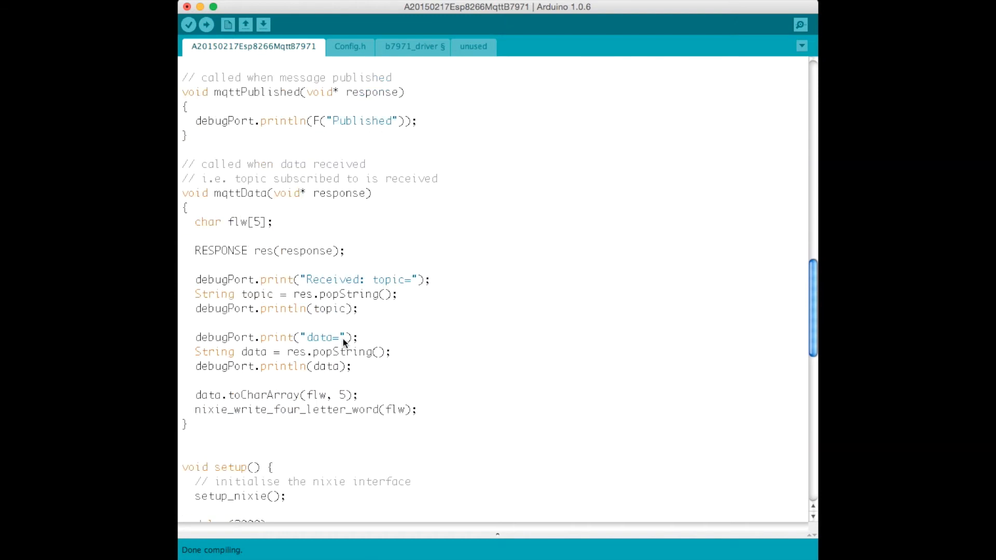
Step: Scroll past mqttData to show setup() with nixie init, serial and ESP reset
{"action": "scroll", "scroll_direction": "down", "scroll_amount": 3}
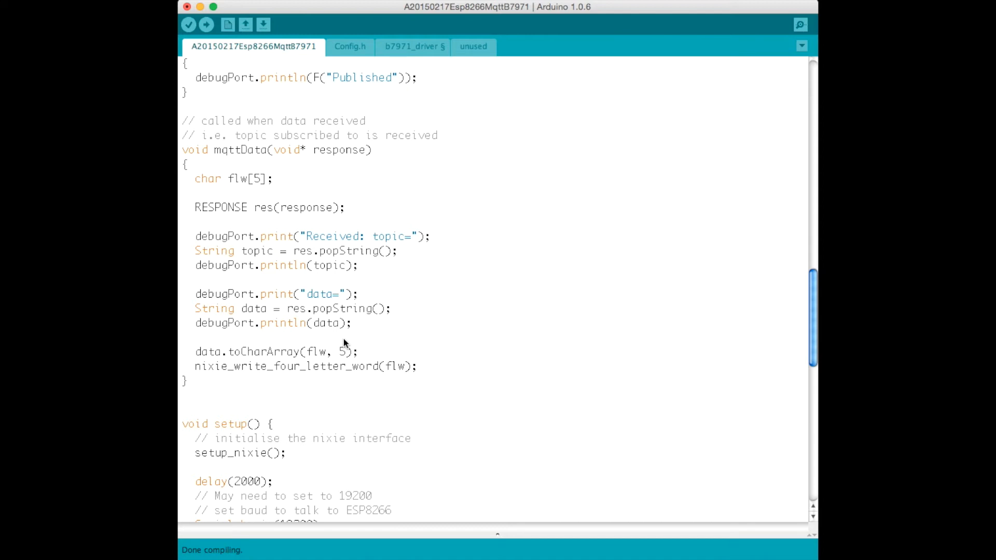
{"action": "mouse_move", "coordinate": [320, 373]}
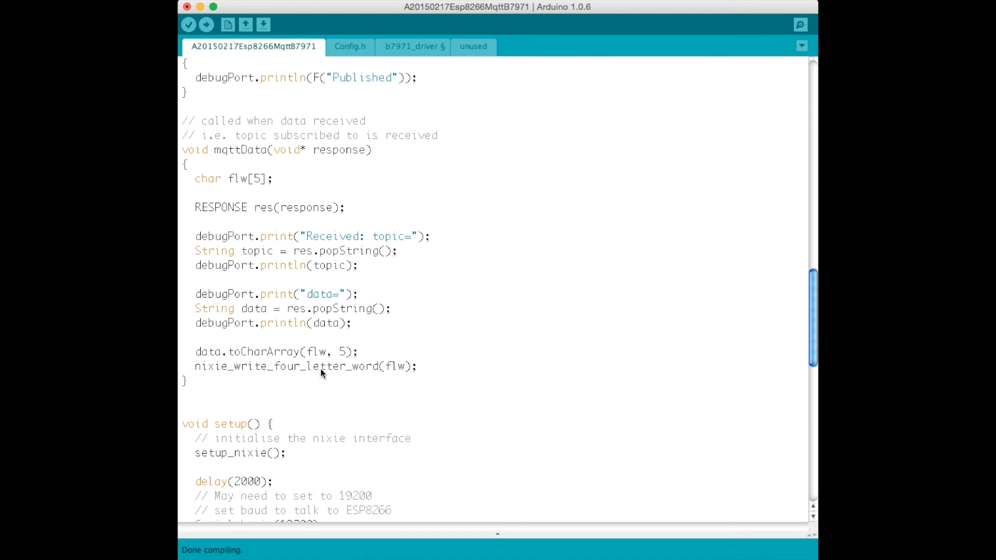
{"action": "mouse_move", "coordinate": [248, 263]}
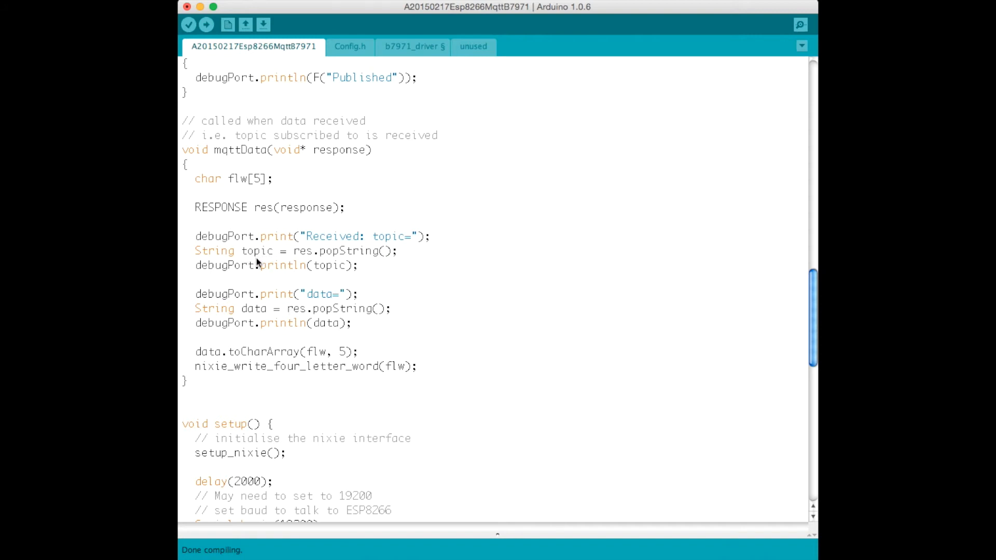
{"action": "mouse_move", "coordinate": [271, 321]}
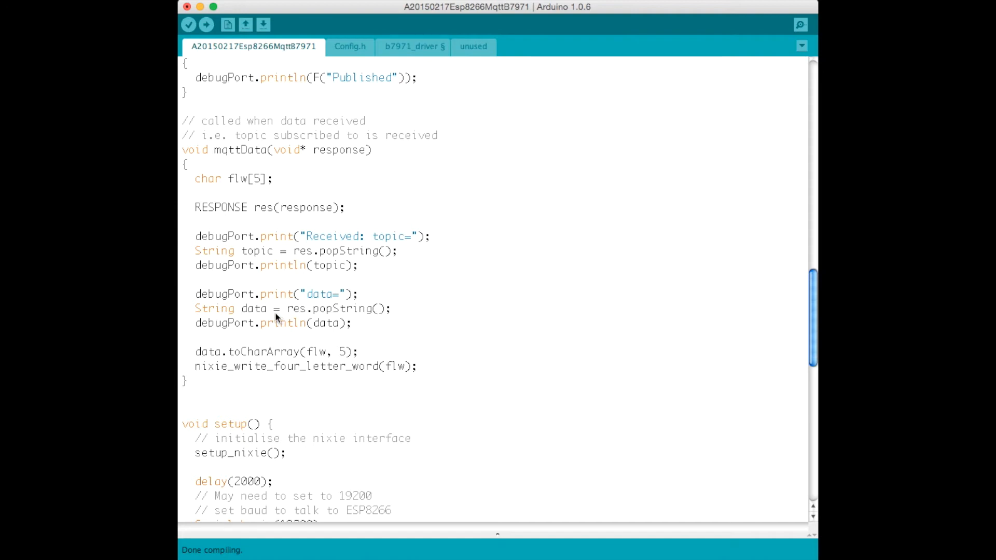
{"action": "mouse_move", "coordinate": [266, 330]}
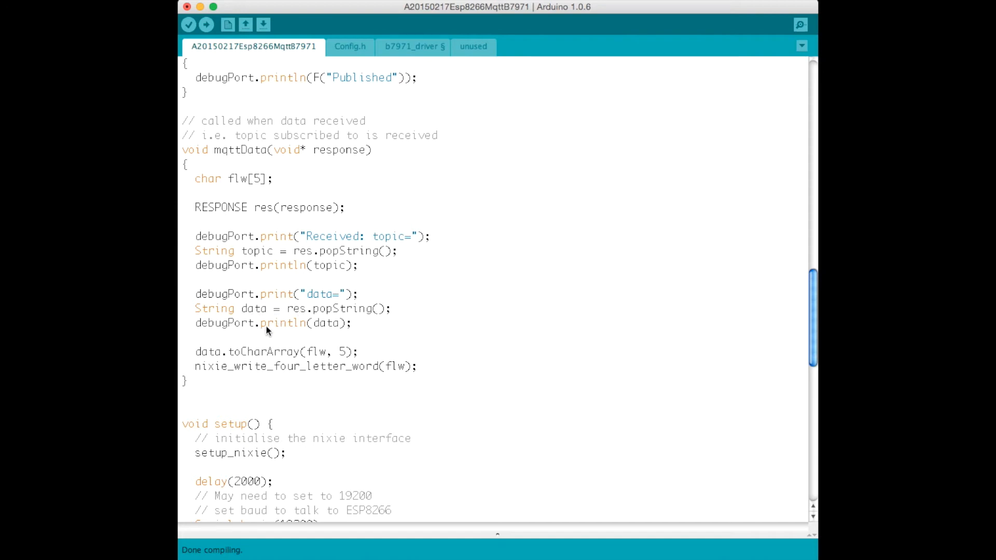
{"action": "scroll", "scroll_direction": "down", "scroll_amount": 3}
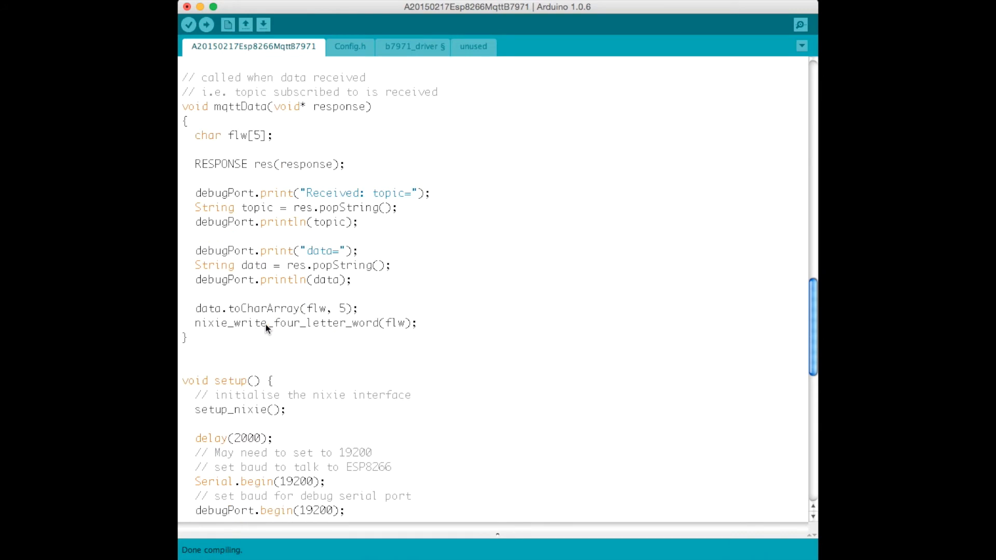
{"action": "mouse_move", "coordinate": [255, 319]}
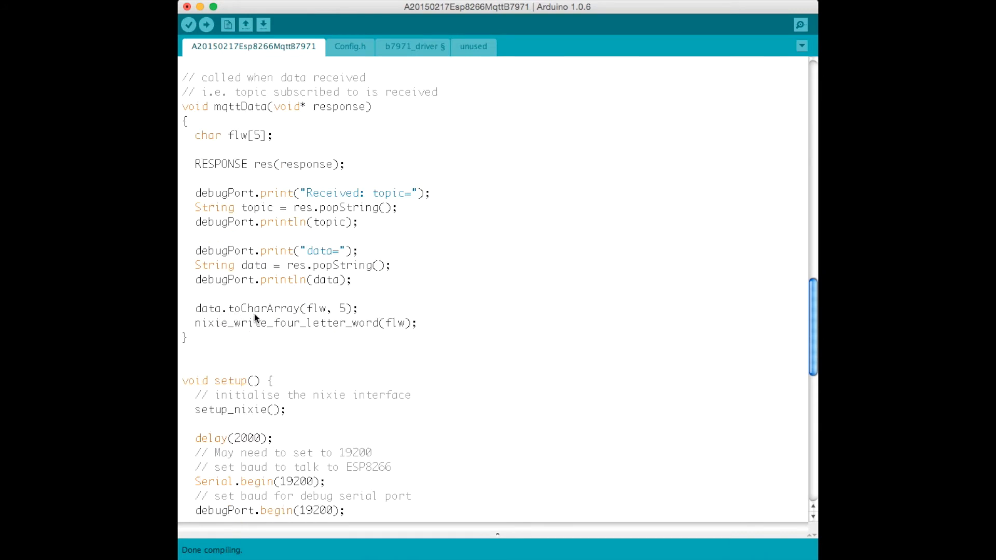
{"action": "mouse_move", "coordinate": [305, 320]}
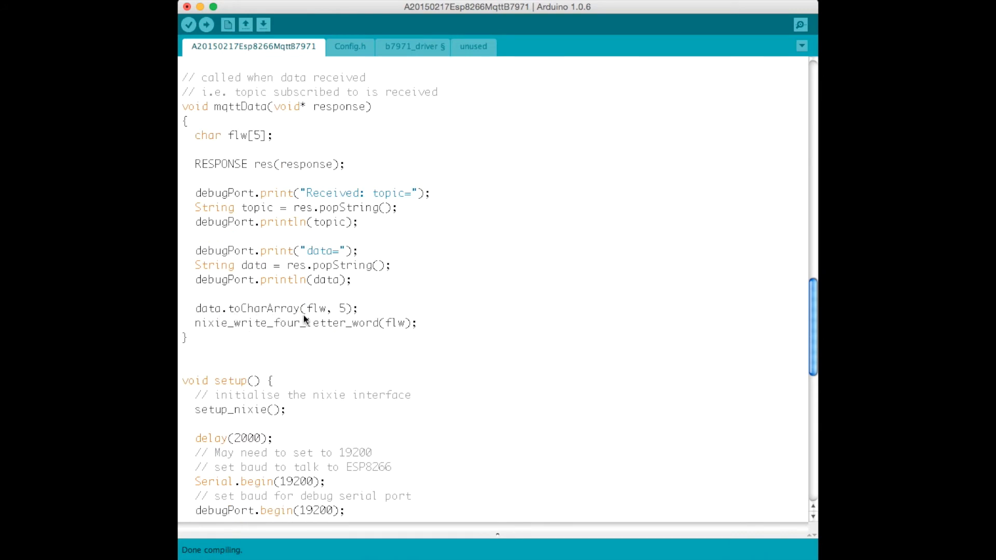
{"action": "mouse_move", "coordinate": [349, 327]}
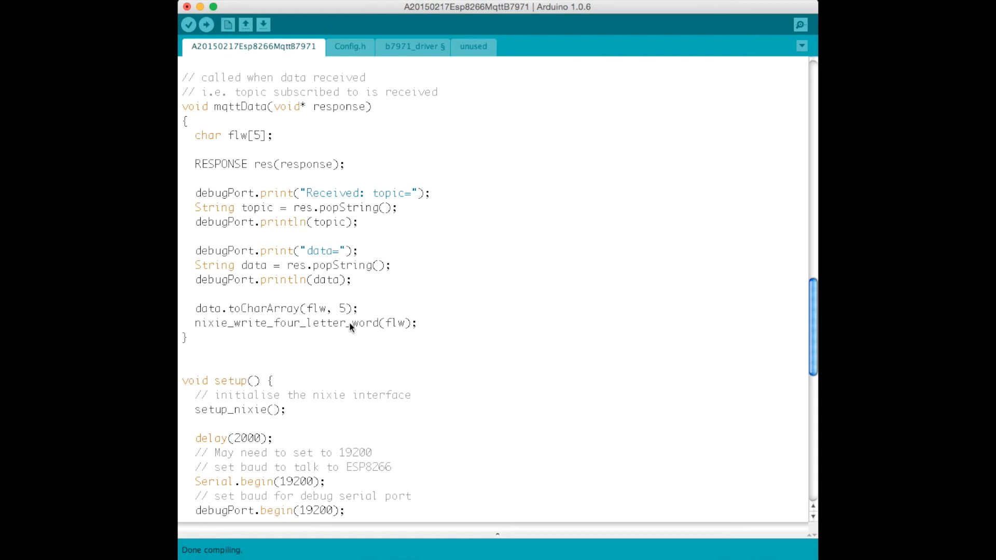
{"action": "mouse_move", "coordinate": [422, 328]}
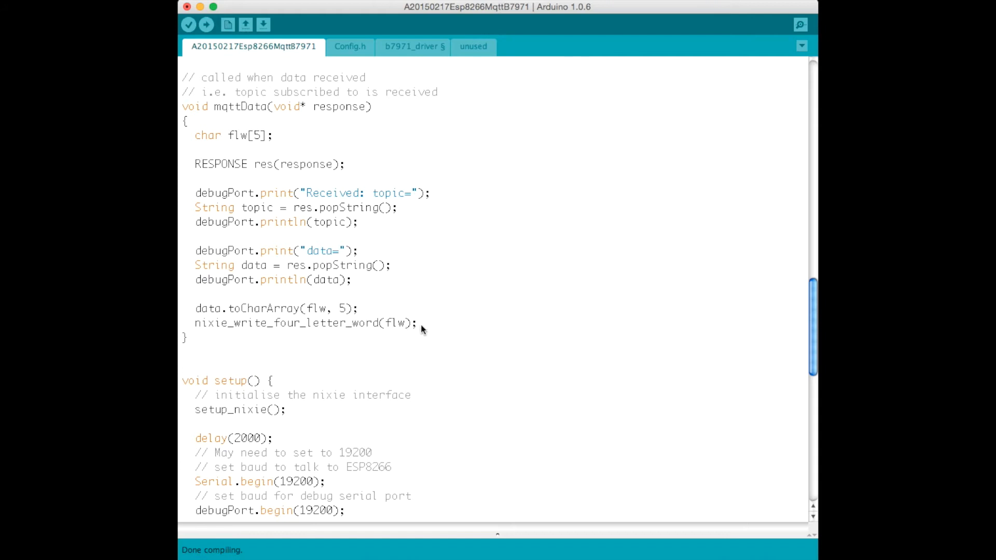
{"action": "mouse_move", "coordinate": [218, 323]}
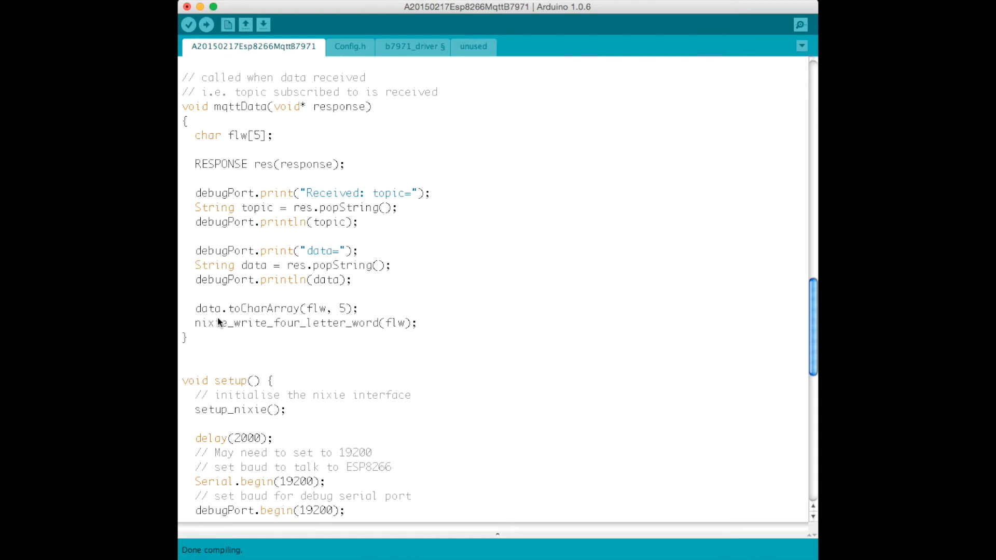
{"action": "mouse_move", "coordinate": [265, 327]}
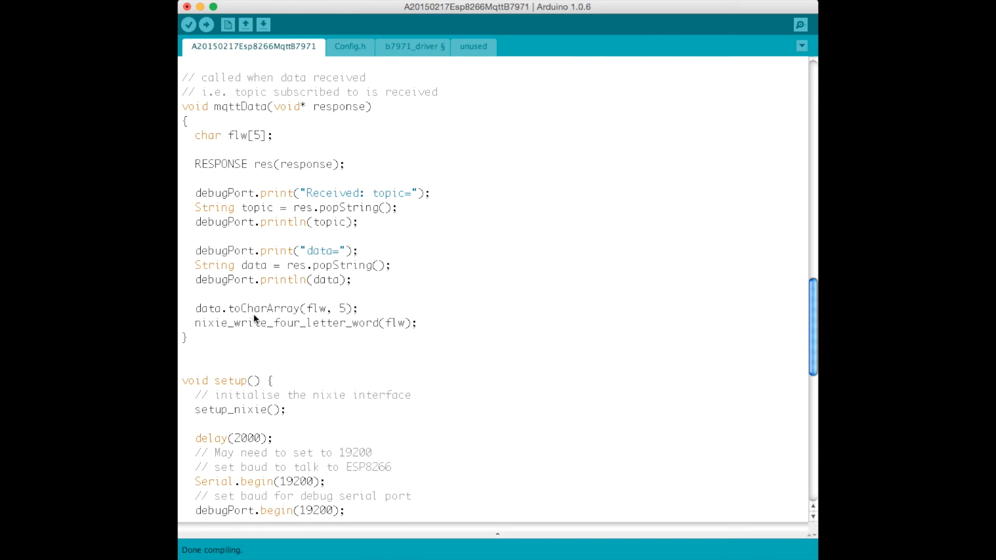
{"action": "mouse_move", "coordinate": [323, 329]}
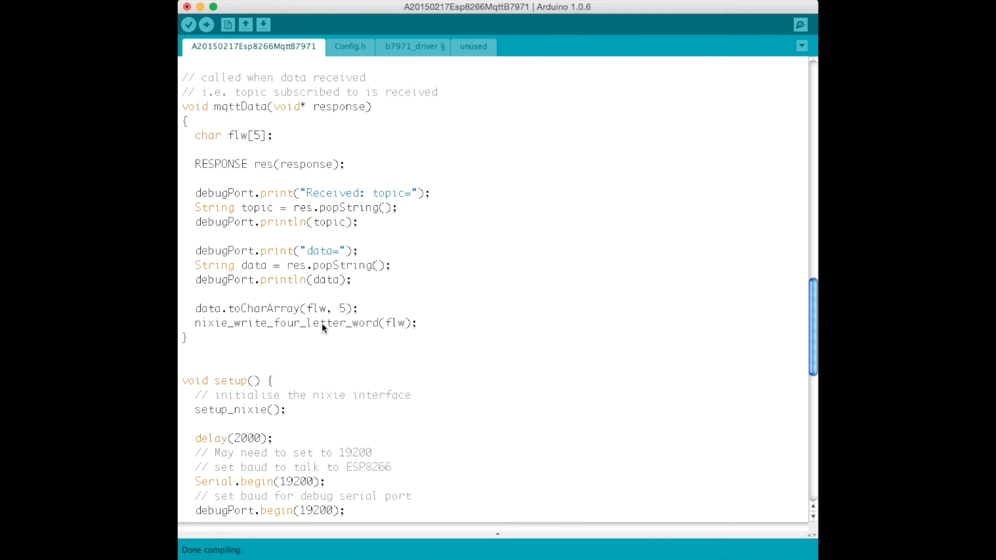
{"action": "mouse_move", "coordinate": [283, 326]}
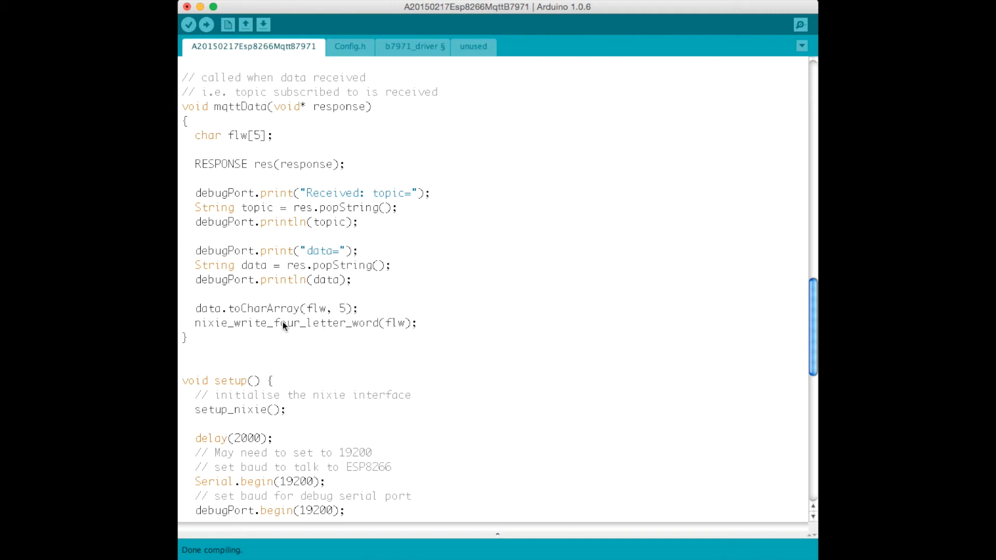
{"action": "mouse_move", "coordinate": [302, 318]}
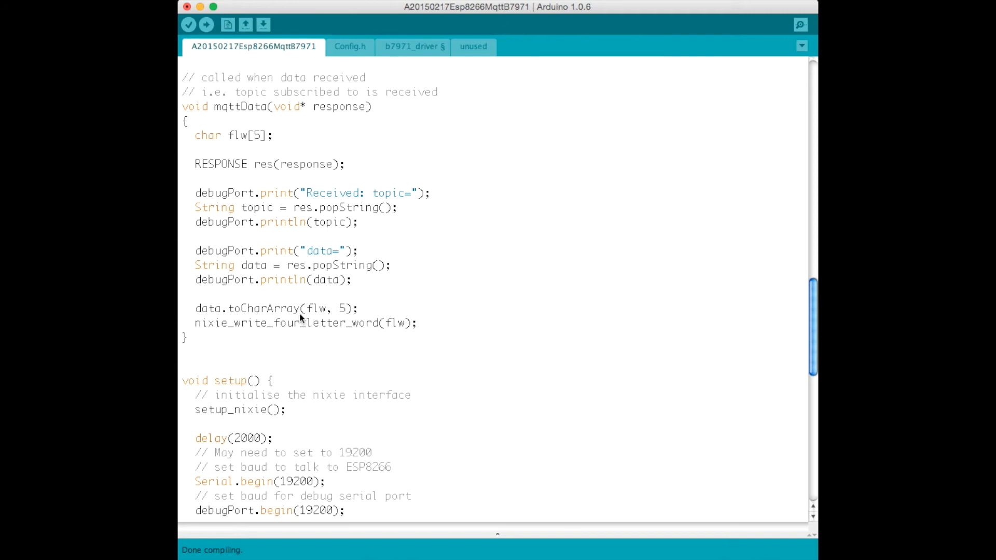
{"action": "mouse_move", "coordinate": [283, 326]}
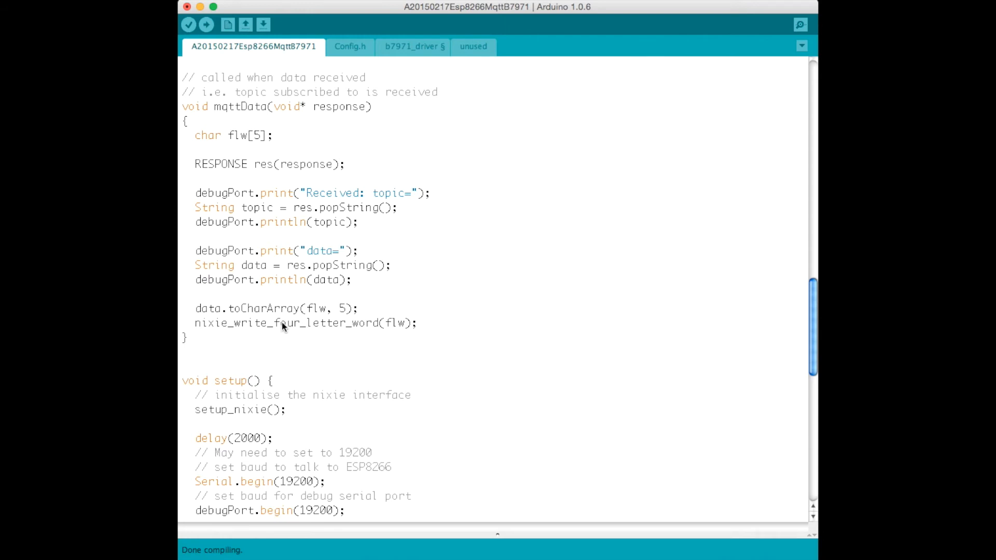
{"action": "mouse_move", "coordinate": [218, 336]}
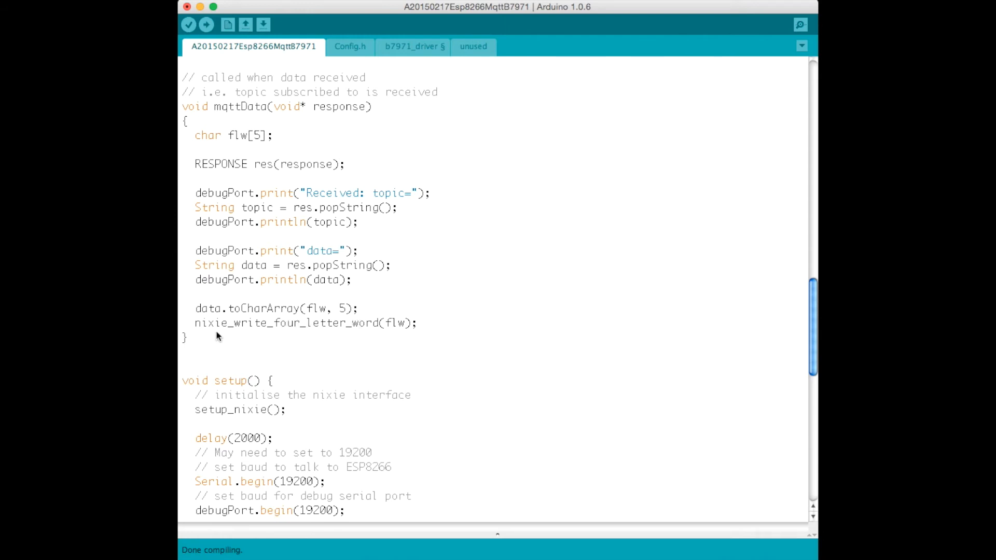
{"action": "mouse_move", "coordinate": [342, 341]}
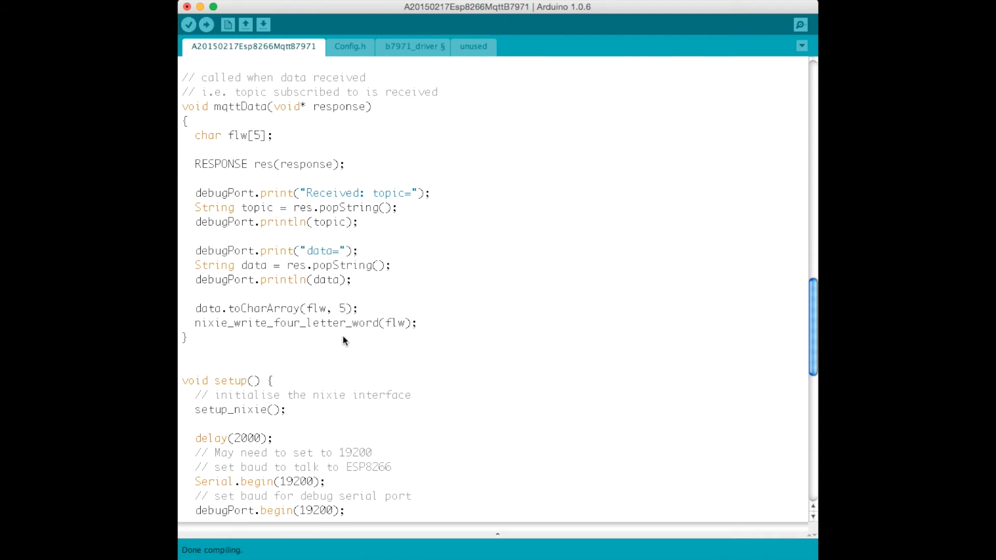
{"action": "scroll", "scroll_direction": "down", "scroll_amount": 3}
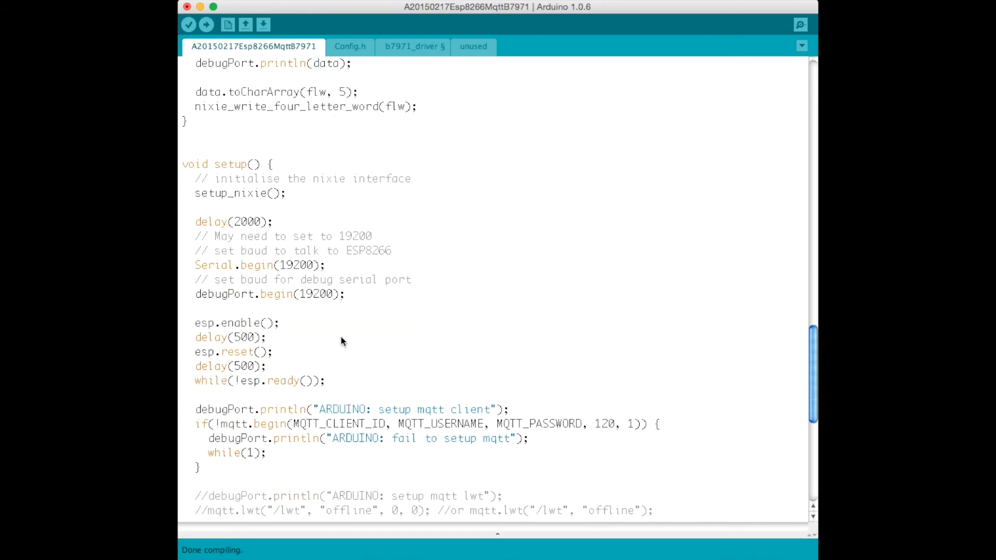
Step: Scroll to the MQTT event attachments, Wi-Fi connect and loop() calling esp.process()
{"action": "scroll", "scroll_direction": "down", "scroll_amount": 3}
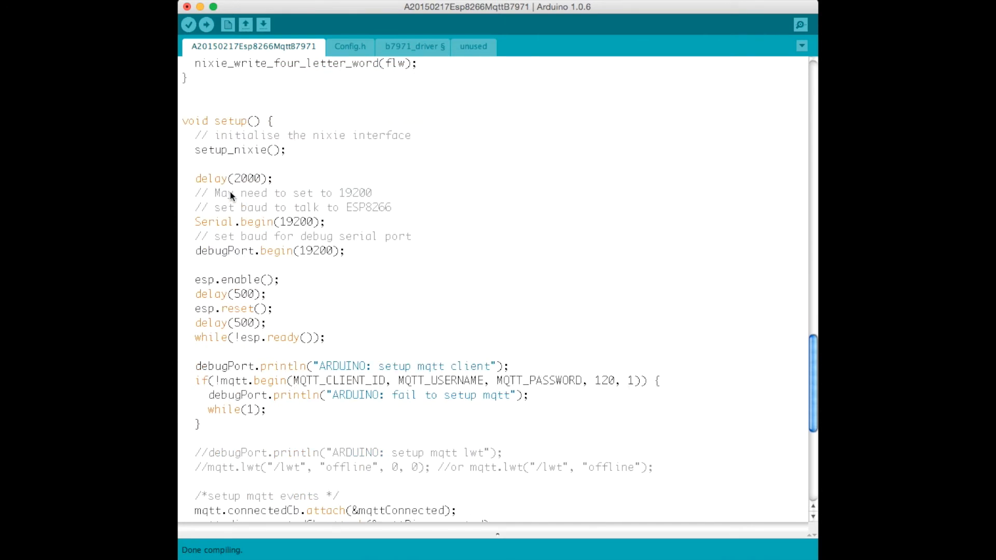
{"action": "mouse_move", "coordinate": [316, 170]}
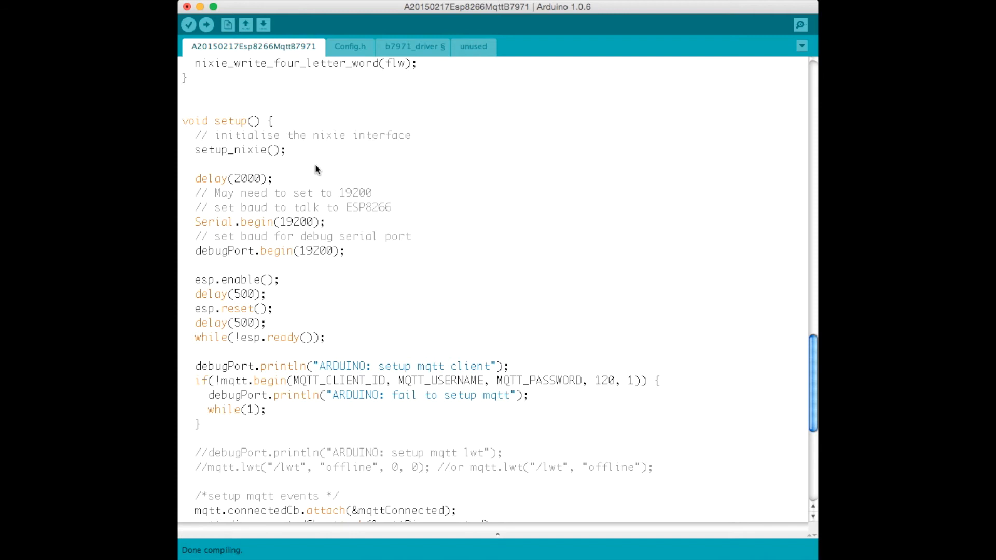
{"action": "scroll", "scroll_direction": "down", "scroll_amount": 3}
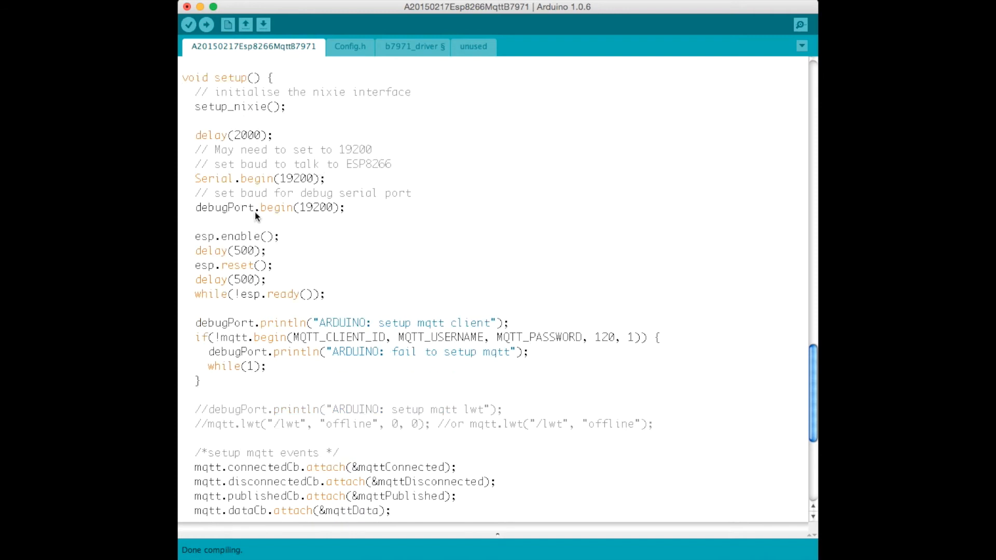
{"action": "scroll", "scroll_direction": "down", "scroll_amount": 3}
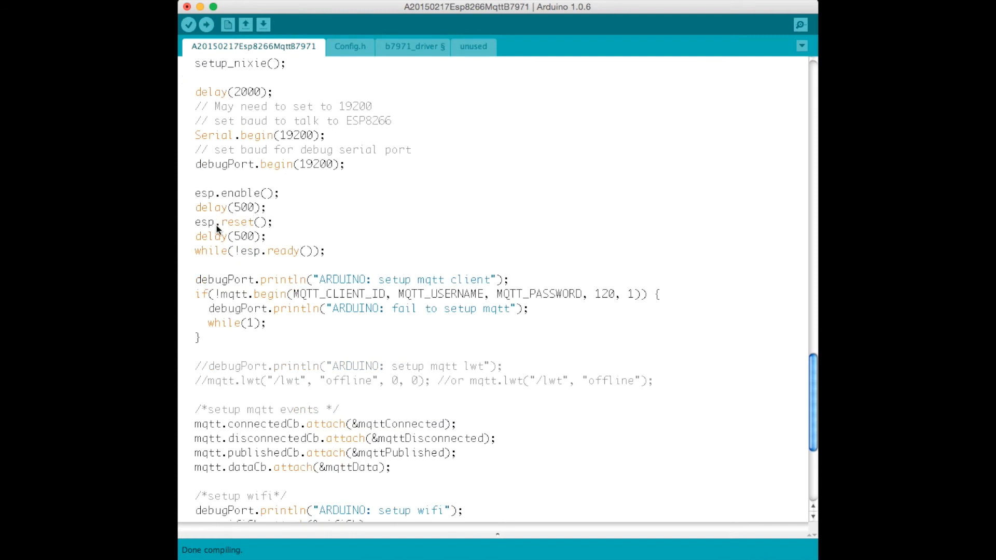
{"action": "mouse_move", "coordinate": [210, 193]}
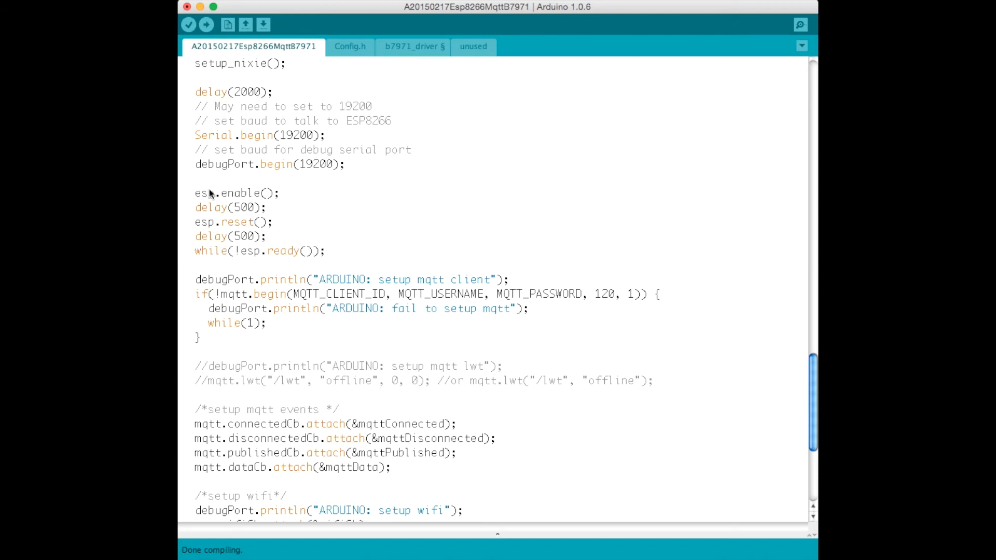
{"action": "mouse_move", "coordinate": [198, 234]}
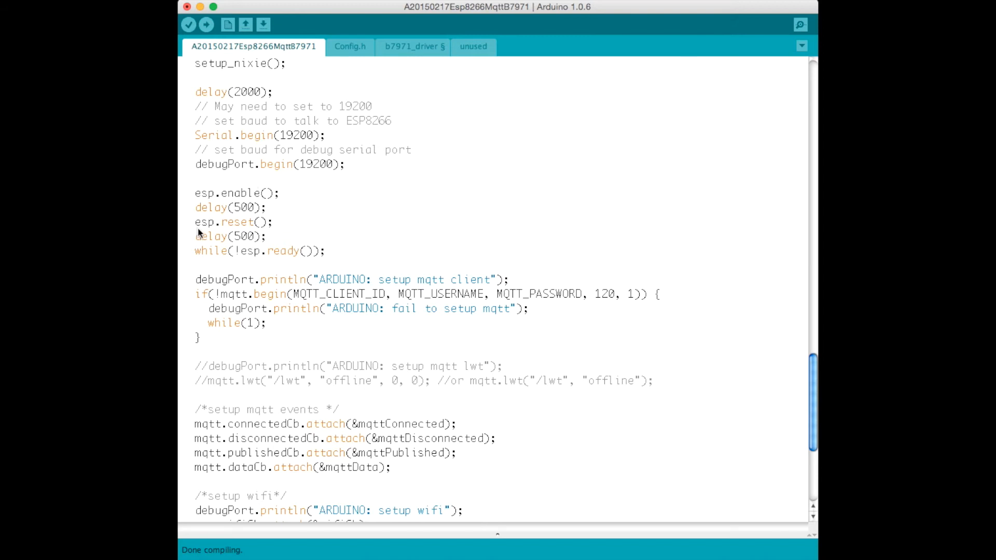
{"action": "scroll", "scroll_direction": "down", "scroll_amount": 3}
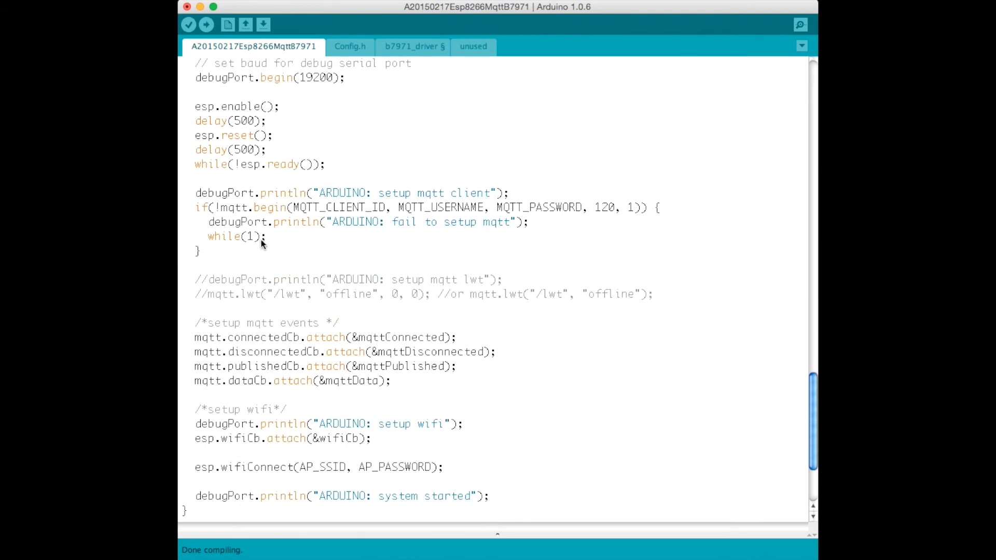
{"action": "mouse_move", "coordinate": [321, 240]}
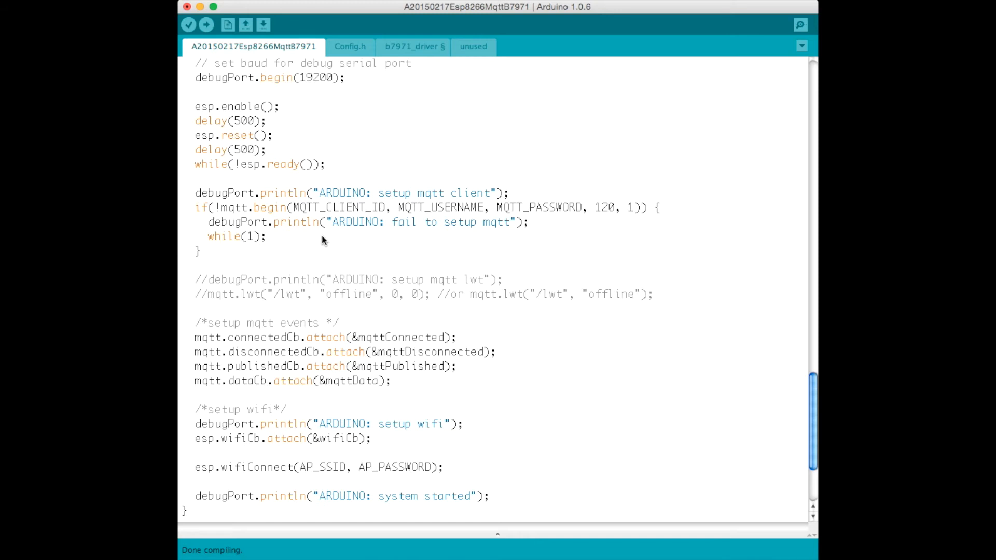
{"action": "scroll", "scroll_direction": "down", "scroll_amount": 3}
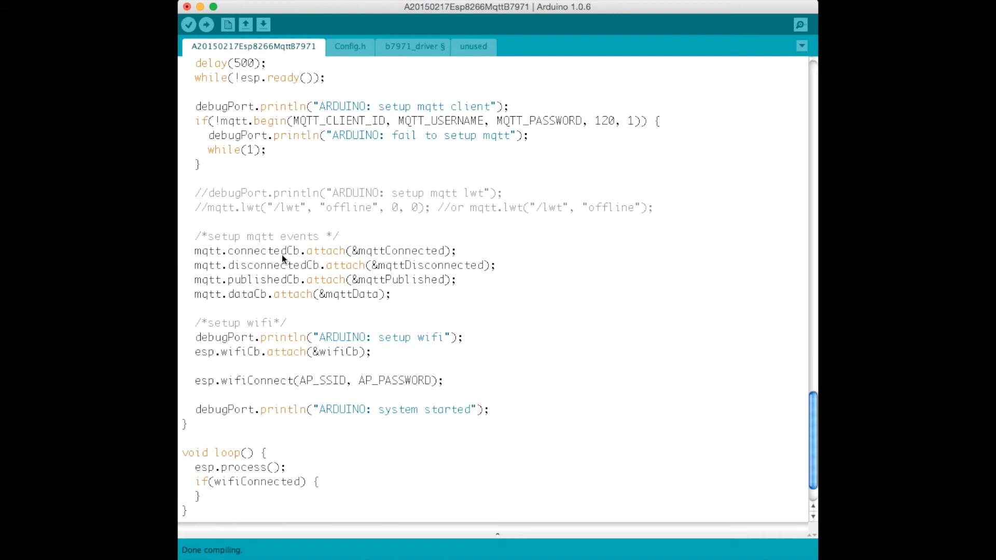
{"action": "mouse_move", "coordinate": [280, 307]}
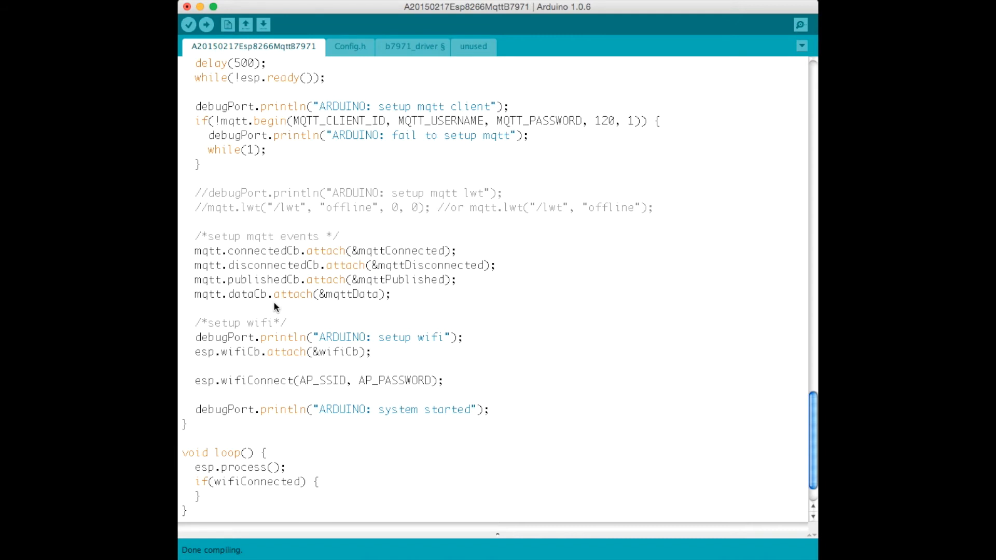
{"action": "mouse_move", "coordinate": [365, 263]}
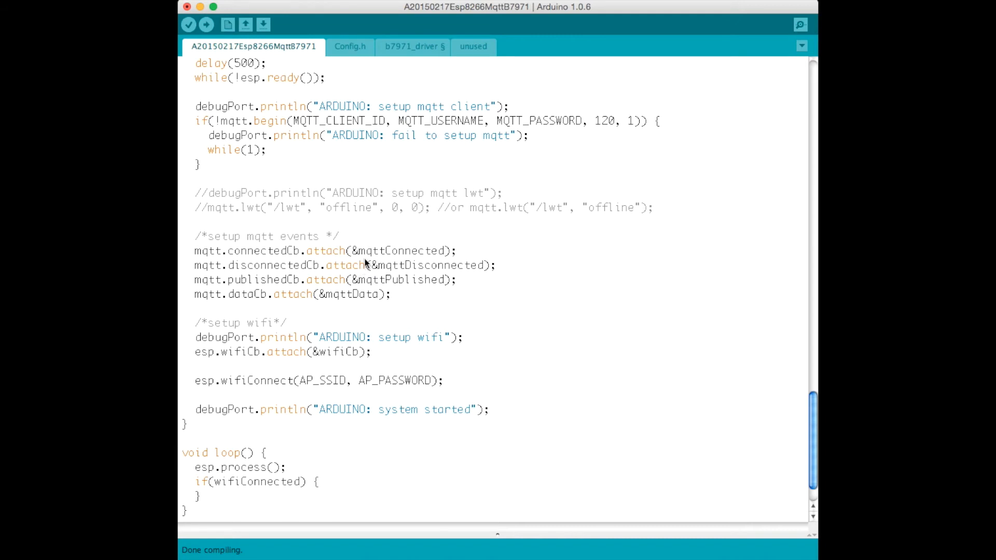
{"action": "mouse_move", "coordinate": [408, 269]}
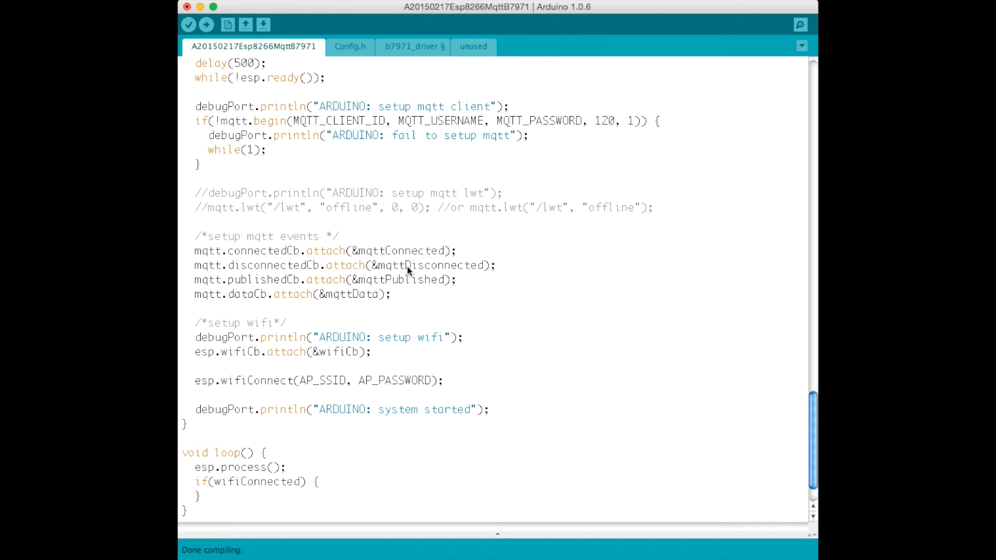
{"action": "mouse_move", "coordinate": [368, 304]}
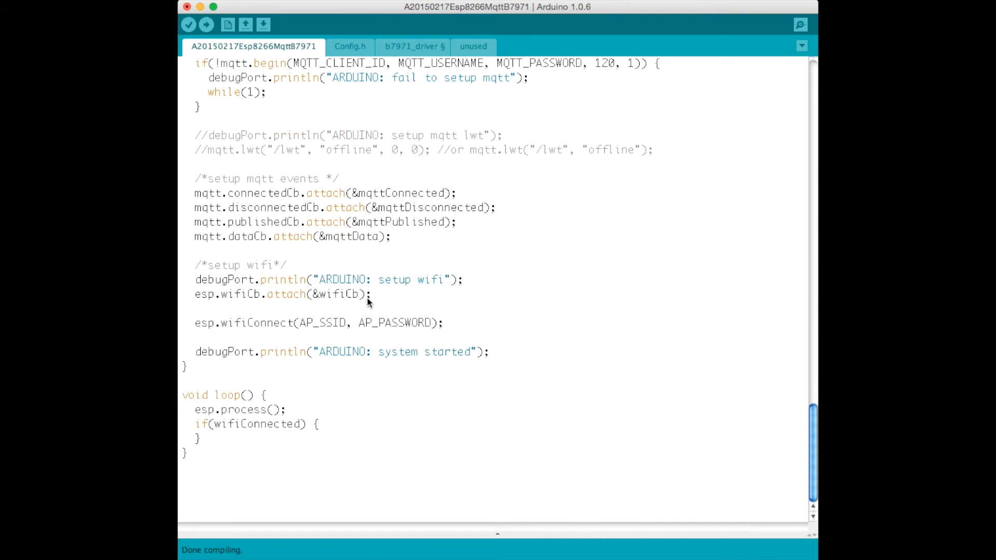
{"action": "mouse_move", "coordinate": [353, 305]}
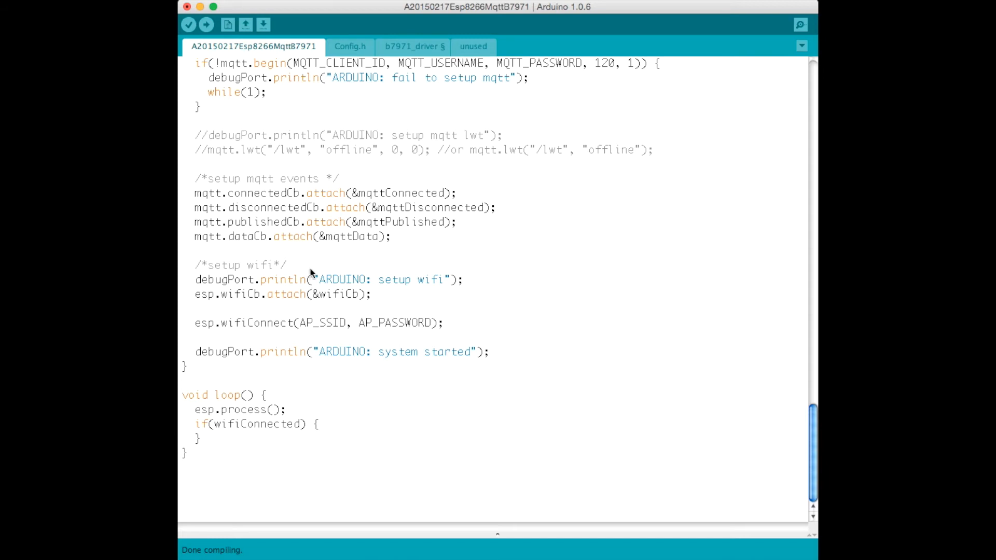
{"action": "mouse_move", "coordinate": [317, 308]}
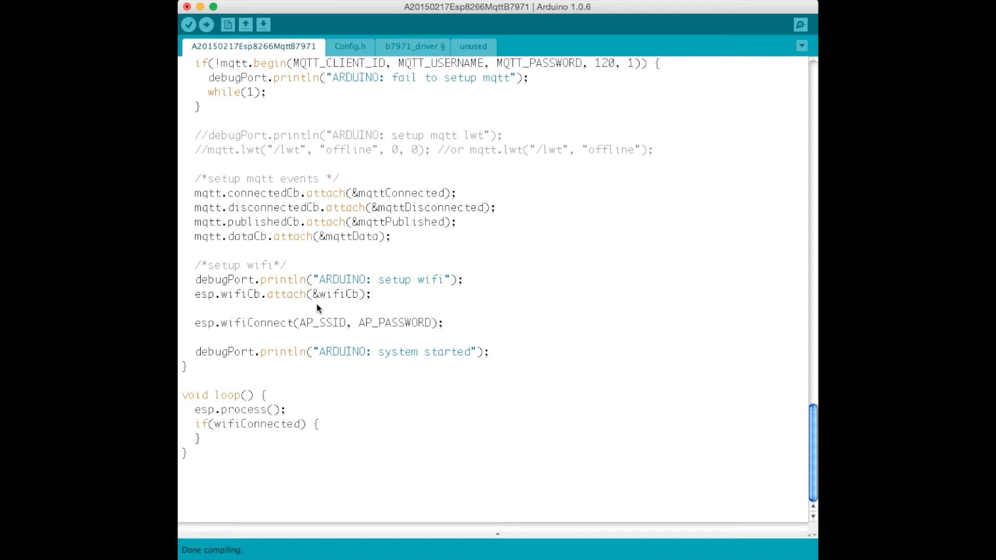
{"action": "mouse_move", "coordinate": [337, 309]}
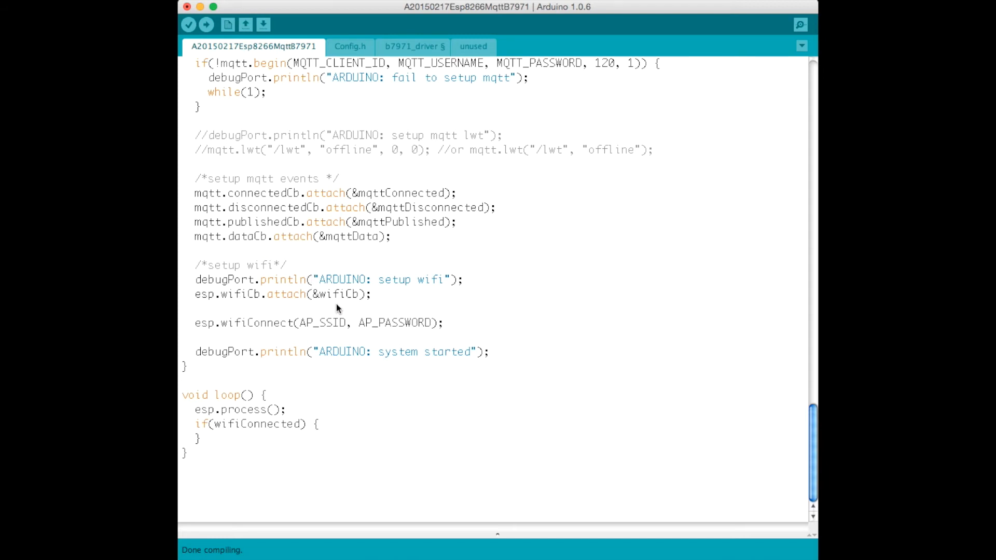
{"action": "mouse_move", "coordinate": [236, 333]}
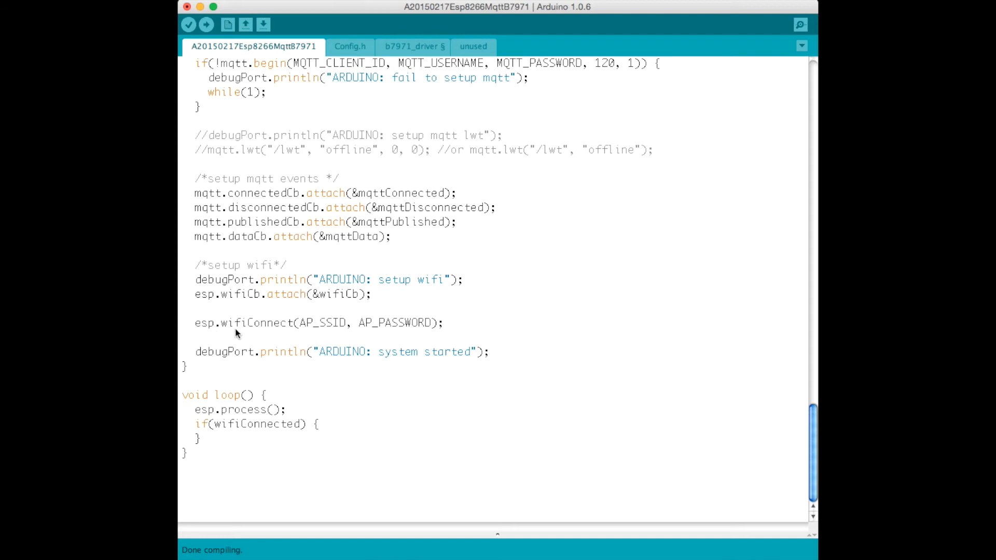
{"action": "mouse_move", "coordinate": [336, 334]}
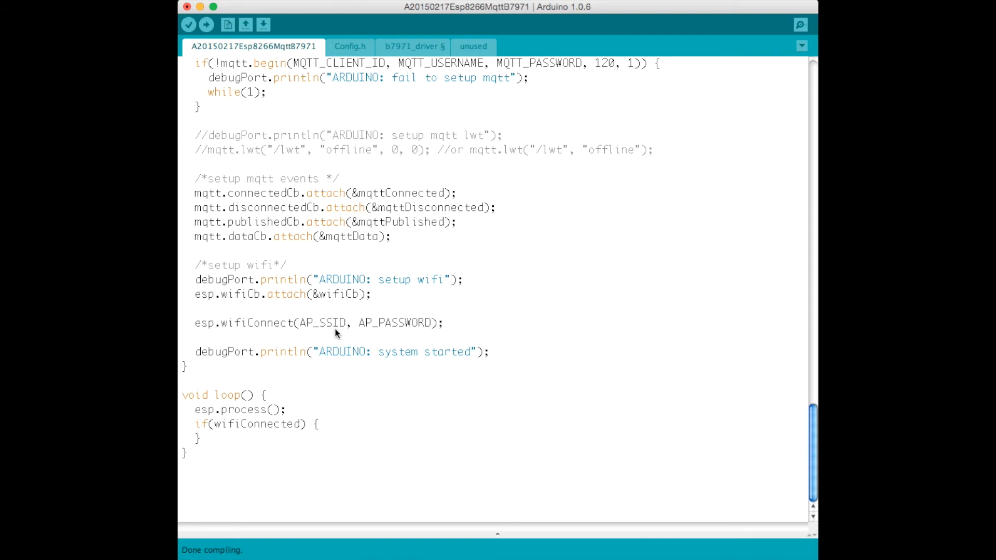
{"action": "mouse_move", "coordinate": [410, 333]}
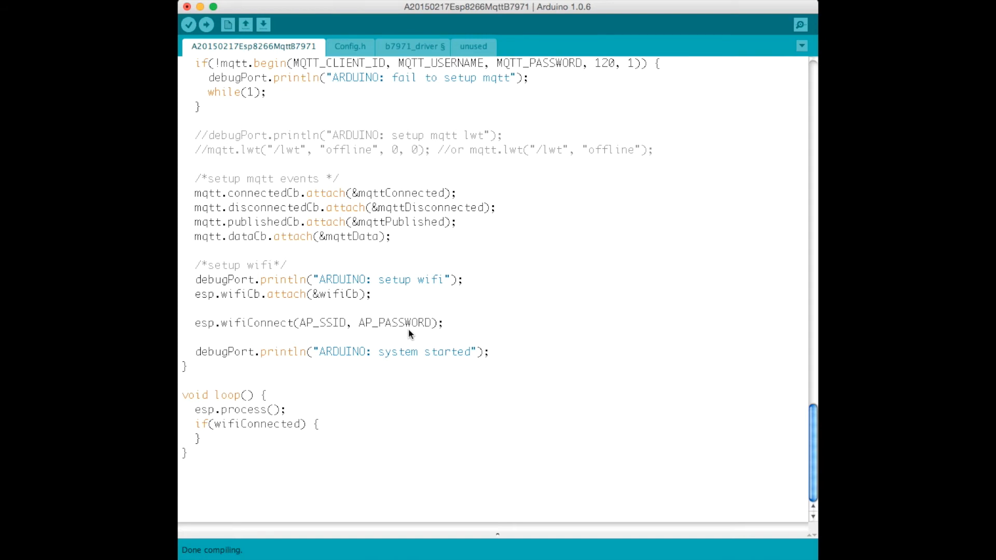
{"action": "mouse_move", "coordinate": [365, 326]}
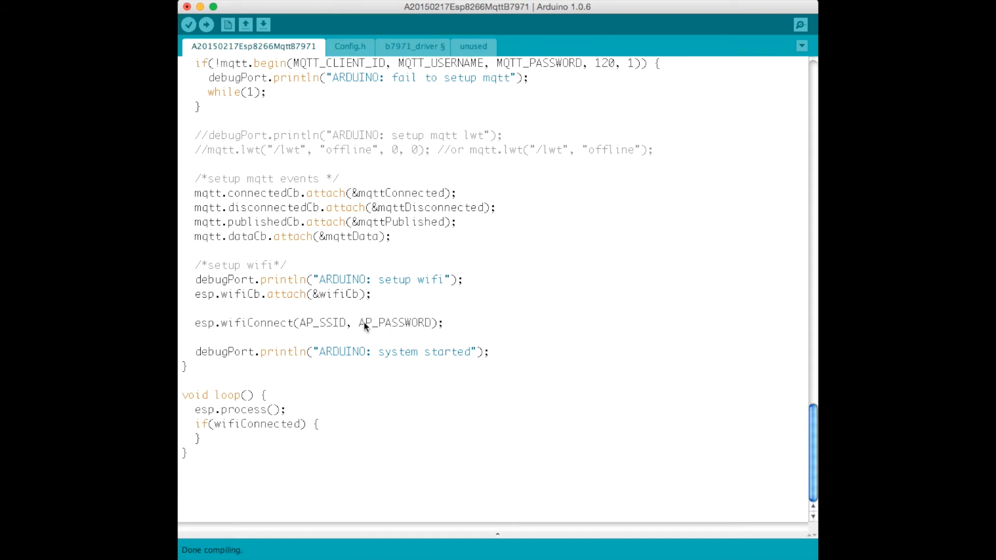
{"action": "mouse_move", "coordinate": [264, 368]}
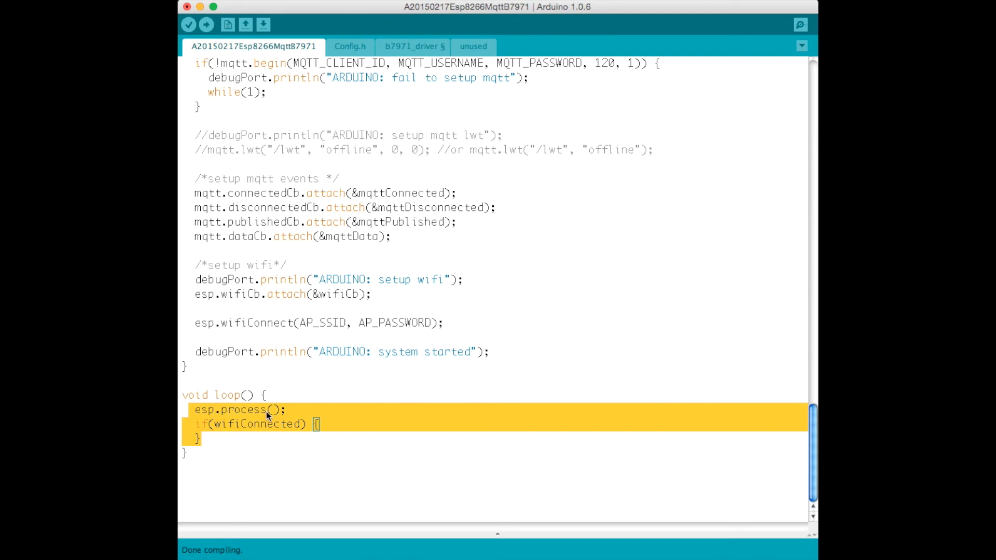
{"action": "mouse_move", "coordinate": [258, 418]}
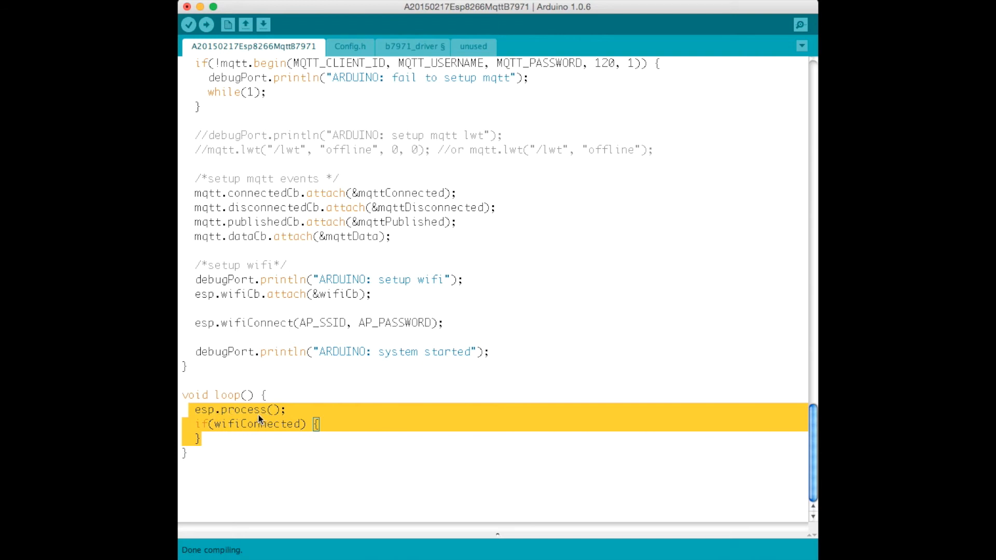
{"action": "left_click", "coordinate": [203, 410]}
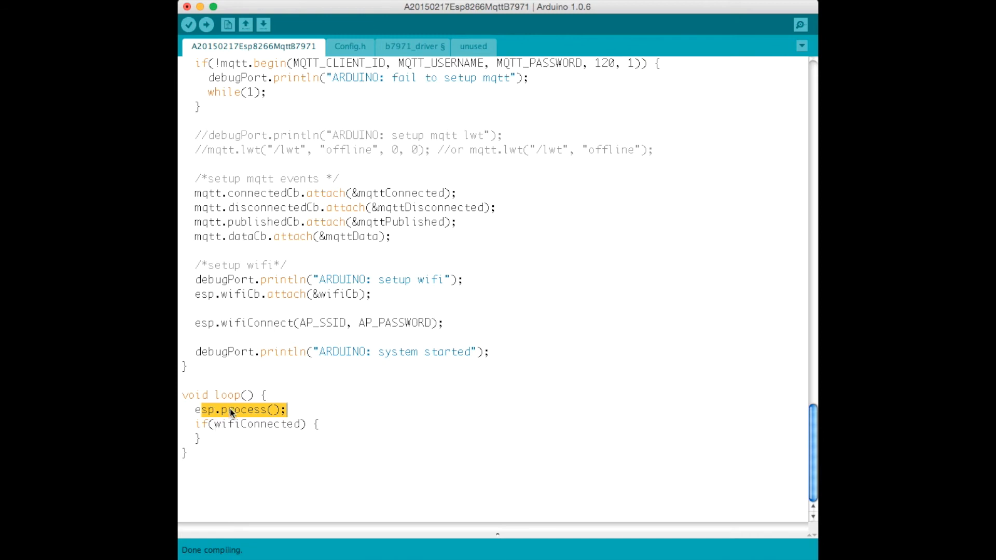
{"action": "left_click", "coordinate": [240, 410]}
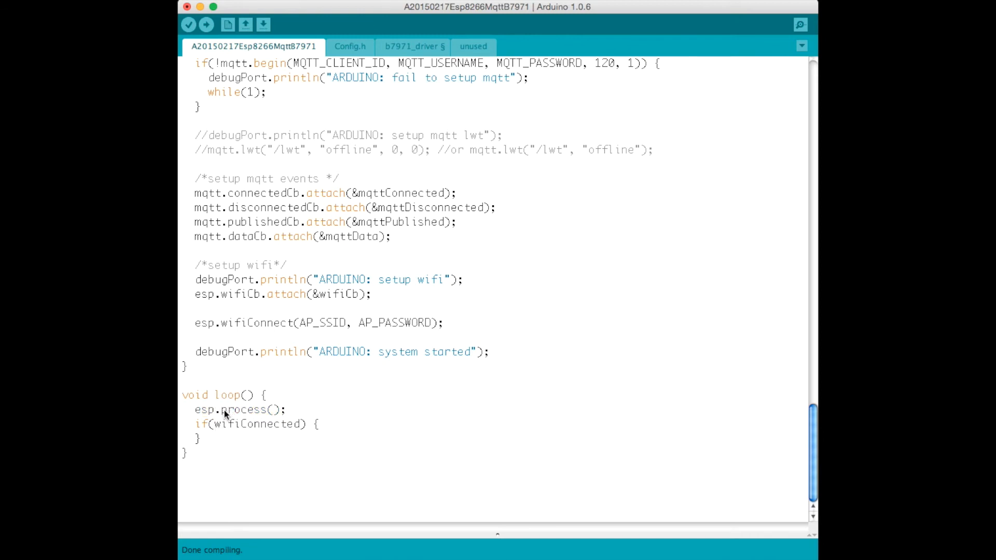
{"action": "mouse_move", "coordinate": [373, 244]}
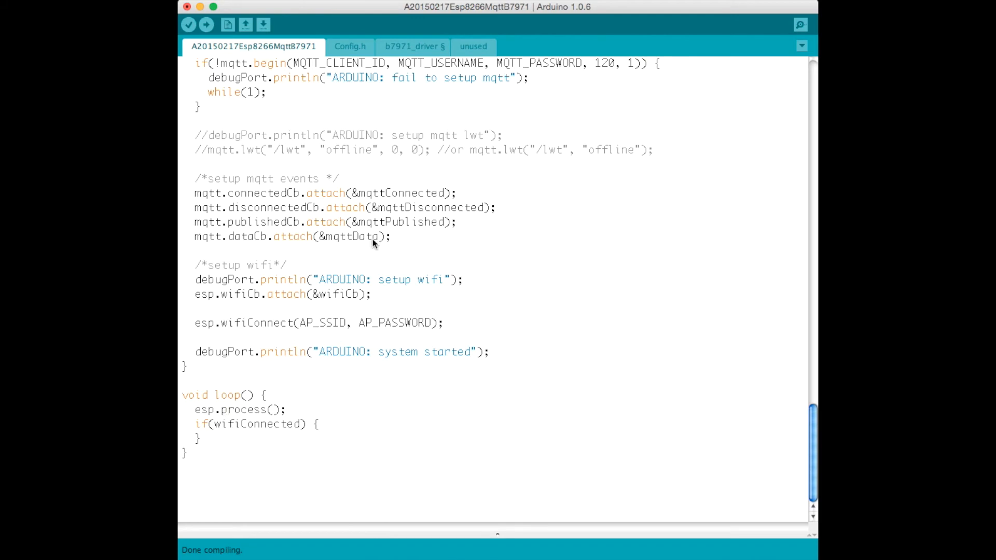
{"action": "left_click", "coordinate": [412, 46]}
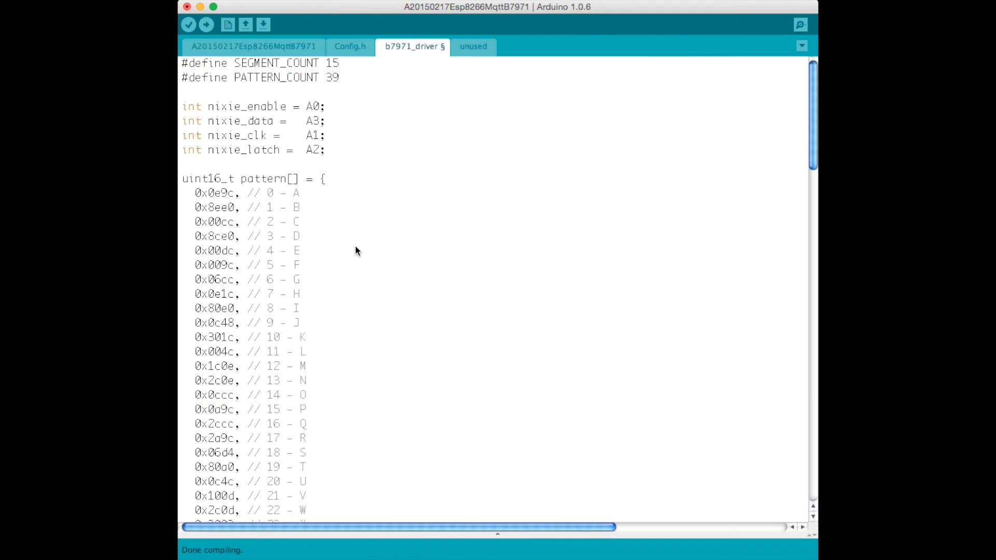
{"action": "scroll", "scroll_direction": "down", "scroll_amount": 3}
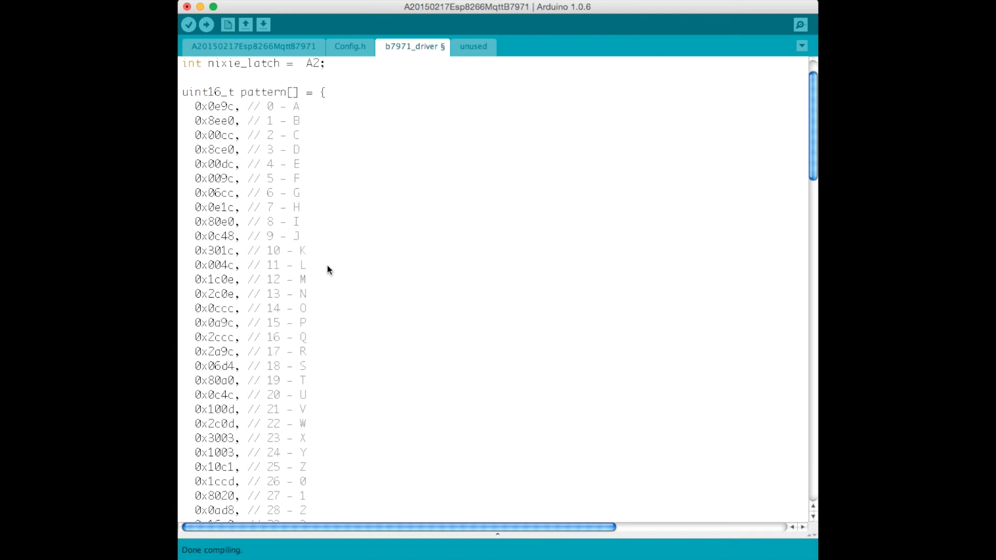
{"action": "scroll", "scroll_direction": "up", "scroll_amount": 3}
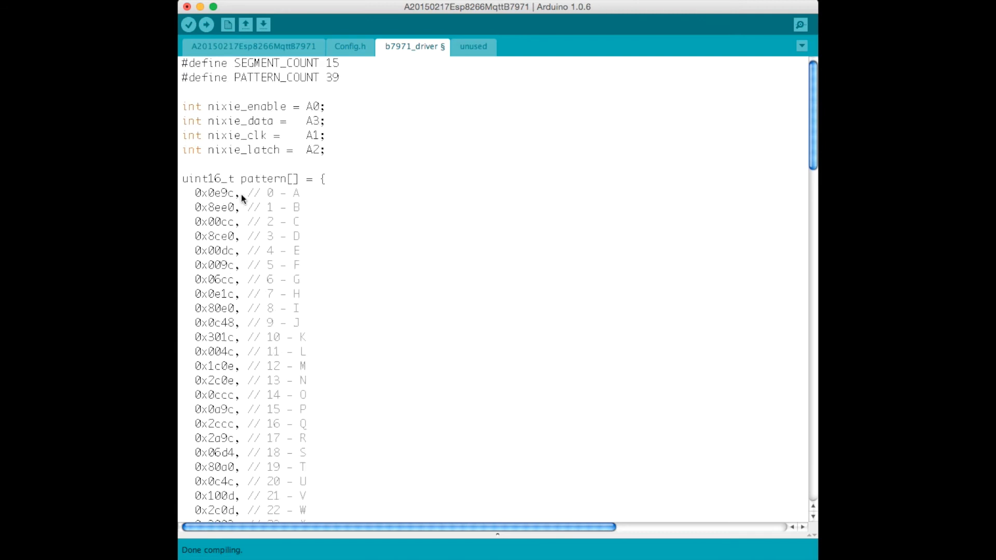
{"action": "mouse_move", "coordinate": [241, 203]}
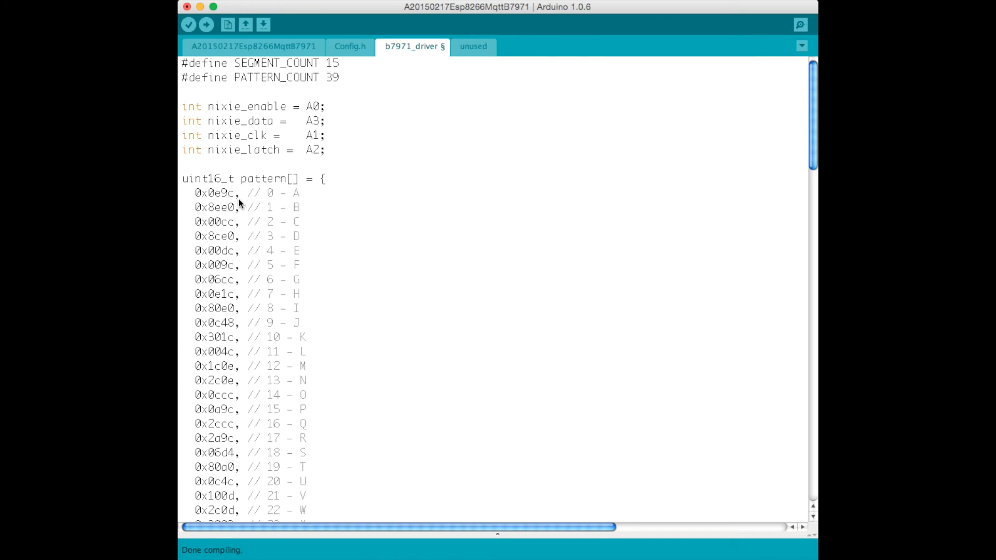
{"action": "mouse_move", "coordinate": [229, 196]}
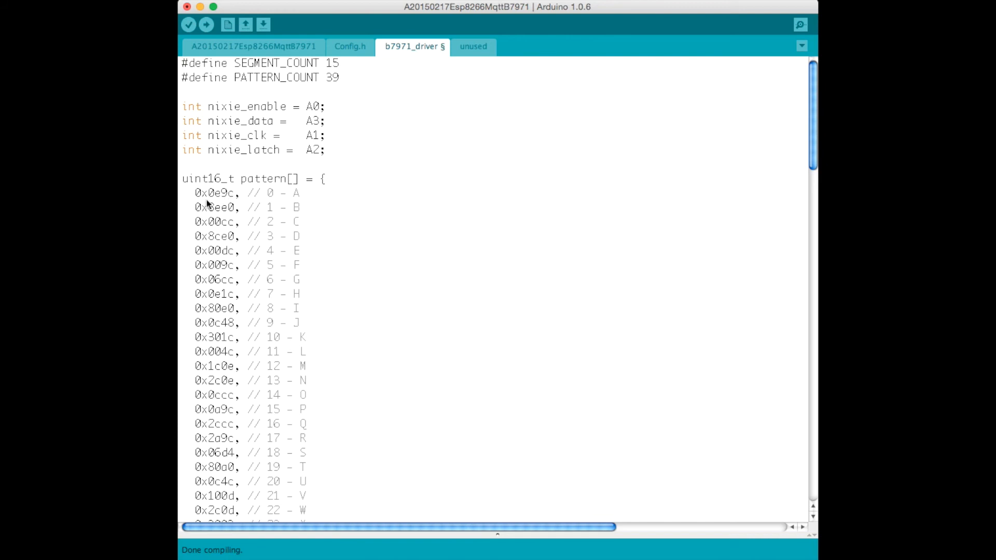
{"action": "mouse_move", "coordinate": [230, 229]}
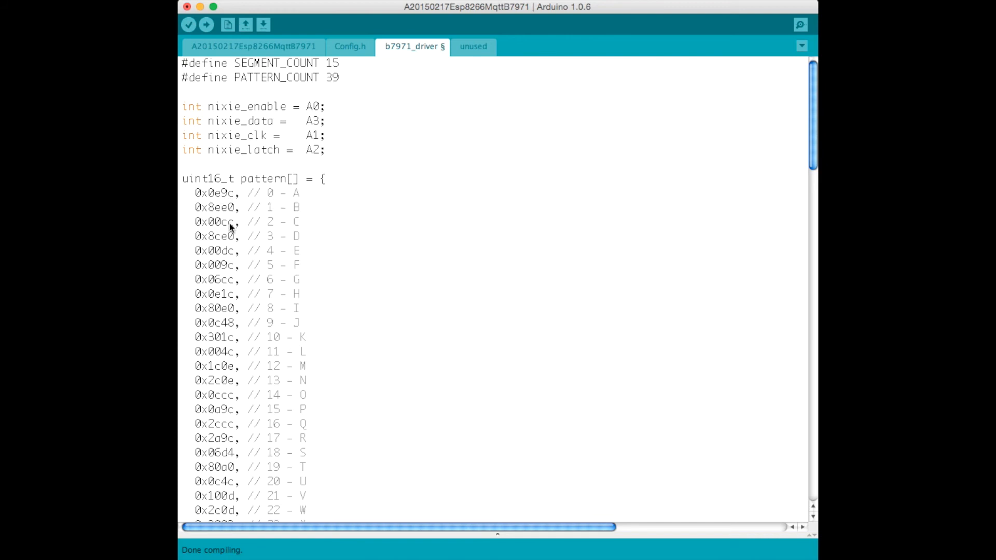
{"action": "mouse_move", "coordinate": [219, 190]}
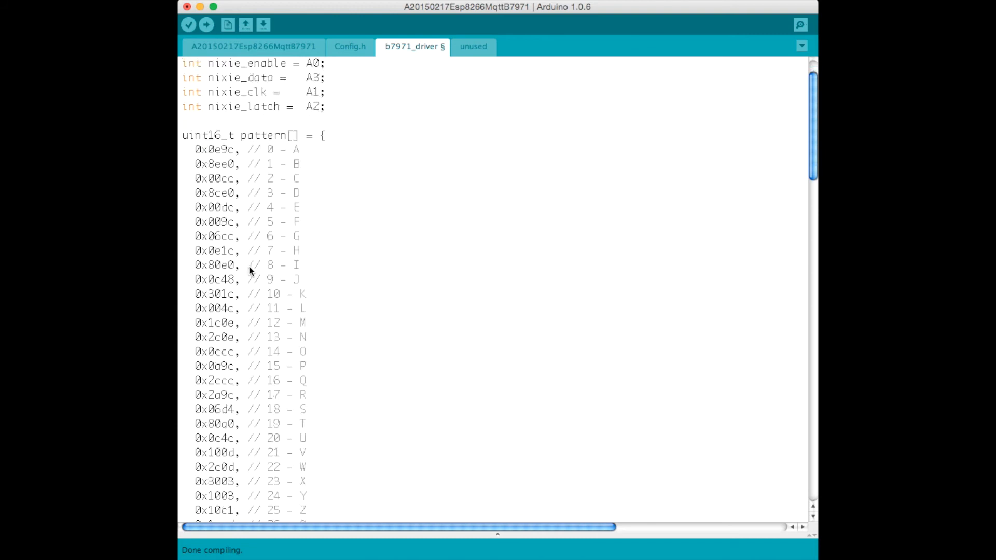
{"action": "scroll", "scroll_direction": "up", "scroll_amount": 3}
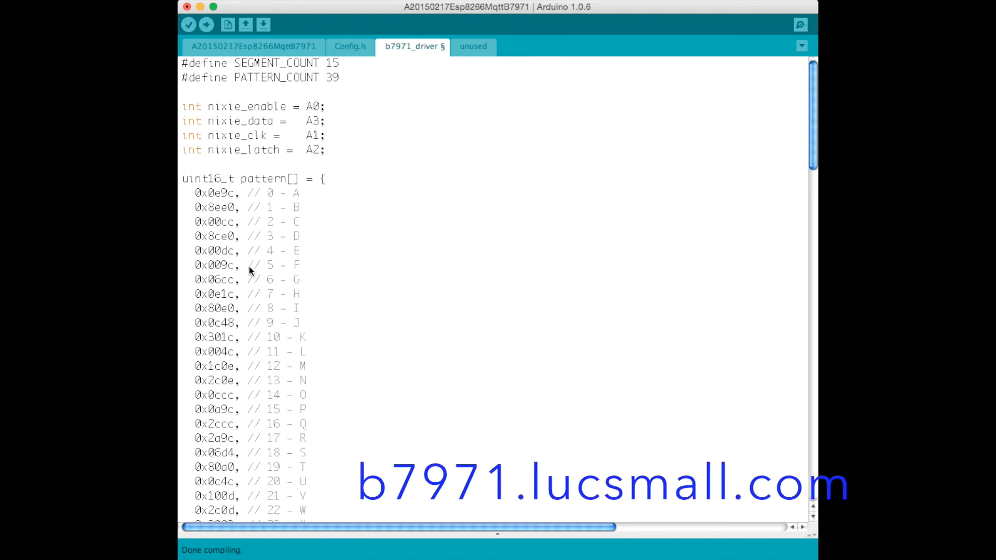
{"action": "mouse_move", "coordinate": [322, 156]}
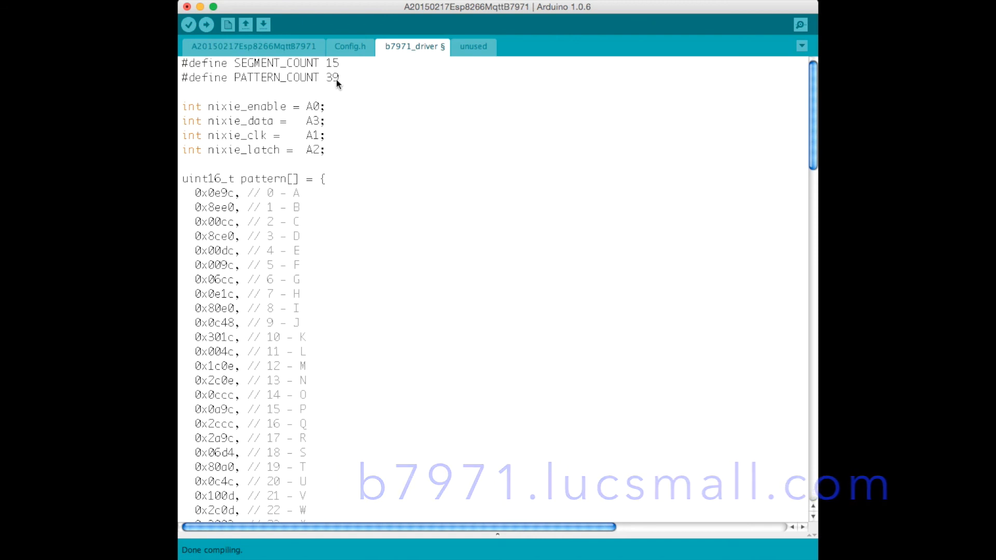
{"action": "mouse_move", "coordinate": [348, 68]}
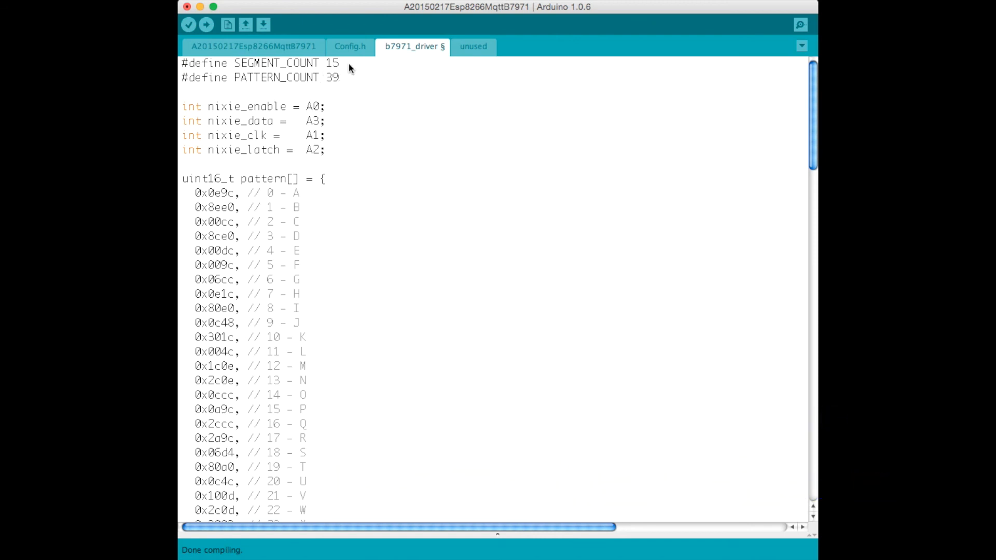
{"action": "mouse_move", "coordinate": [342, 122]}
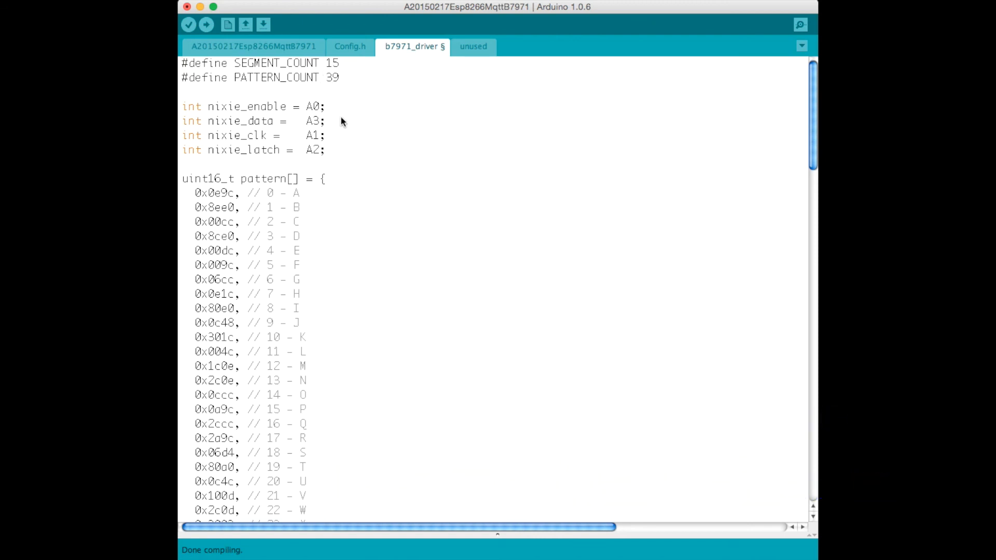
{"action": "mouse_move", "coordinate": [306, 156]}
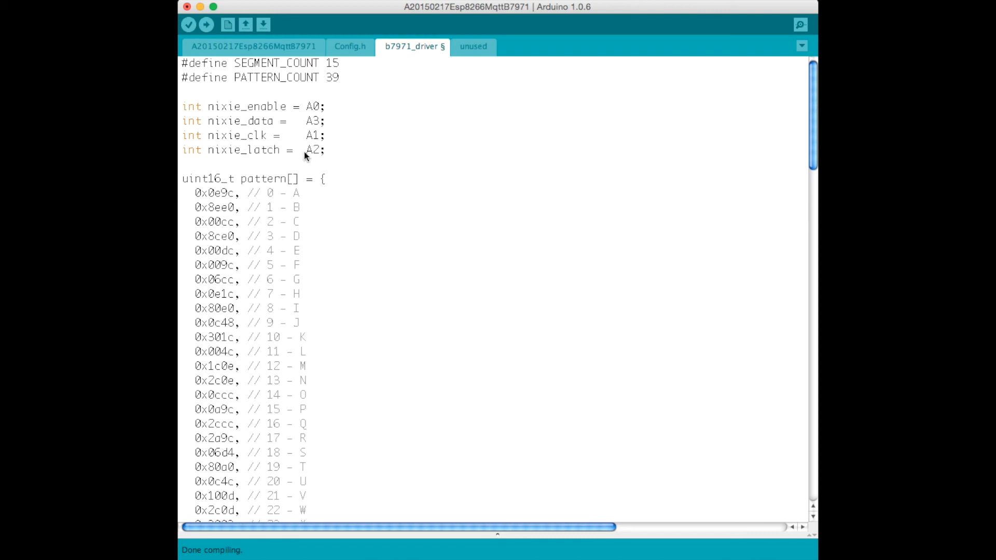
{"action": "mouse_move", "coordinate": [313, 160]}
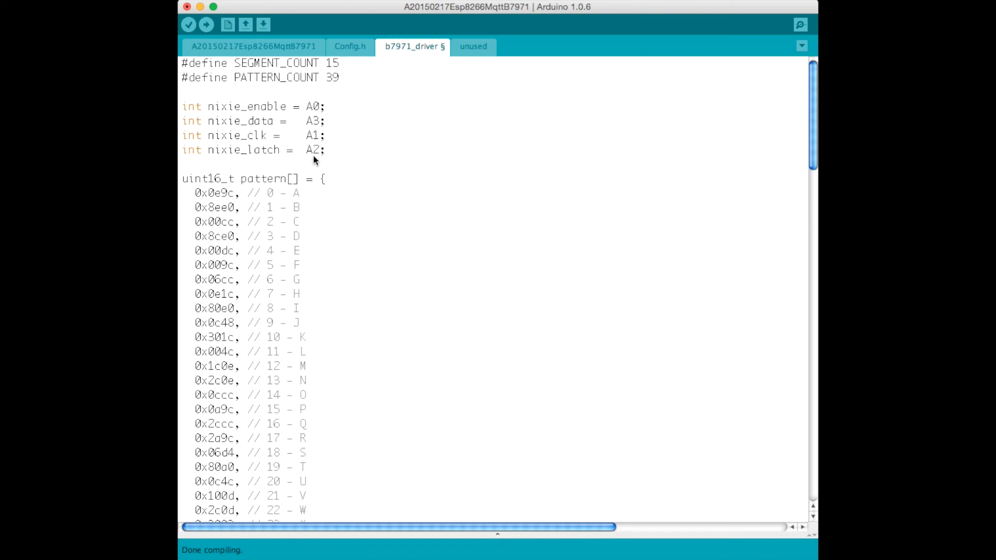
{"action": "mouse_move", "coordinate": [241, 155]}
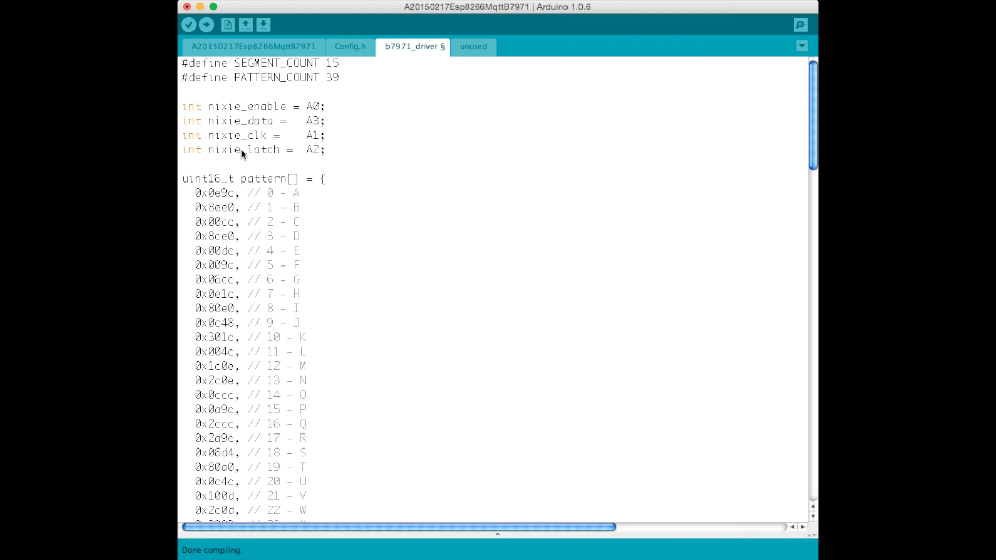
{"action": "mouse_move", "coordinate": [336, 155]}
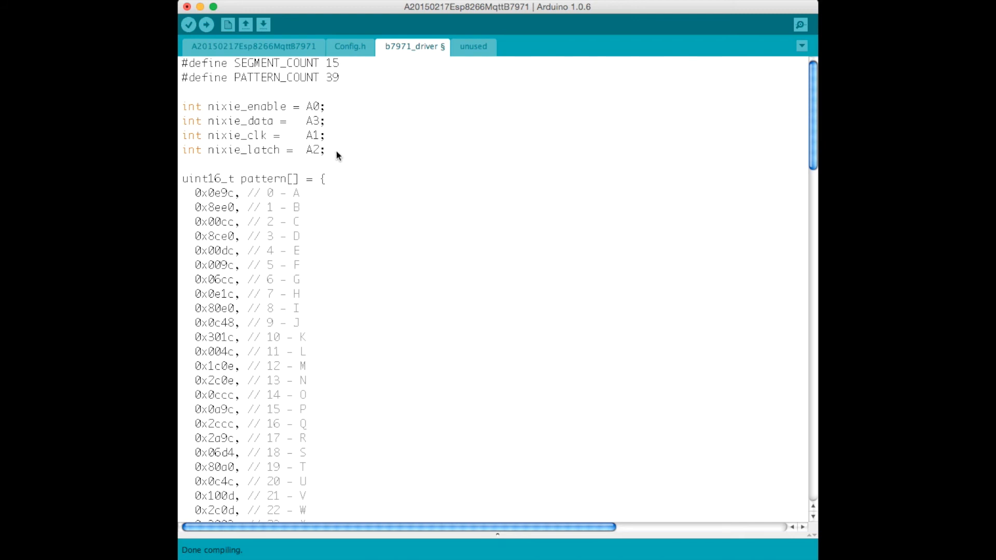
{"action": "mouse_move", "coordinate": [248, 157]}
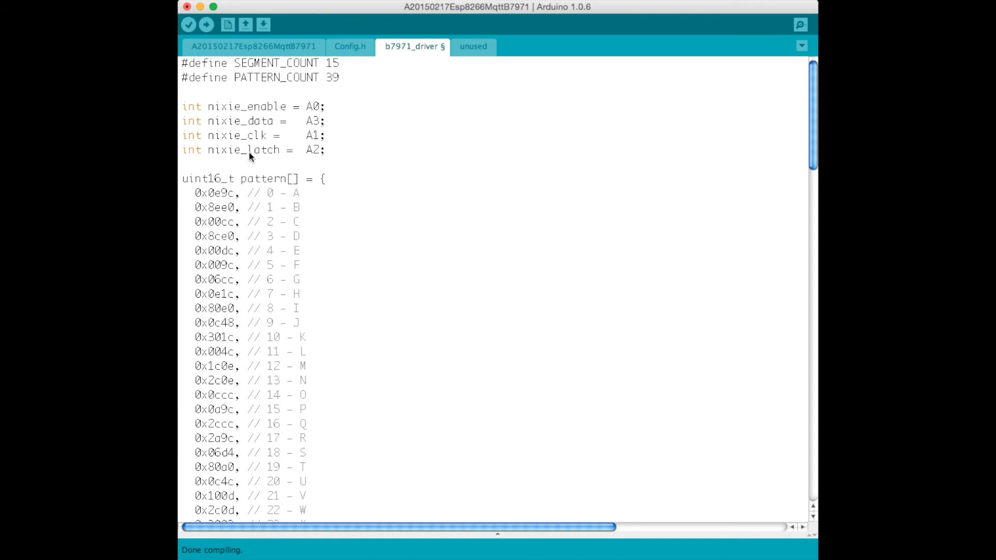
{"action": "mouse_move", "coordinate": [257, 160]}
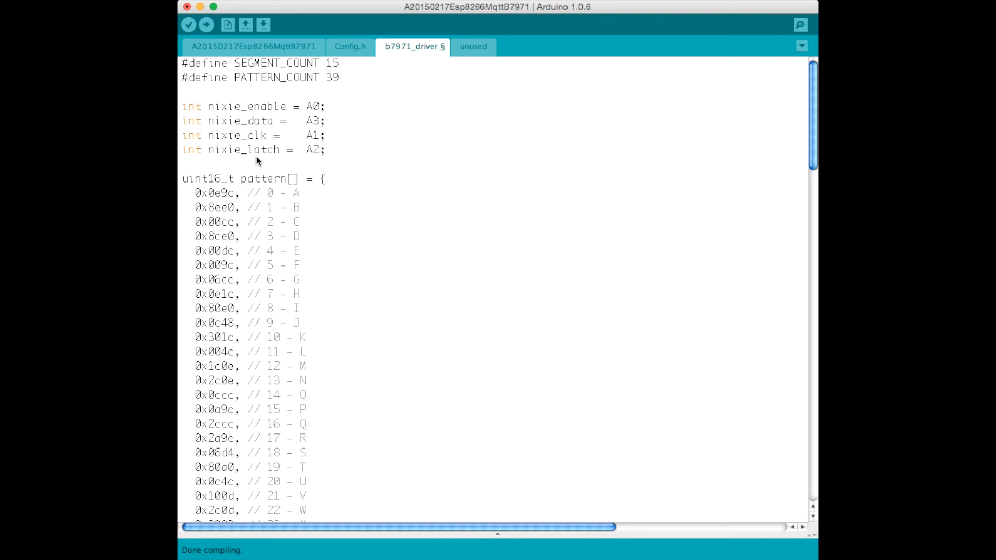
{"action": "mouse_move", "coordinate": [302, 115]}
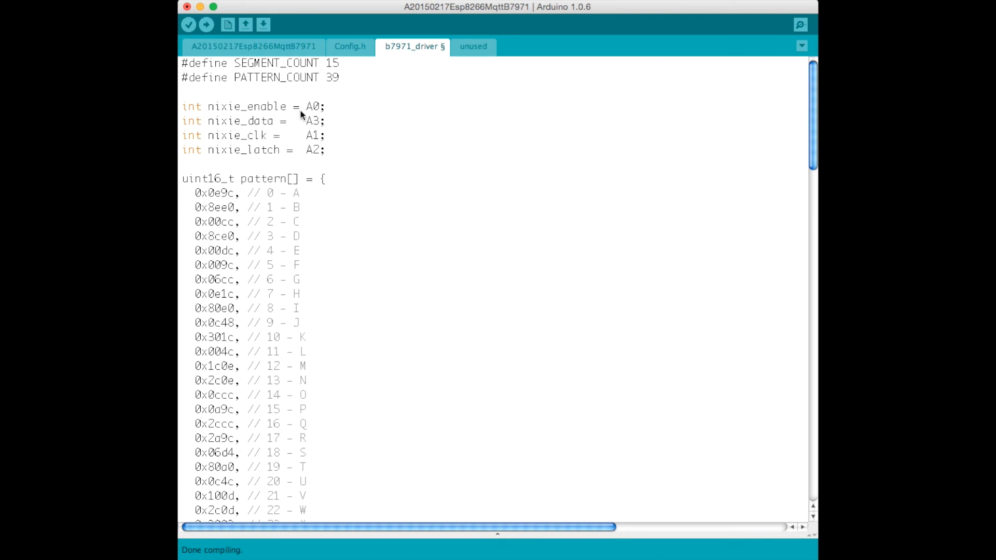
{"action": "mouse_move", "coordinate": [290, 128]}
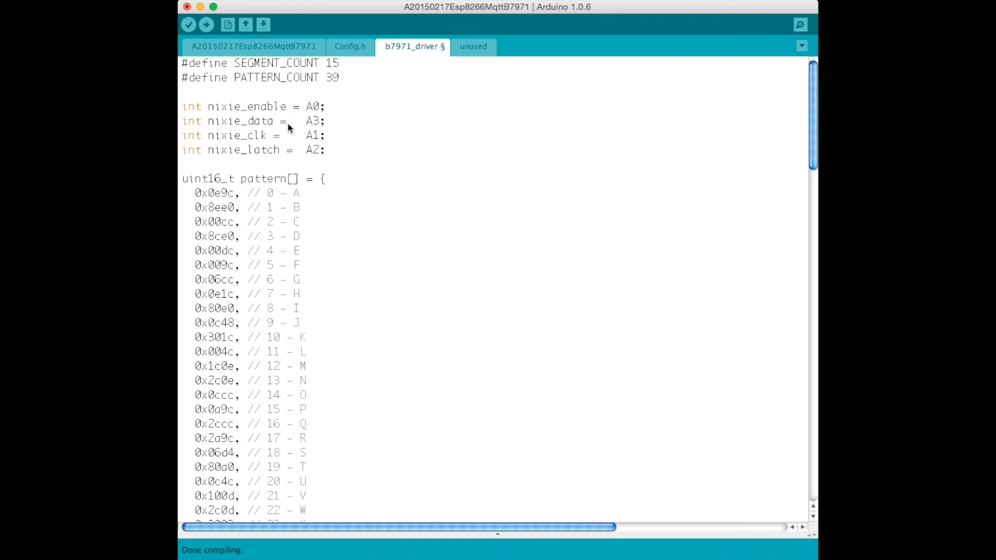
{"action": "mouse_move", "coordinate": [255, 145]}
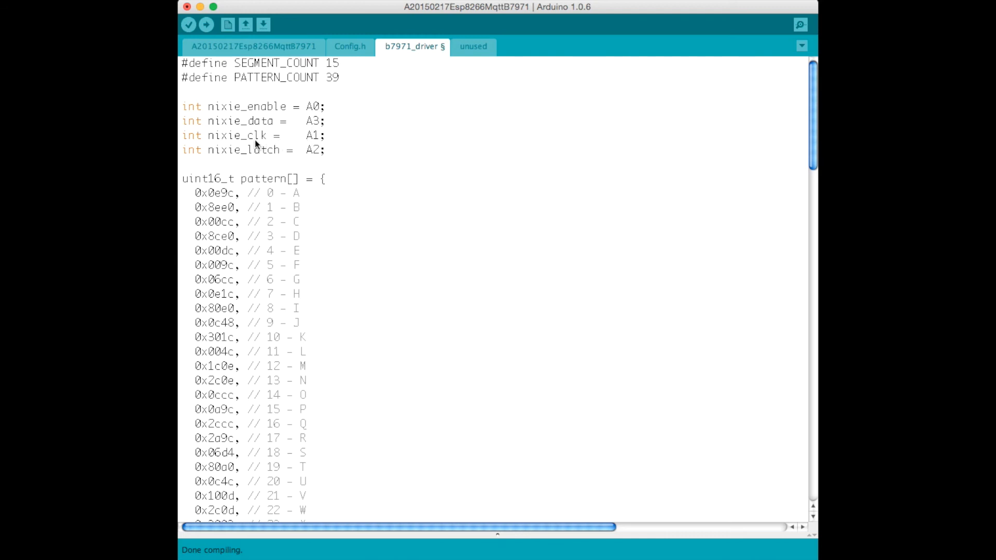
{"action": "mouse_move", "coordinate": [292, 153]}
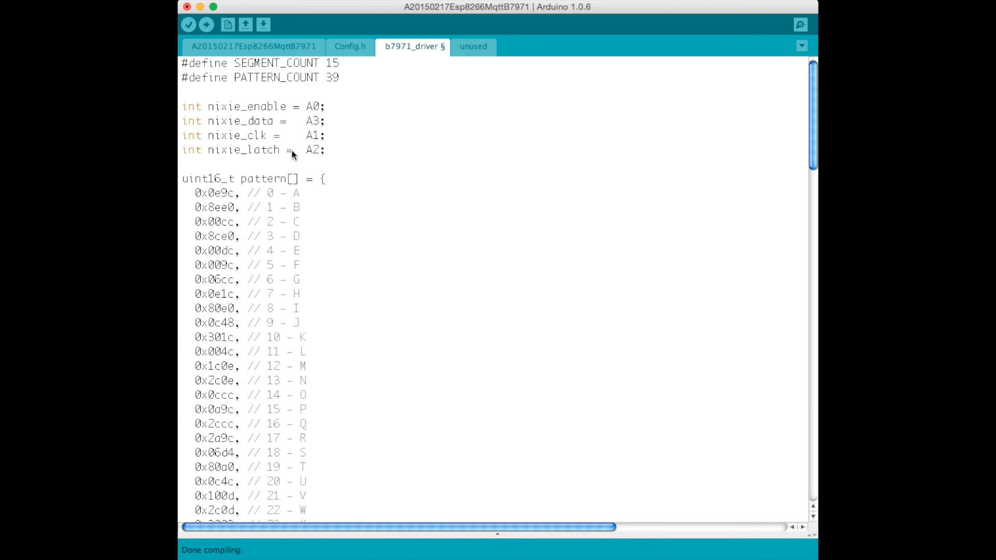
Step: Scroll the b7971_driver tab past setup_nixie() to nixie_write_pattern
{"action": "scroll", "scroll_direction": "down", "scroll_amount": 3}
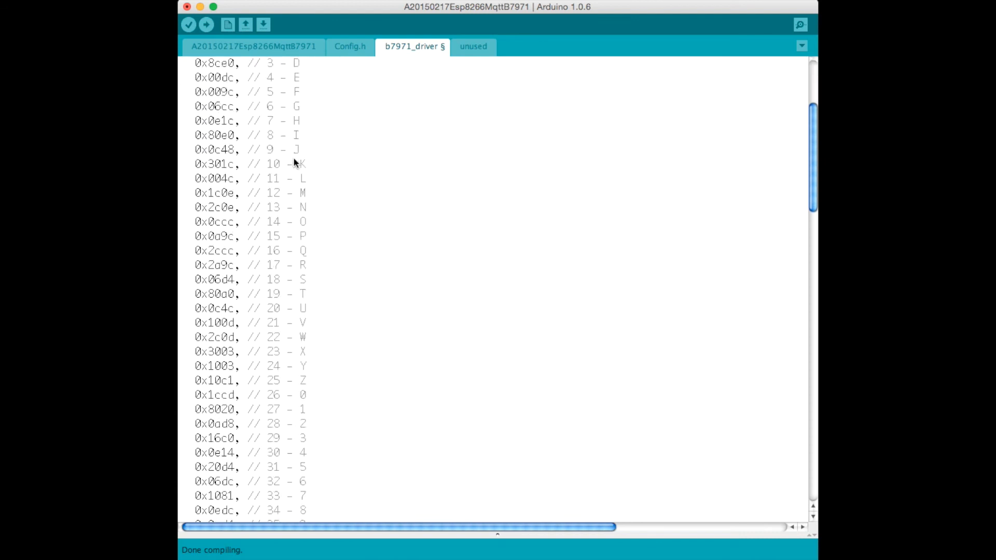
{"action": "scroll", "scroll_direction": "down", "scroll_amount": 3}
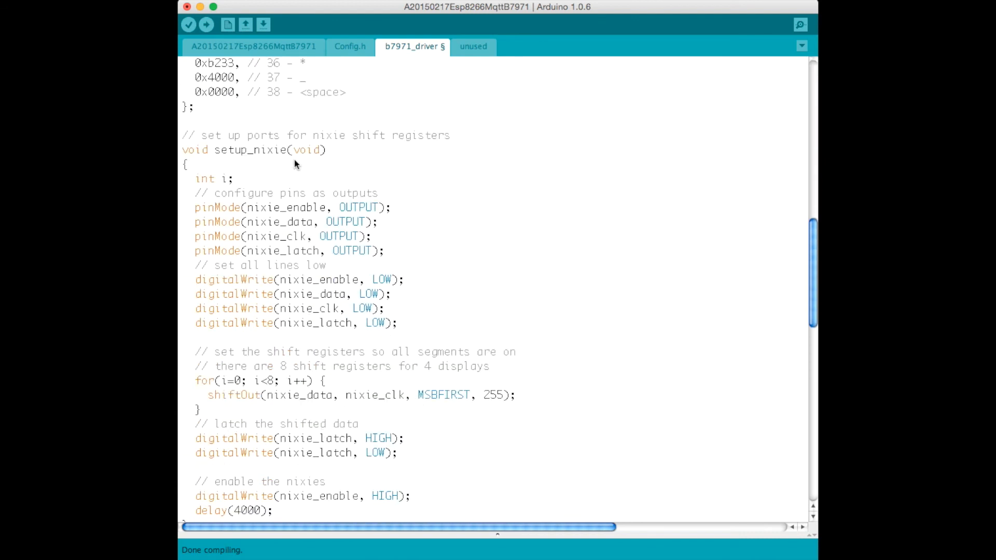
{"action": "scroll", "scroll_direction": "down", "scroll_amount": 3}
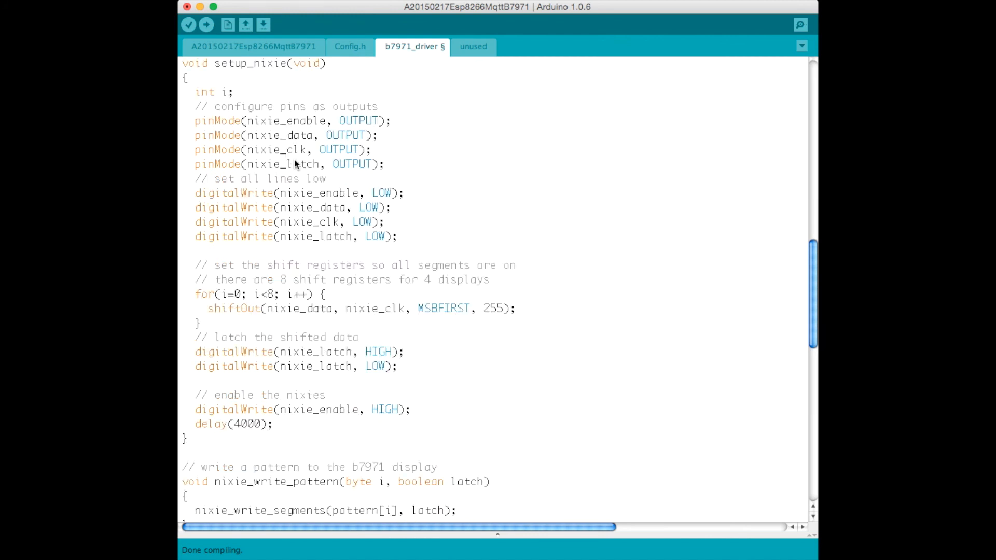
{"action": "mouse_move", "coordinate": [298, 168]}
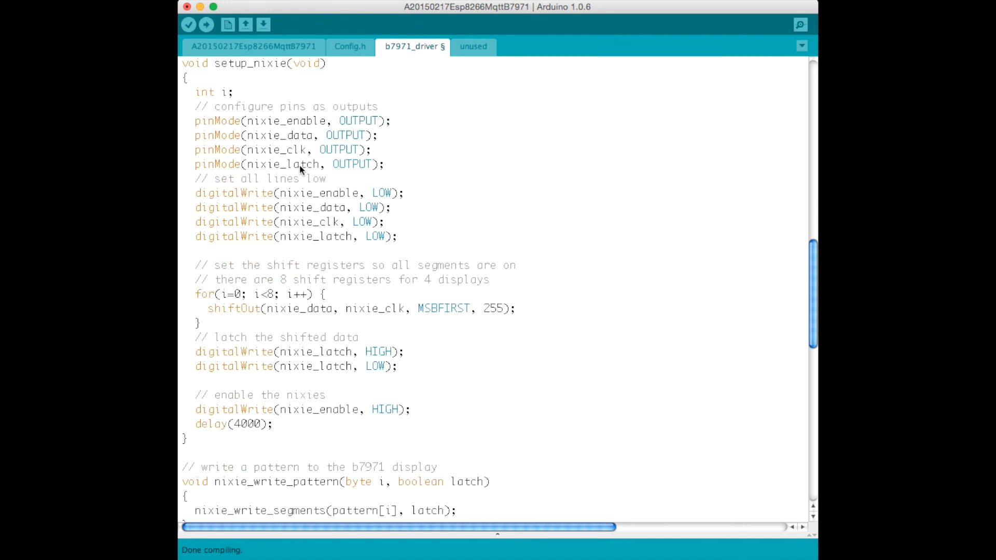
{"action": "mouse_move", "coordinate": [260, 121]}
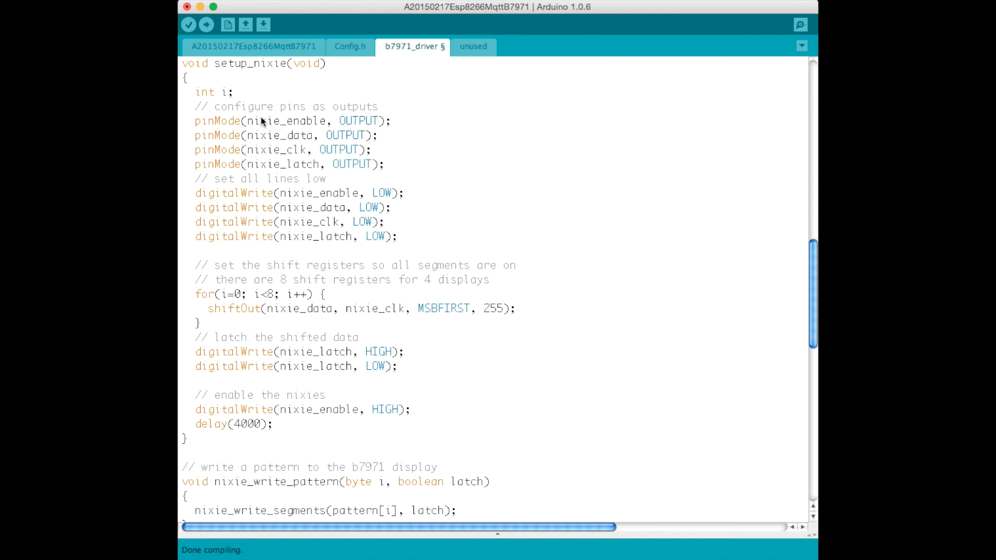
{"action": "mouse_move", "coordinate": [261, 187]}
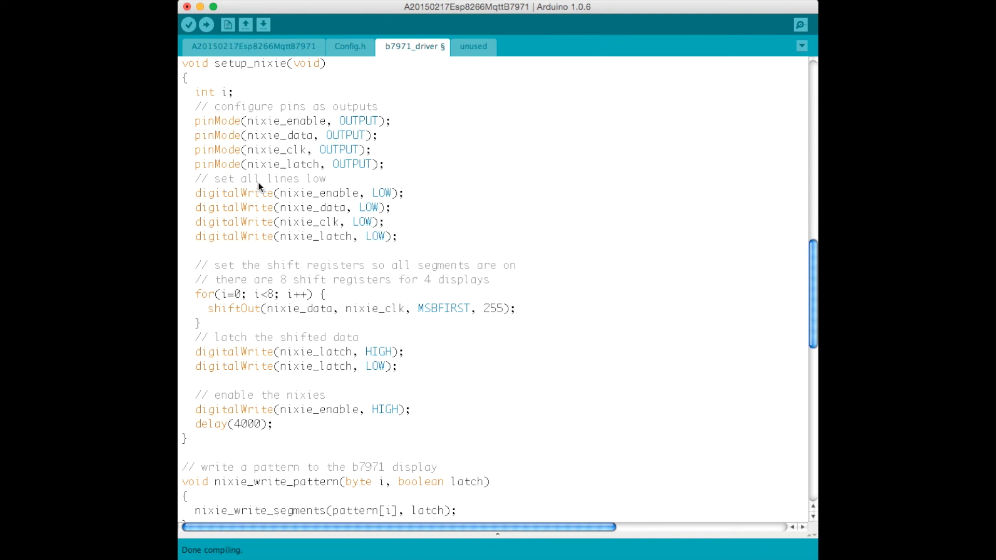
{"action": "scroll", "scroll_direction": "down", "scroll_amount": 3}
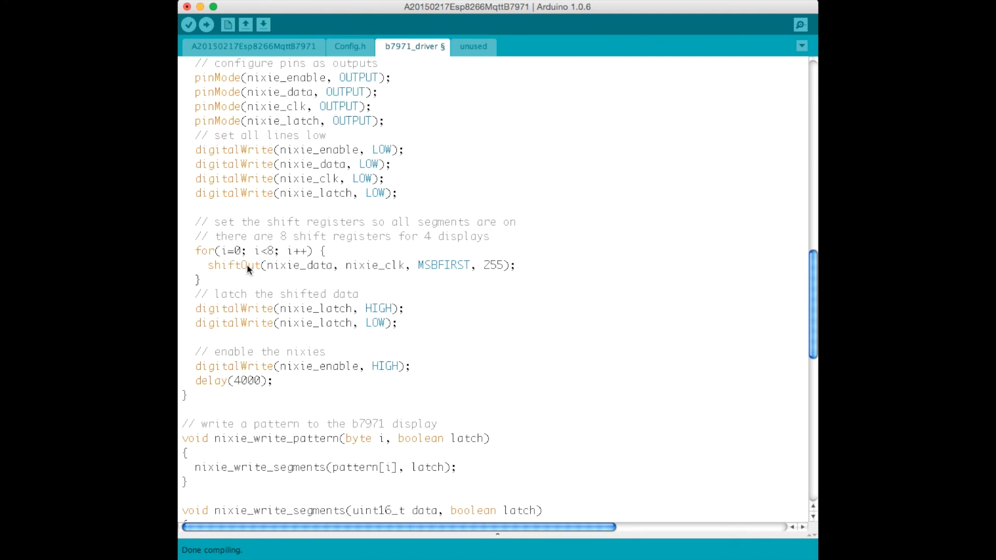
{"action": "mouse_move", "coordinate": [492, 267]}
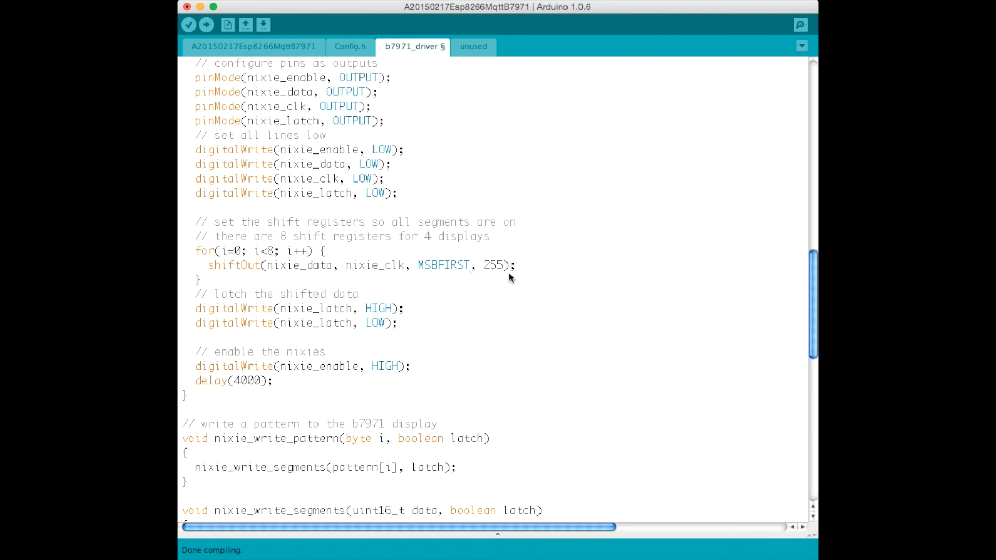
{"action": "mouse_move", "coordinate": [481, 274]}
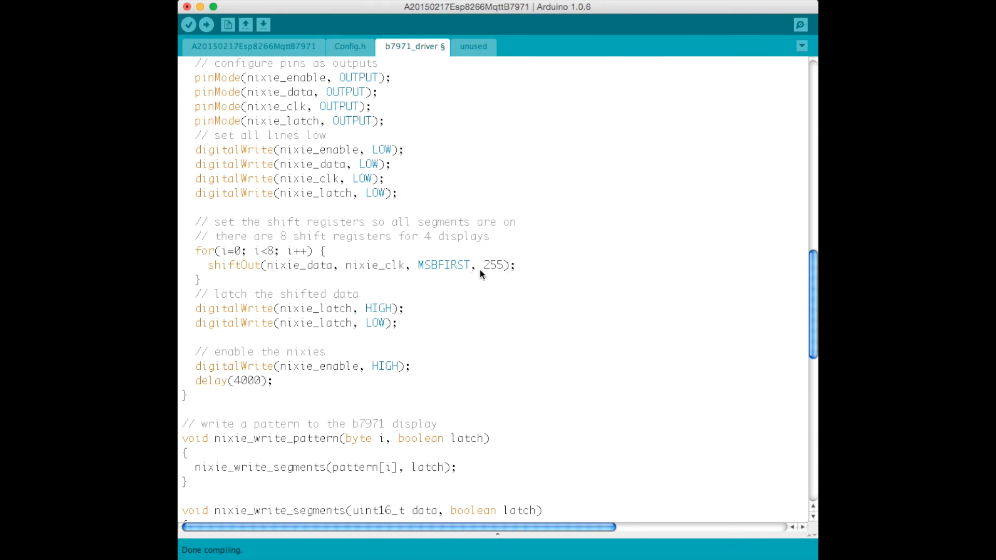
{"action": "mouse_move", "coordinate": [476, 278]}
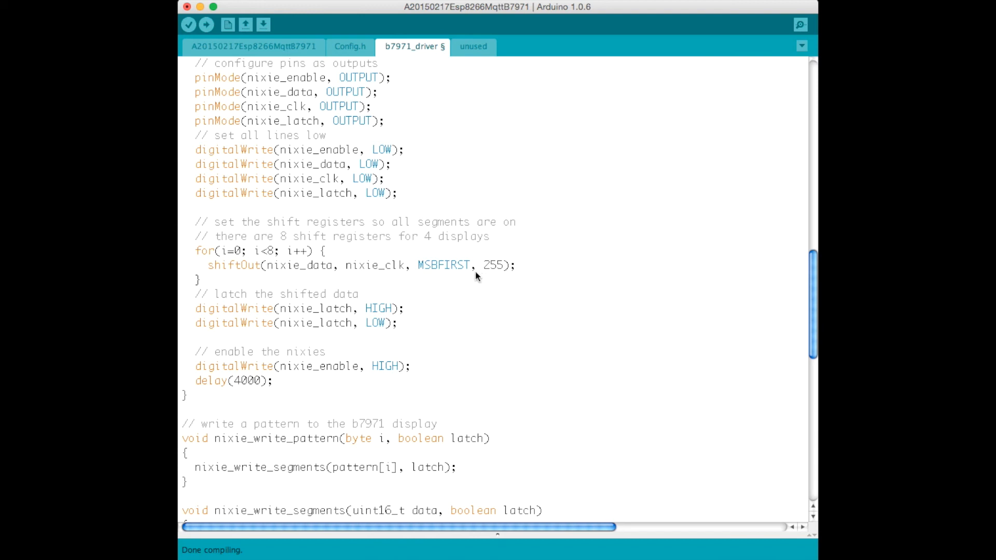
{"action": "scroll", "scroll_direction": "down", "scroll_amount": 3}
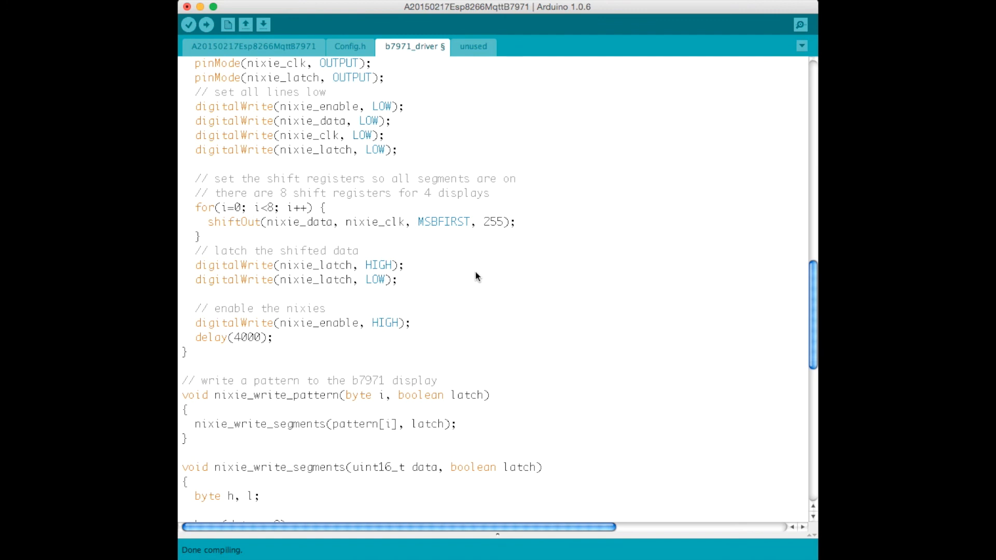
{"action": "mouse_move", "coordinate": [309, 295]}
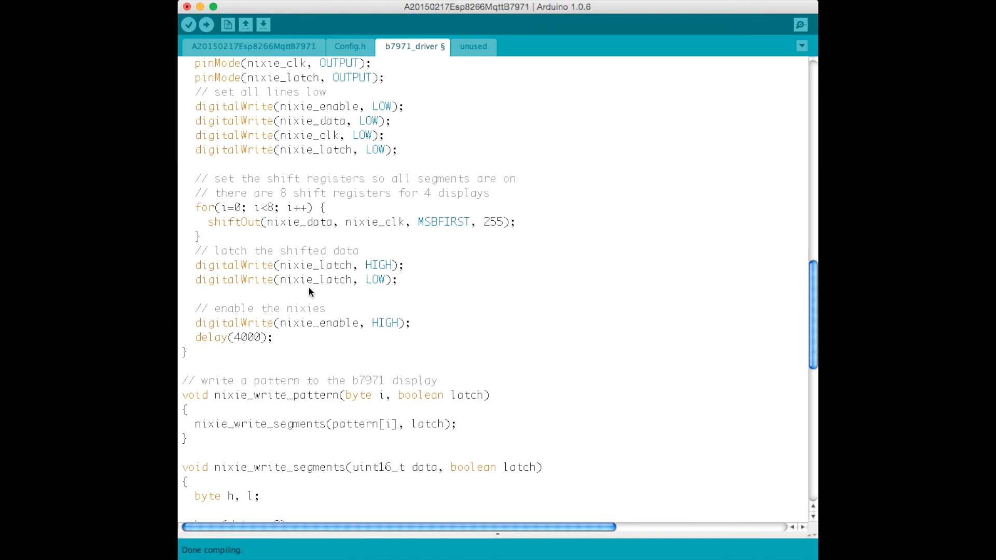
{"action": "scroll", "scroll_direction": "down", "scroll_amount": 3}
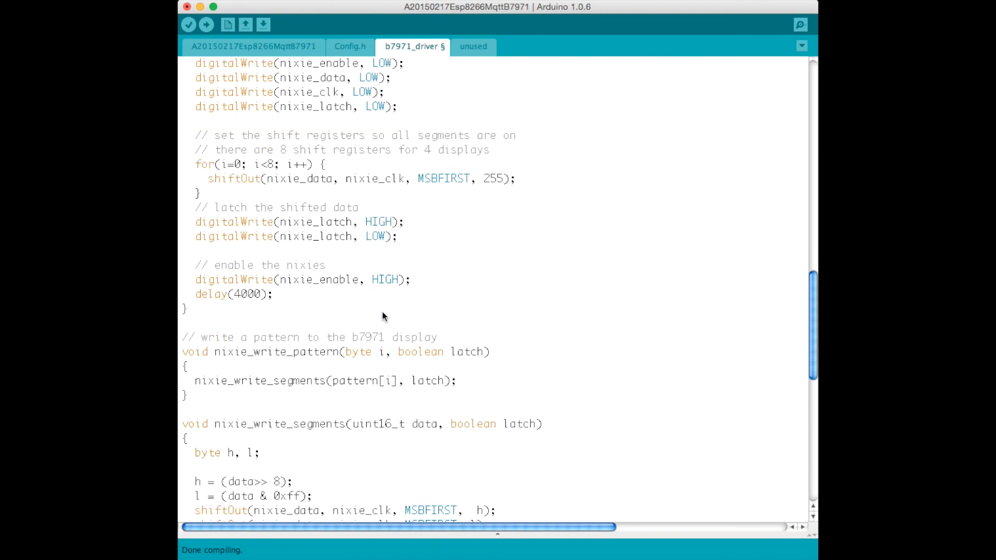
Step: Scroll to show all of nixie_write_segments, including the latch block
{"action": "scroll", "scroll_direction": "down", "scroll_amount": 3}
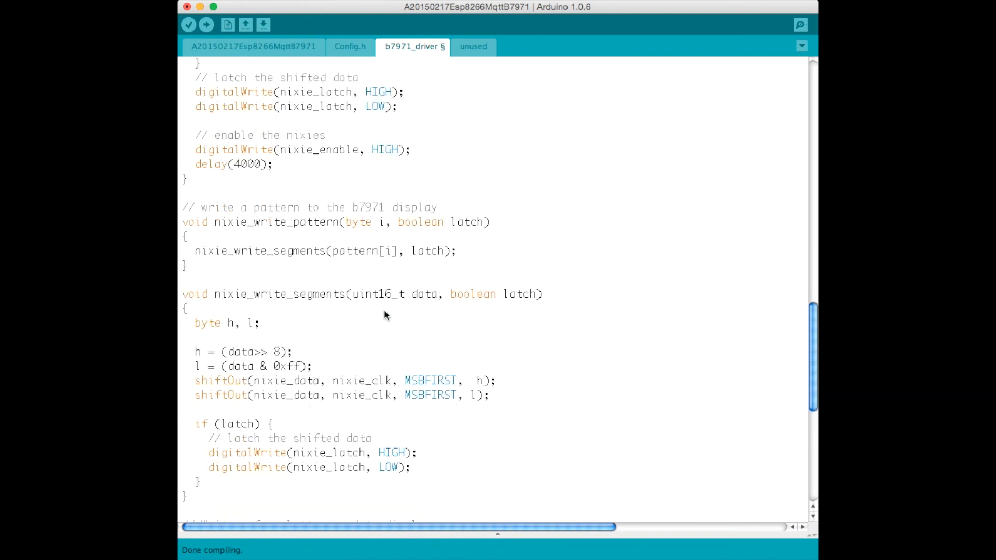
{"action": "scroll", "scroll_direction": "down", "scroll_amount": 3}
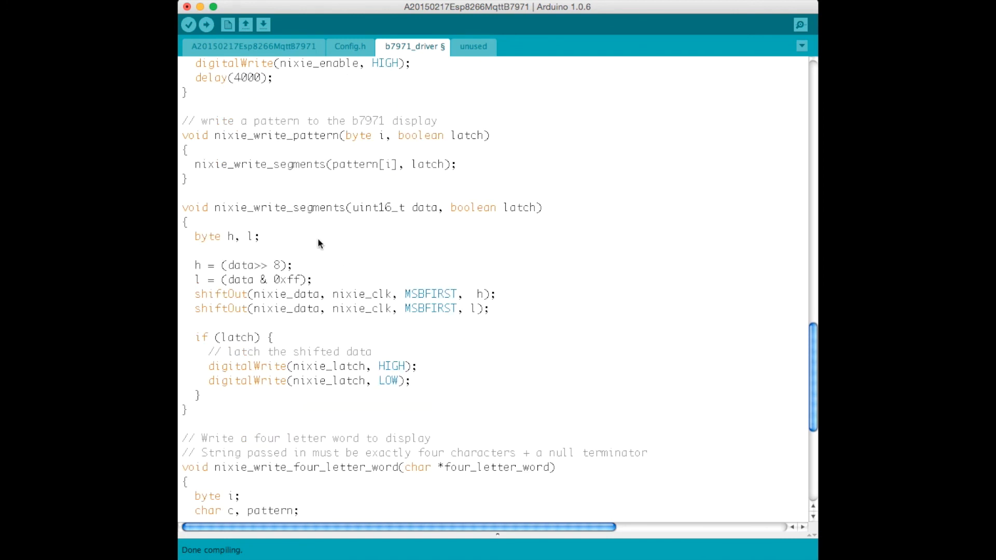
{"action": "mouse_move", "coordinate": [314, 165]}
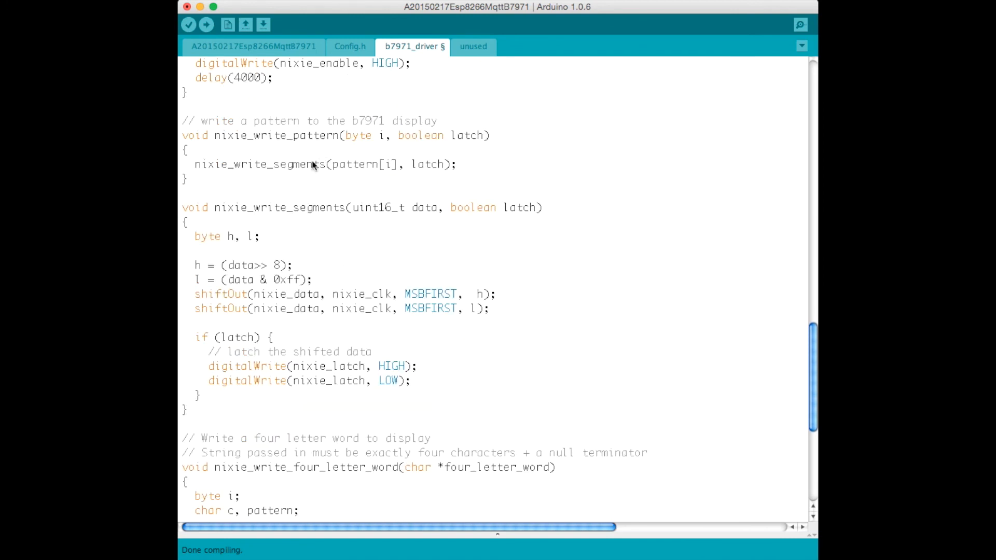
{"action": "mouse_move", "coordinate": [220, 240]}
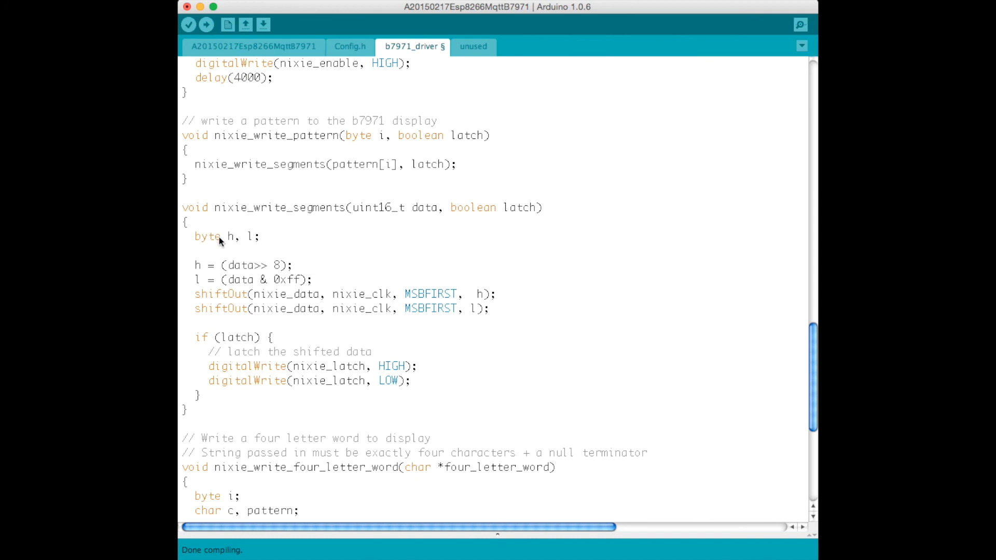
{"action": "mouse_move", "coordinate": [309, 384]}
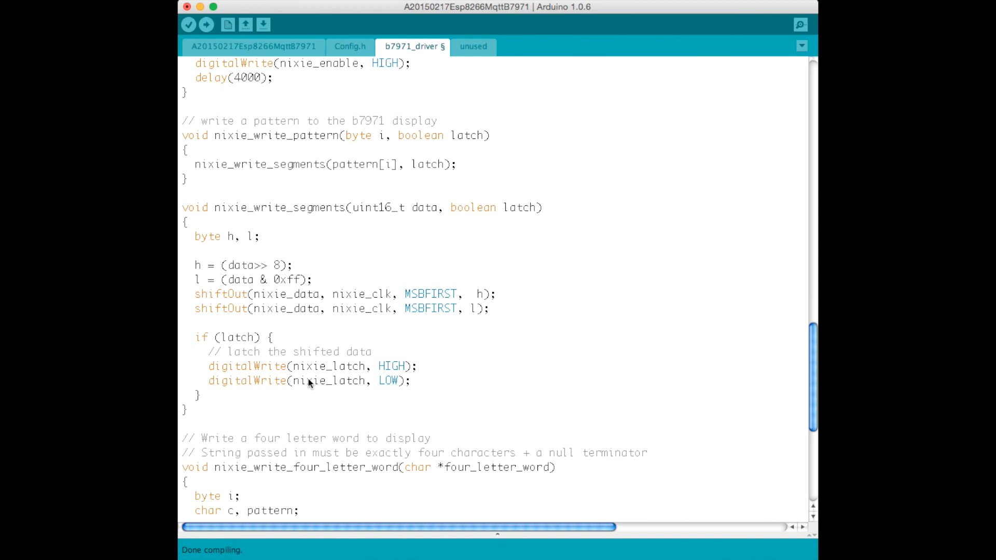
Step: Scroll to show nixie_write_four_letter_word mapping letters, digits and blanks
{"action": "scroll", "scroll_direction": "down", "scroll_amount": 3}
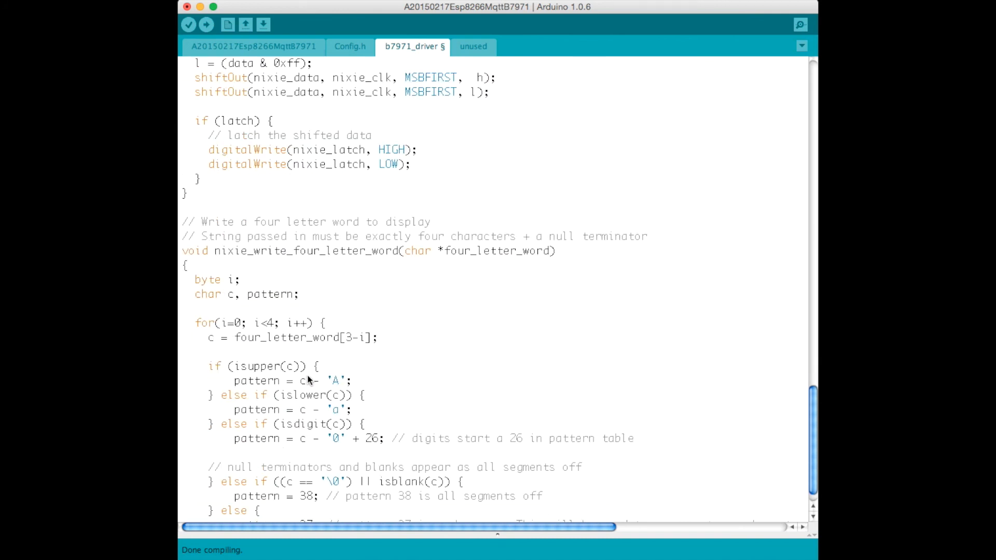
{"action": "scroll", "scroll_direction": "down", "scroll_amount": 3}
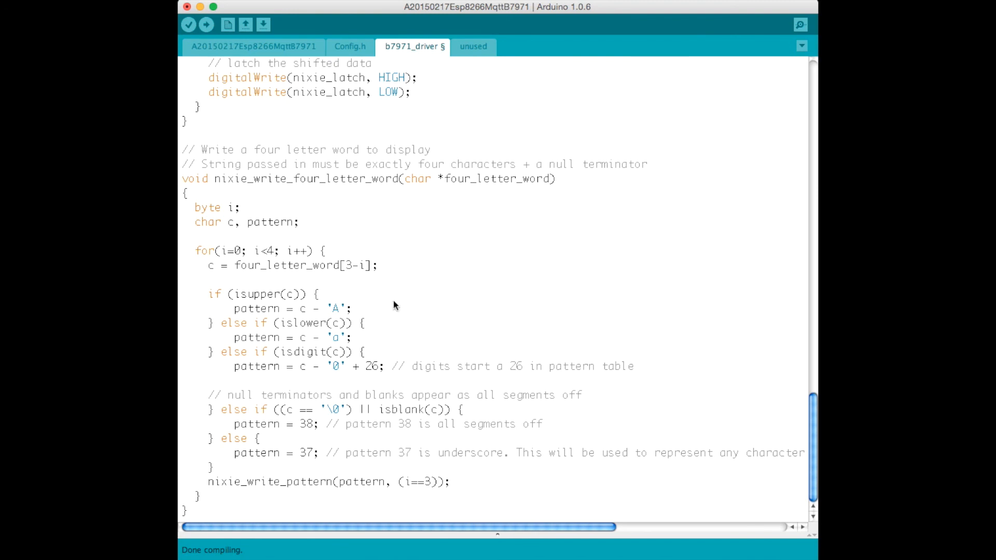
{"action": "mouse_move", "coordinate": [431, 248]}
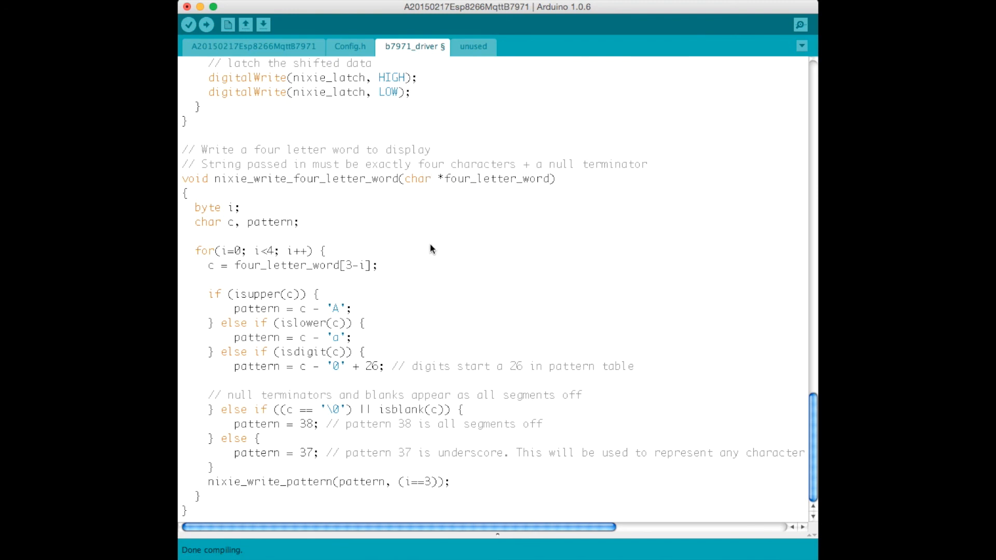
{"action": "mouse_move", "coordinate": [317, 255]}
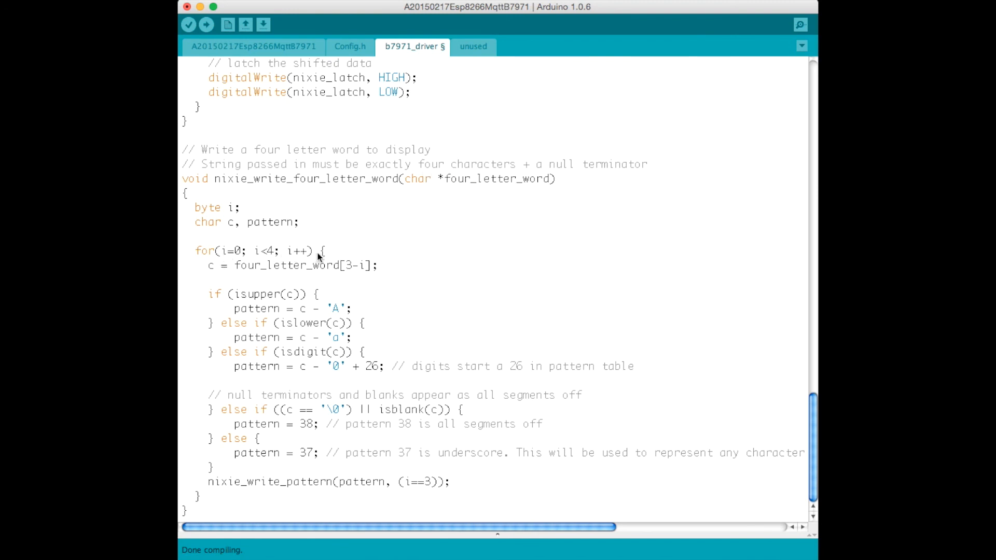
{"action": "mouse_move", "coordinate": [246, 274]}
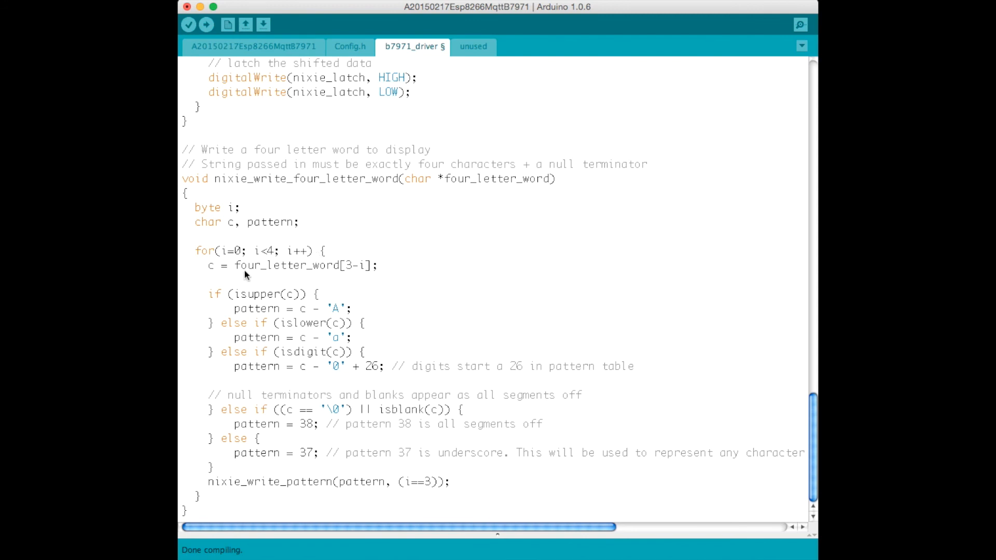
{"action": "mouse_move", "coordinate": [351, 273]}
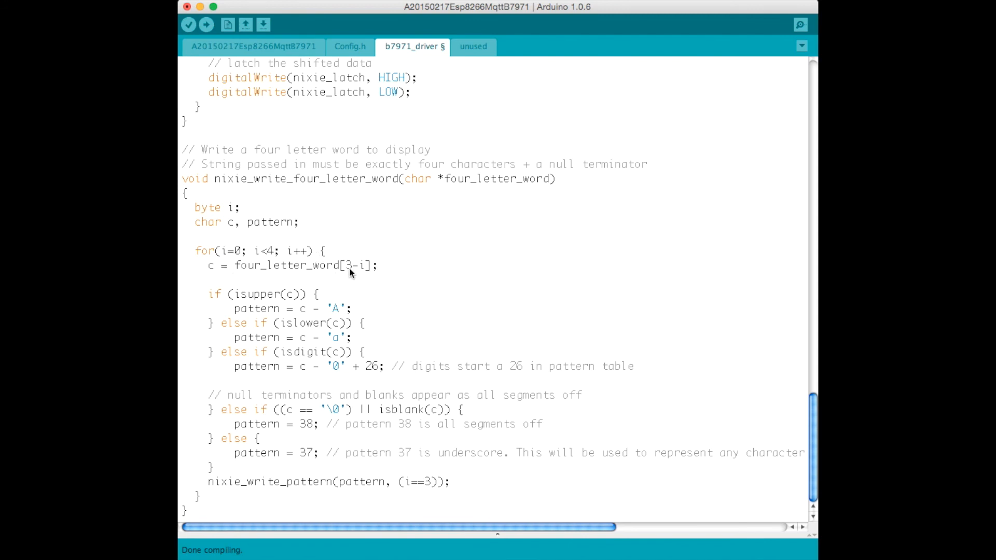
{"action": "mouse_move", "coordinate": [292, 306]}
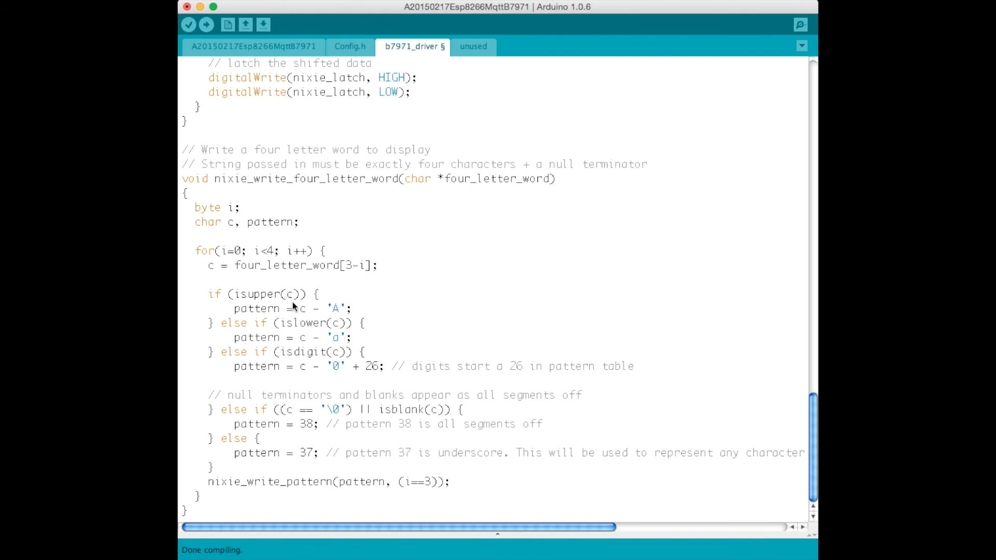
{"action": "mouse_move", "coordinate": [325, 315]}
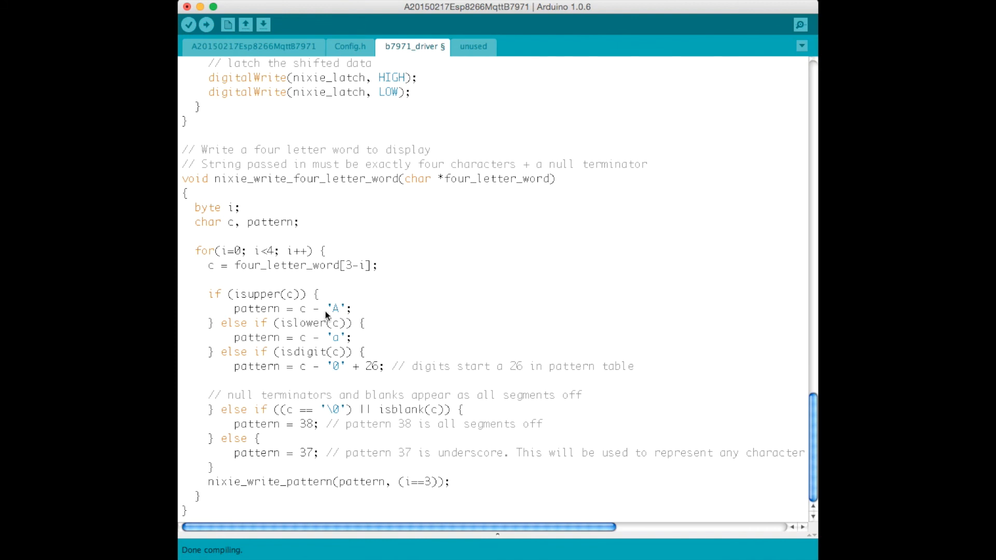
{"action": "mouse_move", "coordinate": [251, 316]}
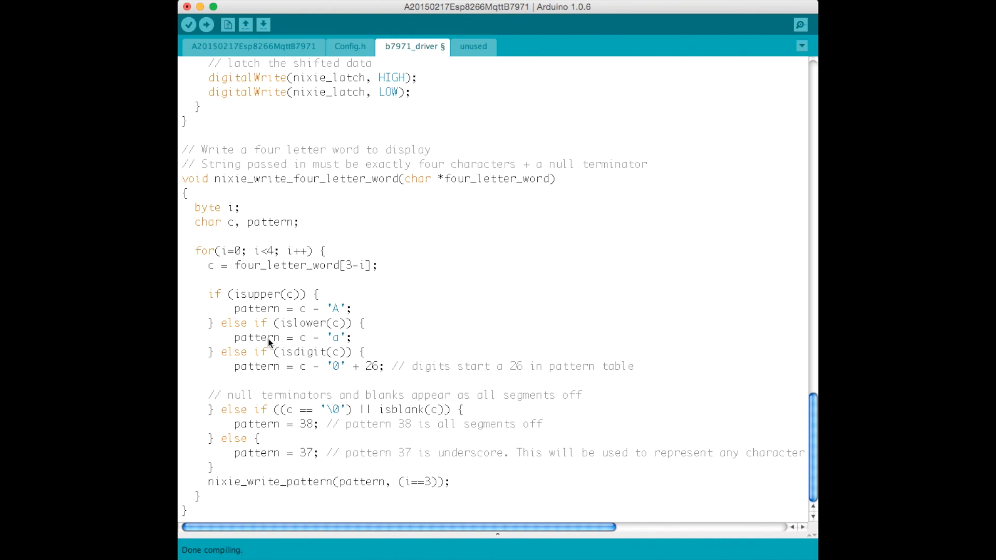
{"action": "mouse_move", "coordinate": [376, 376]}
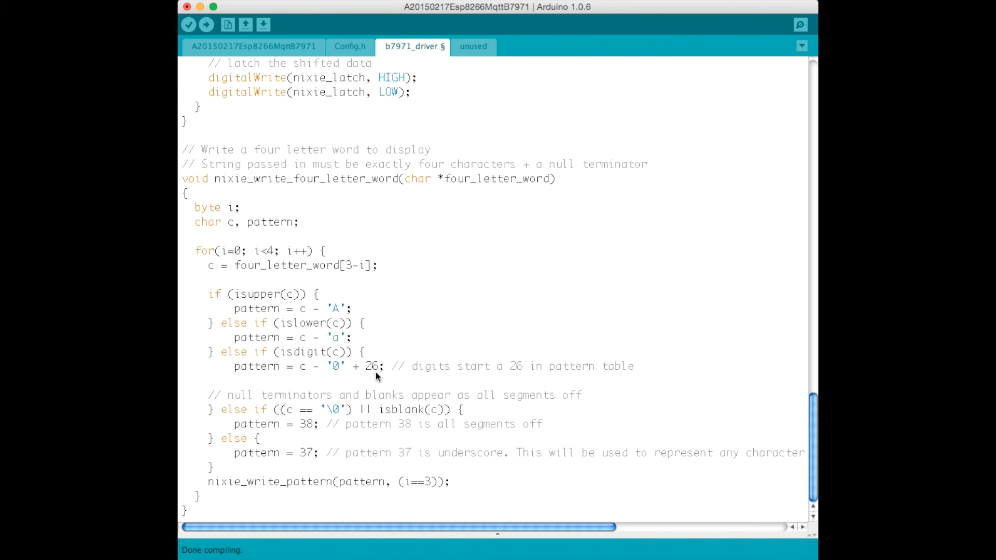
{"action": "mouse_move", "coordinate": [356, 375]}
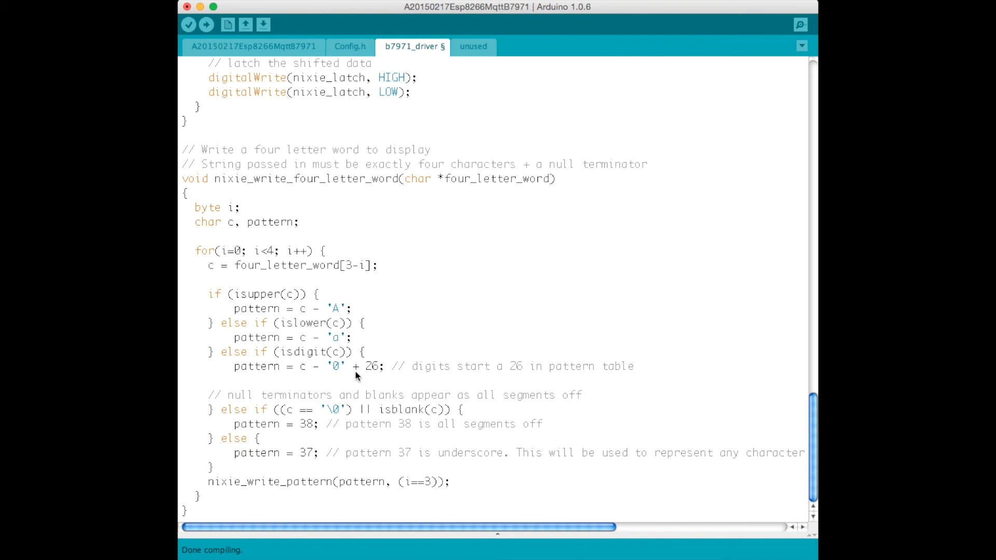
{"action": "mouse_move", "coordinate": [260, 426]}
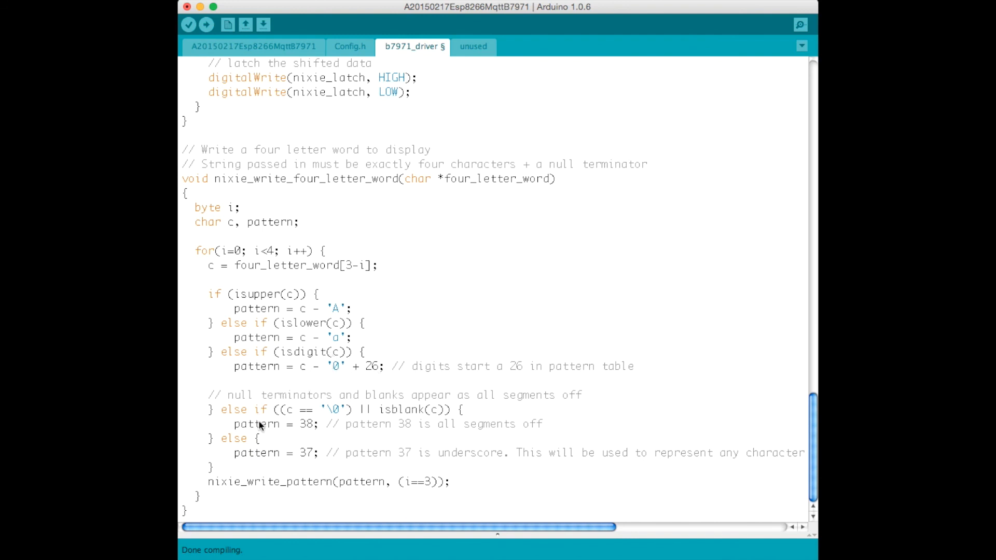
{"action": "mouse_move", "coordinate": [374, 464]}
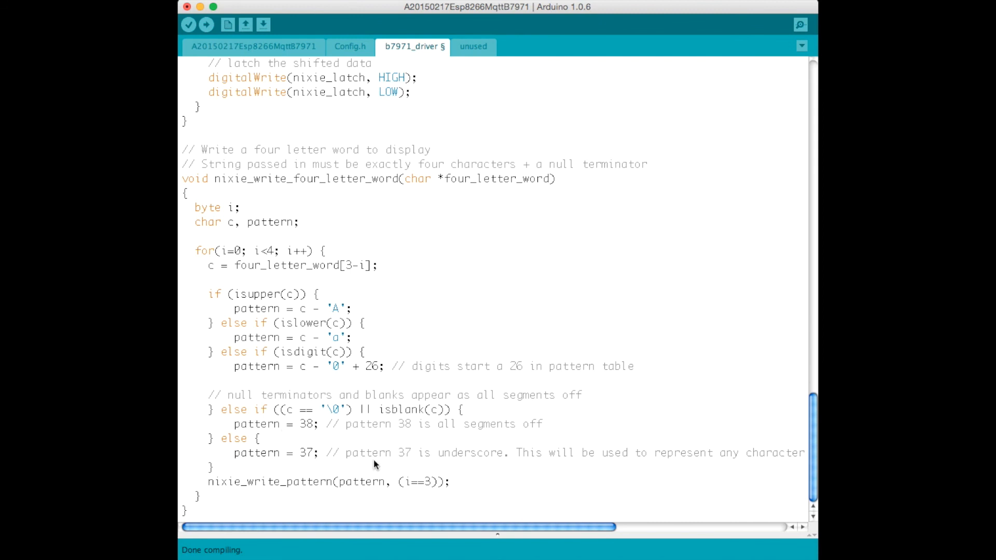
{"action": "mouse_move", "coordinate": [341, 415]}
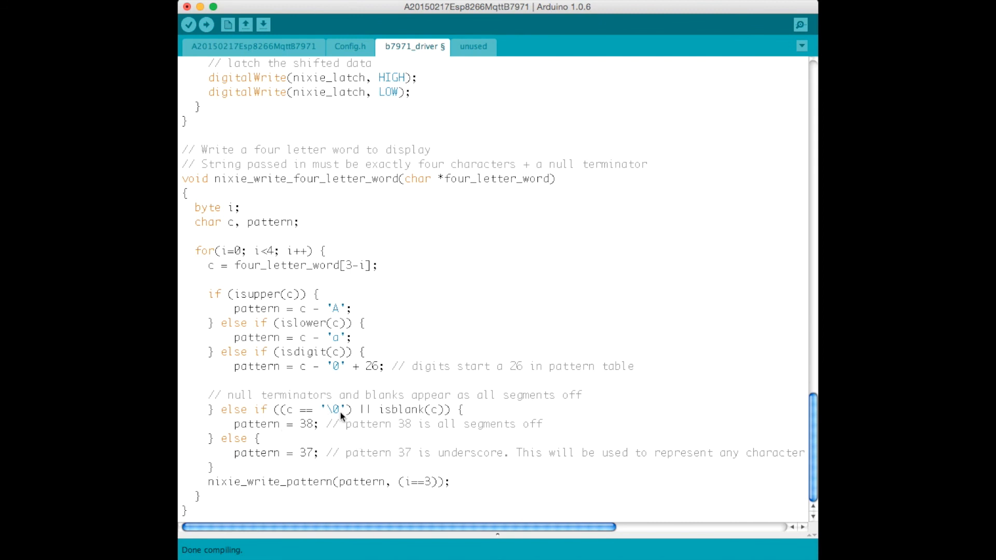
{"action": "mouse_move", "coordinate": [432, 427]}
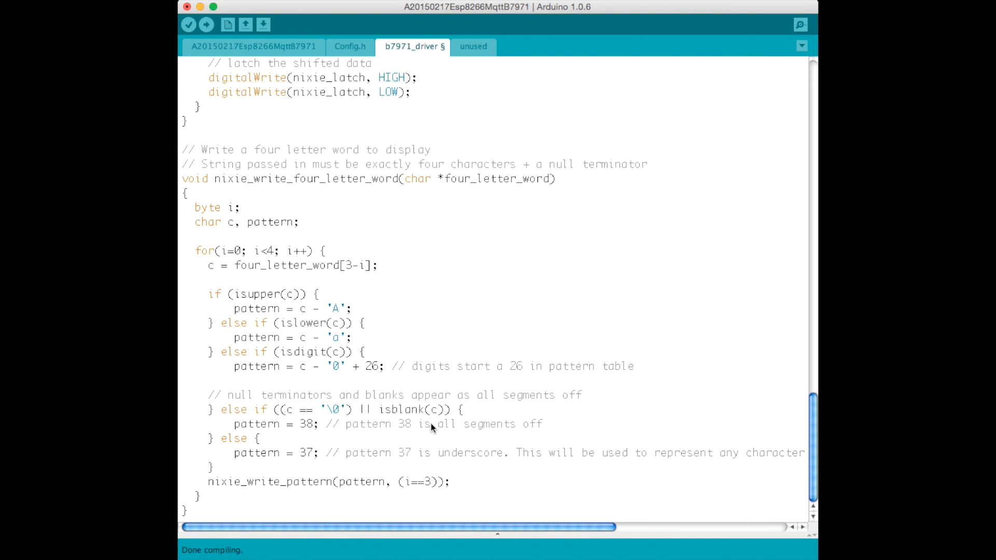
{"action": "mouse_move", "coordinate": [473, 429]}
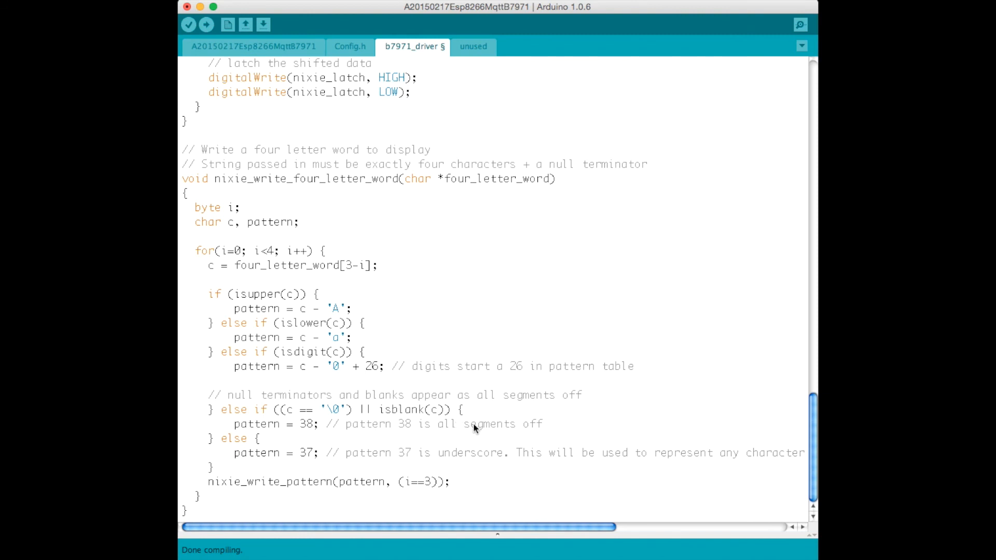
{"action": "mouse_move", "coordinate": [324, 486]}
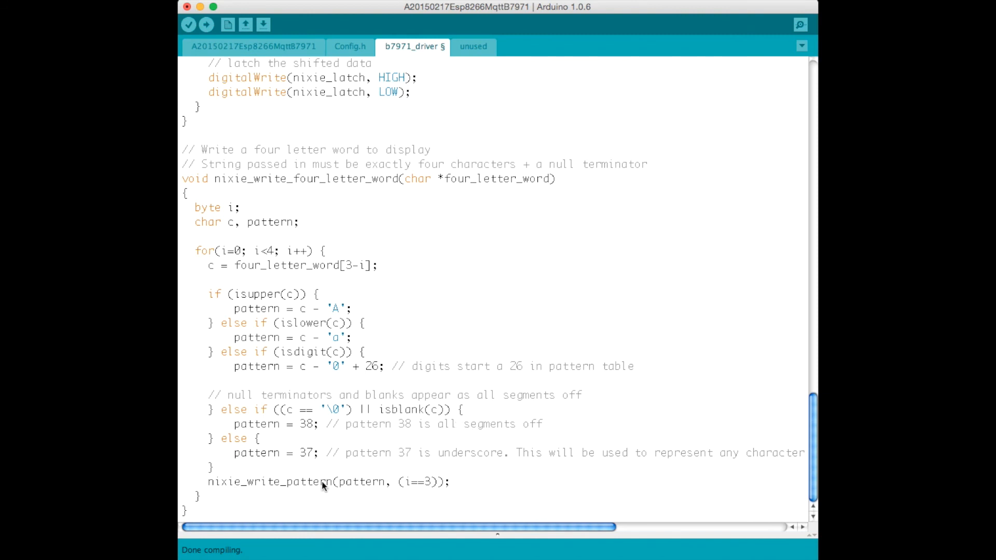
{"action": "mouse_move", "coordinate": [402, 494]}
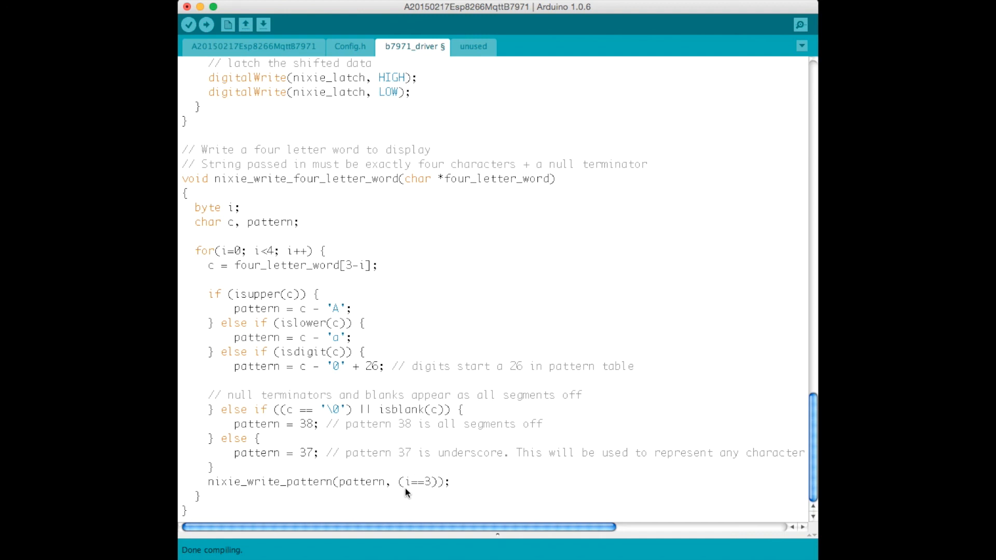
{"action": "mouse_move", "coordinate": [400, 495]}
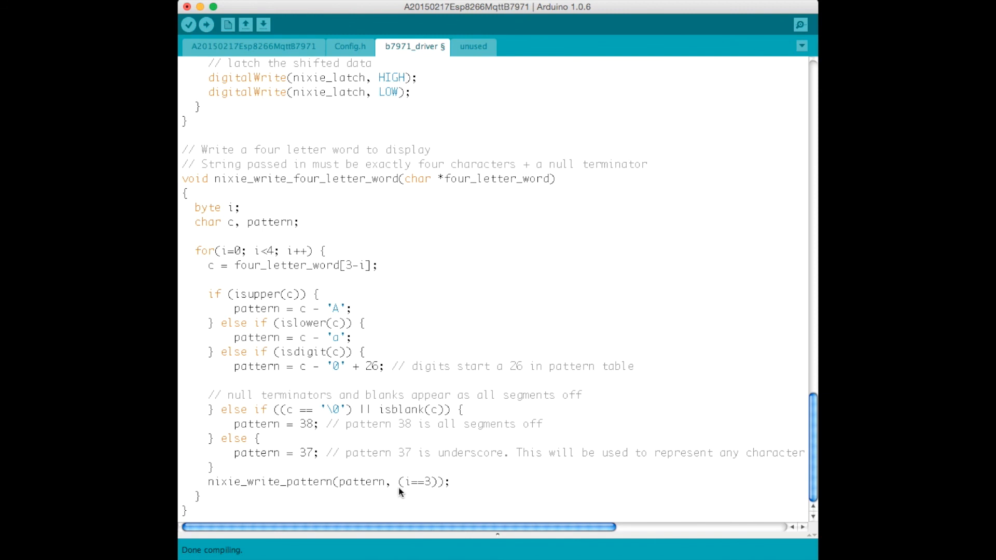
{"action": "mouse_move", "coordinate": [431, 382]}
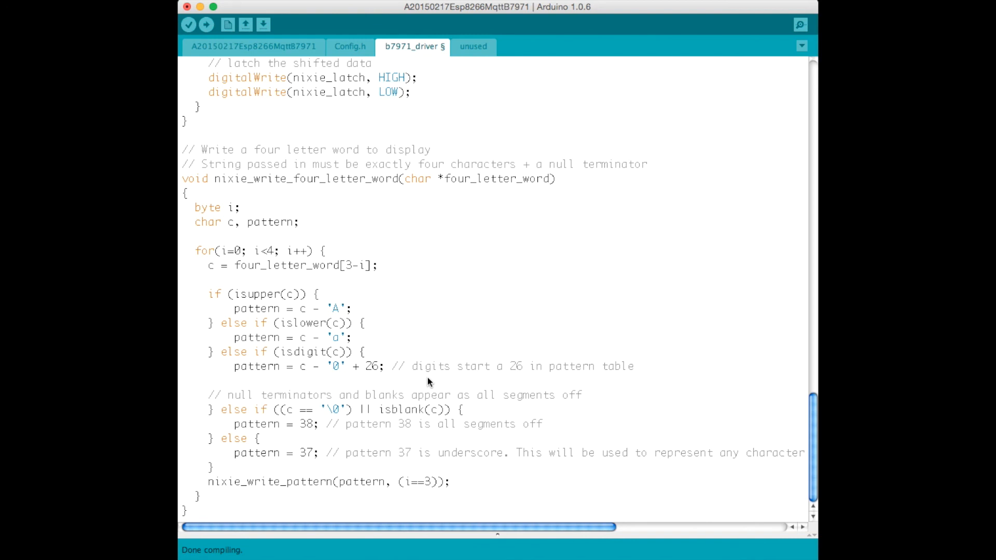
{"action": "mouse_move", "coordinate": [425, 384]}
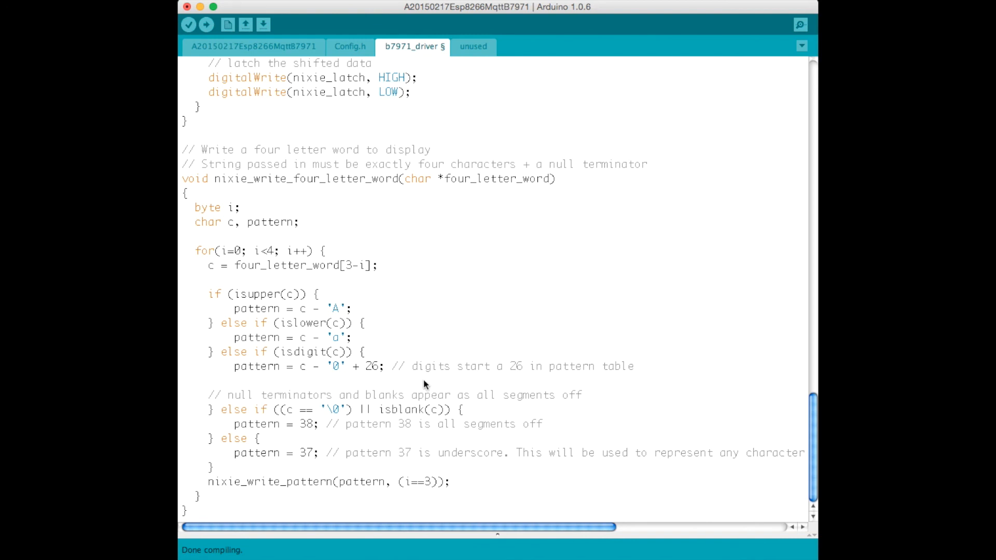